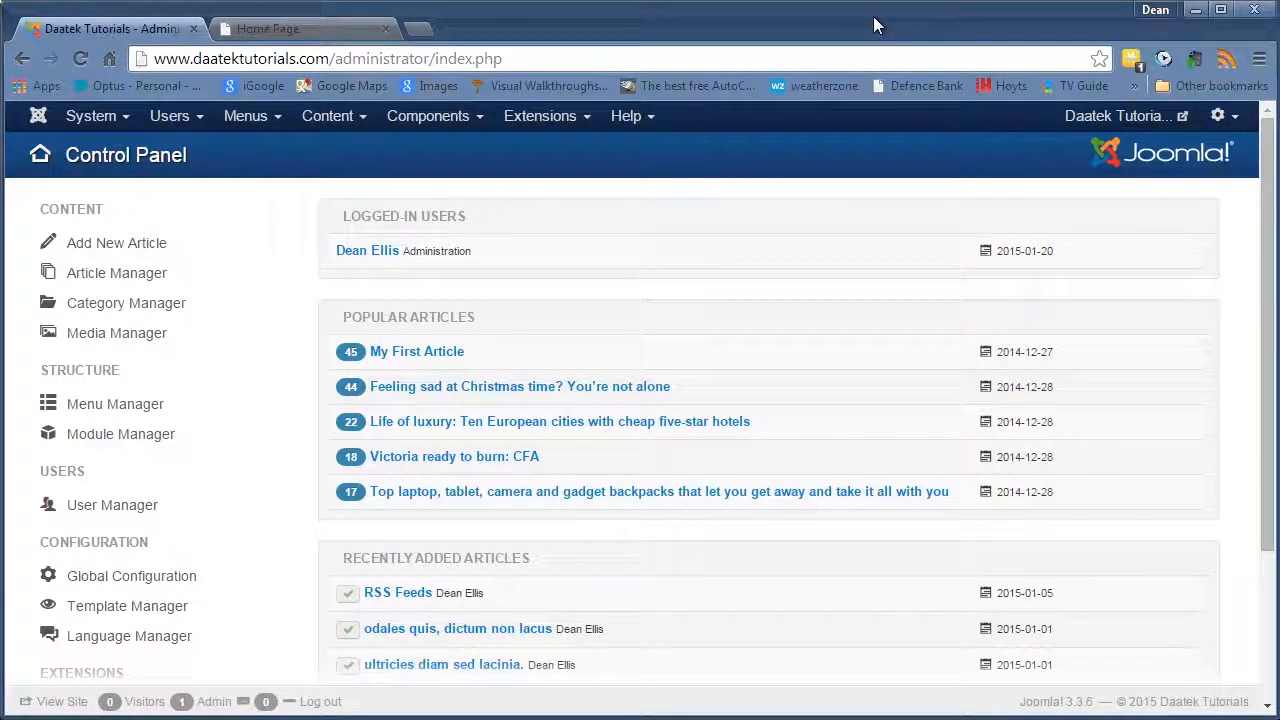
mouse_move(942, 18)
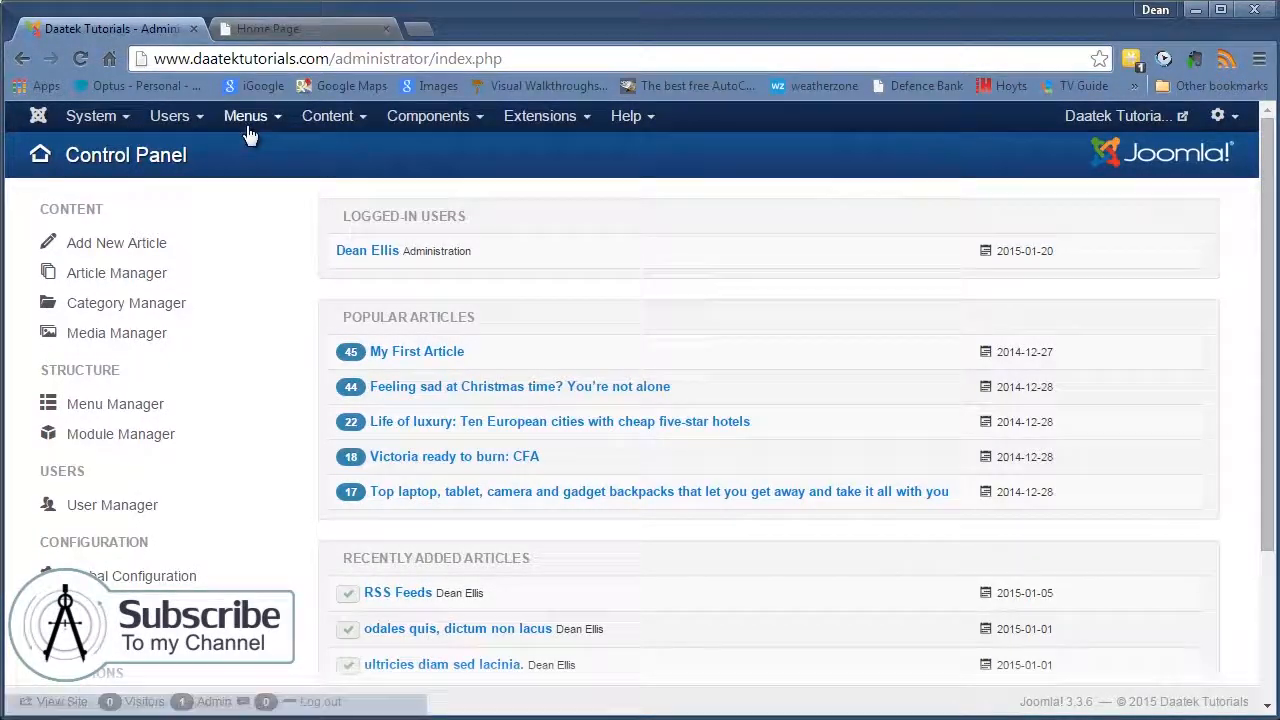
Go from the control panel to the menu items list of All Joomla Menus
left_click(244, 114)
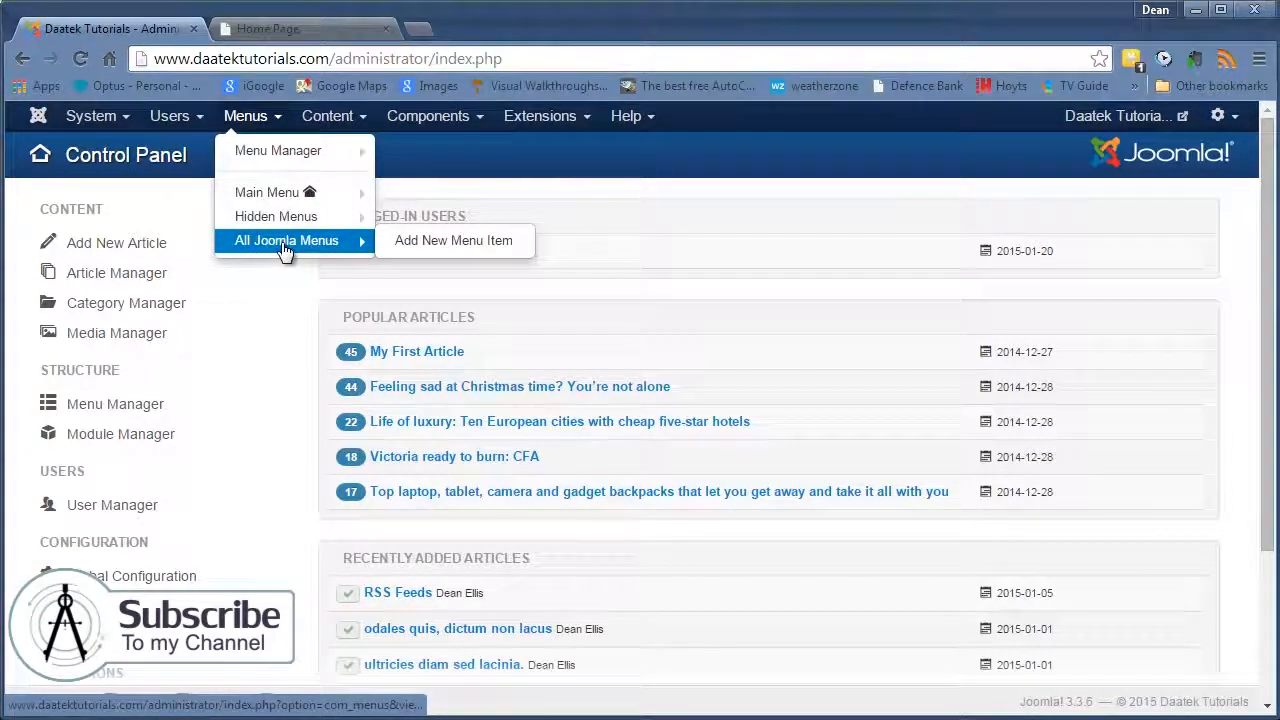
left_click(286, 240)
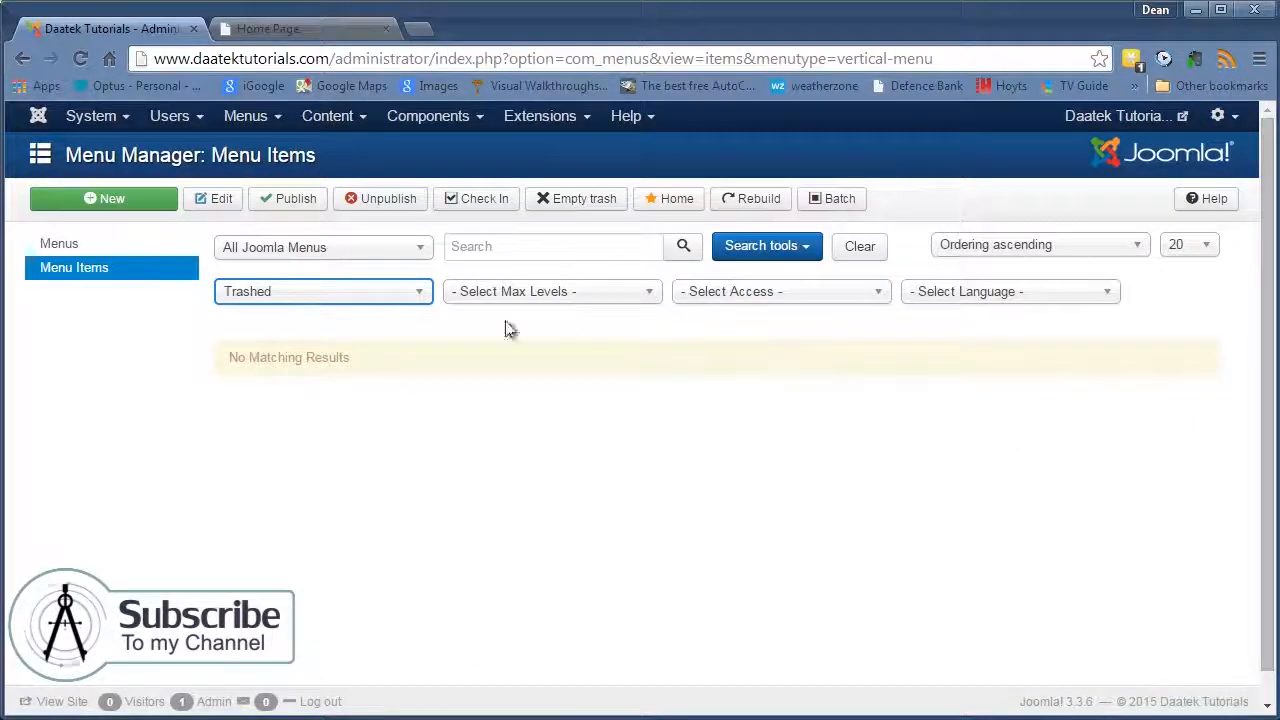
mouse_move(1116, 584)
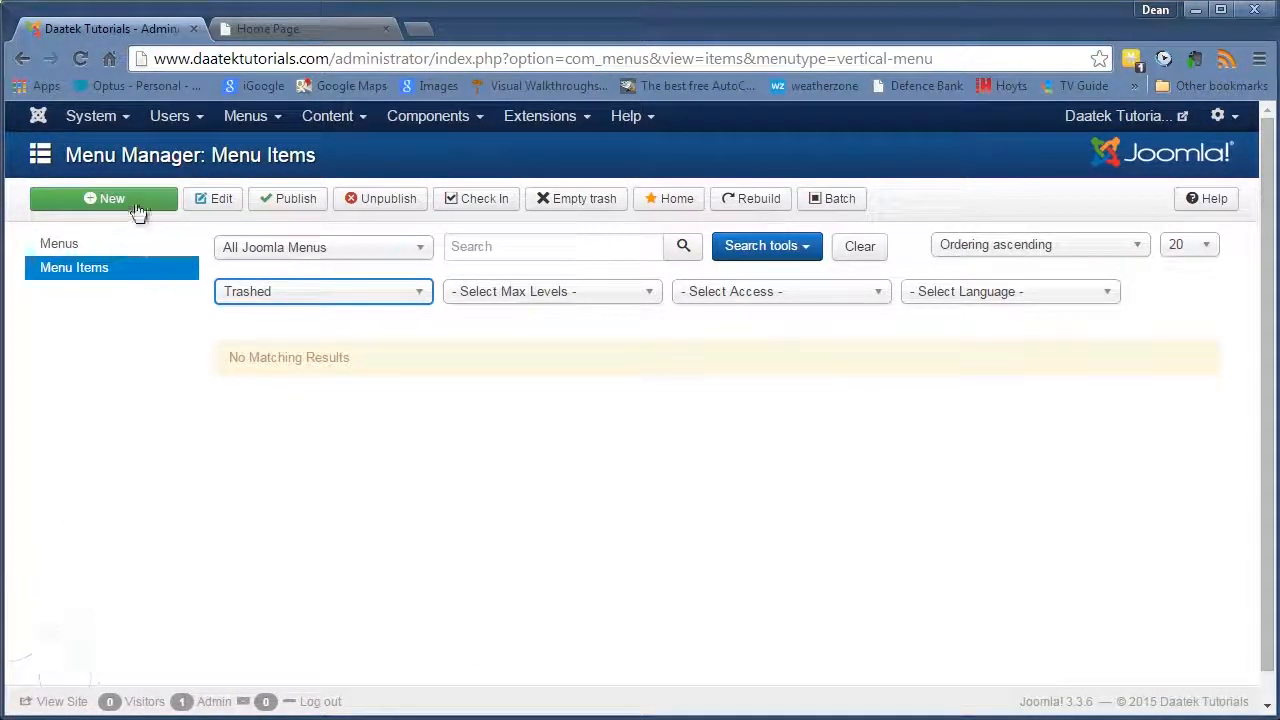
Start a new menu item and title it 'Archived Art…'
left_click(104, 198)
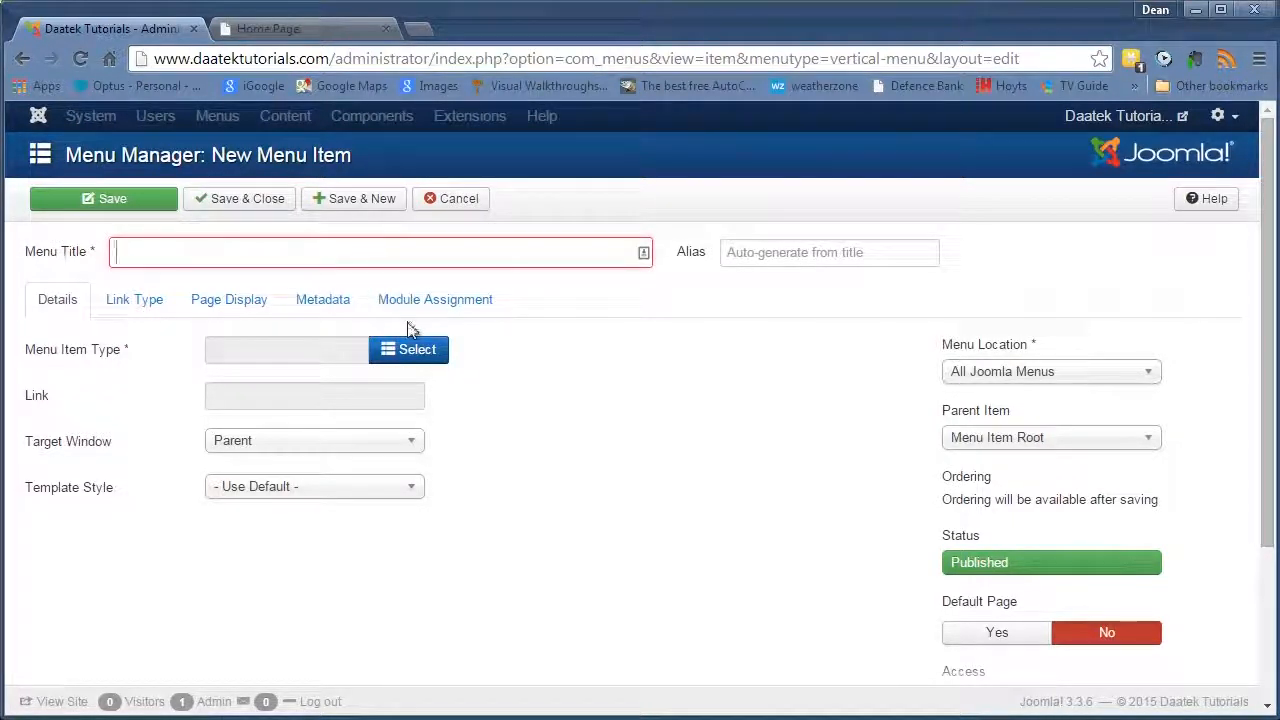
type("Archived Articles")
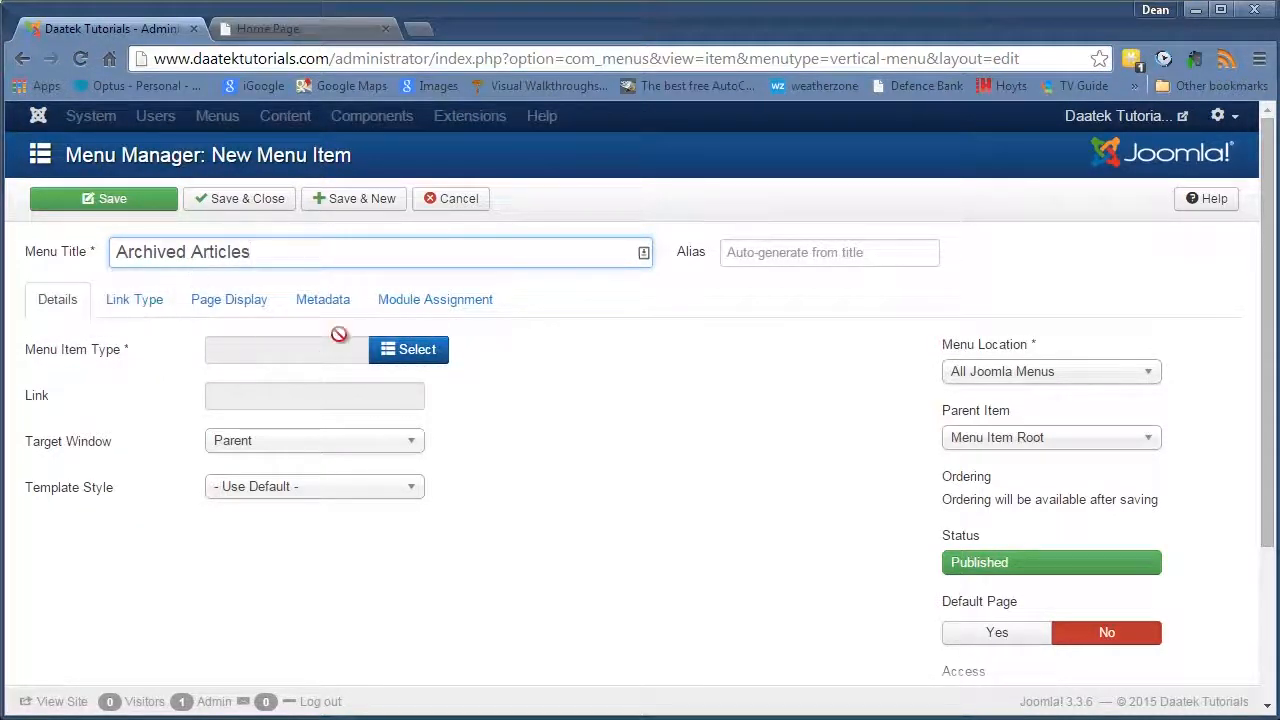
Choose Articles > Archived Articles as the menu item type
left_click(408, 348)
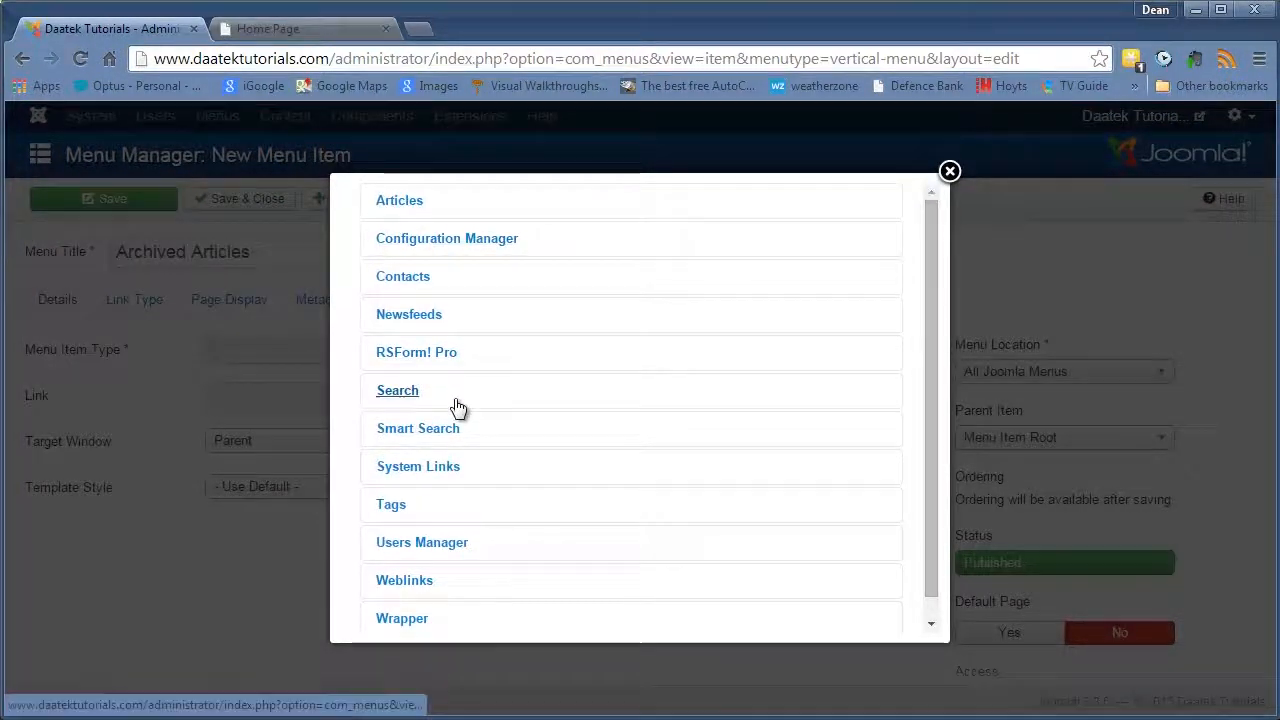
left_click(400, 200)
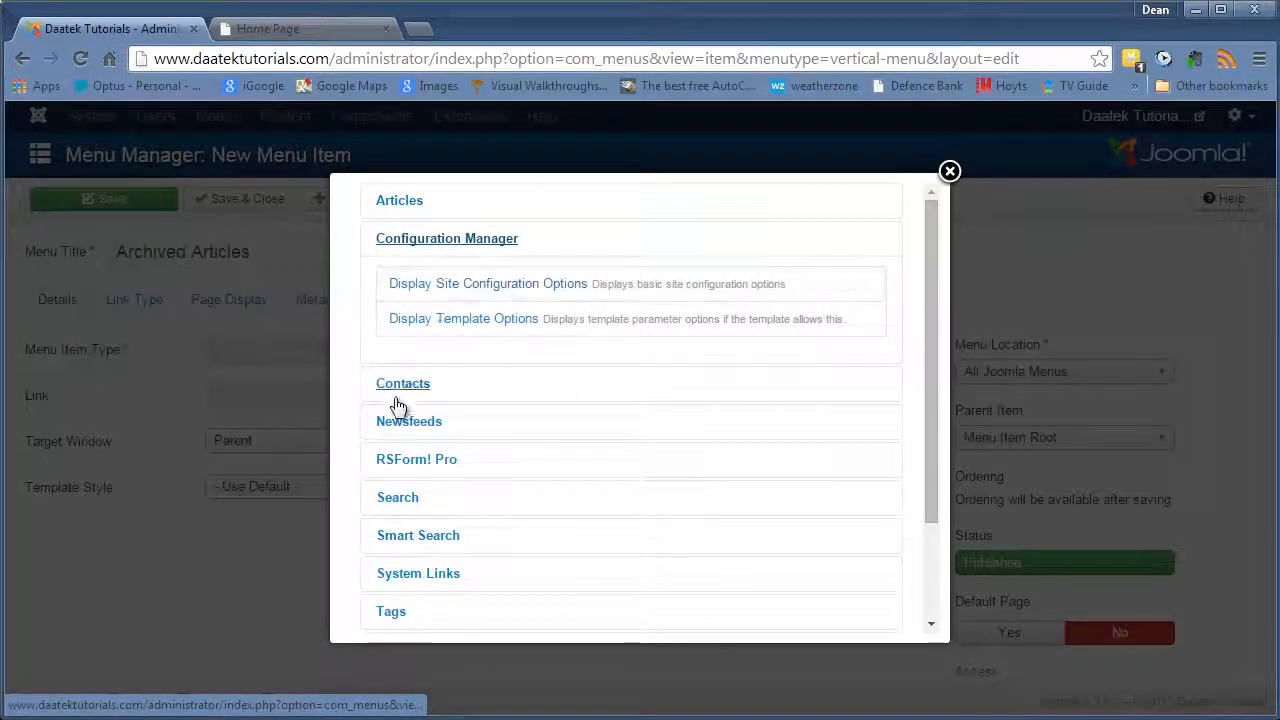
left_click(402, 384)
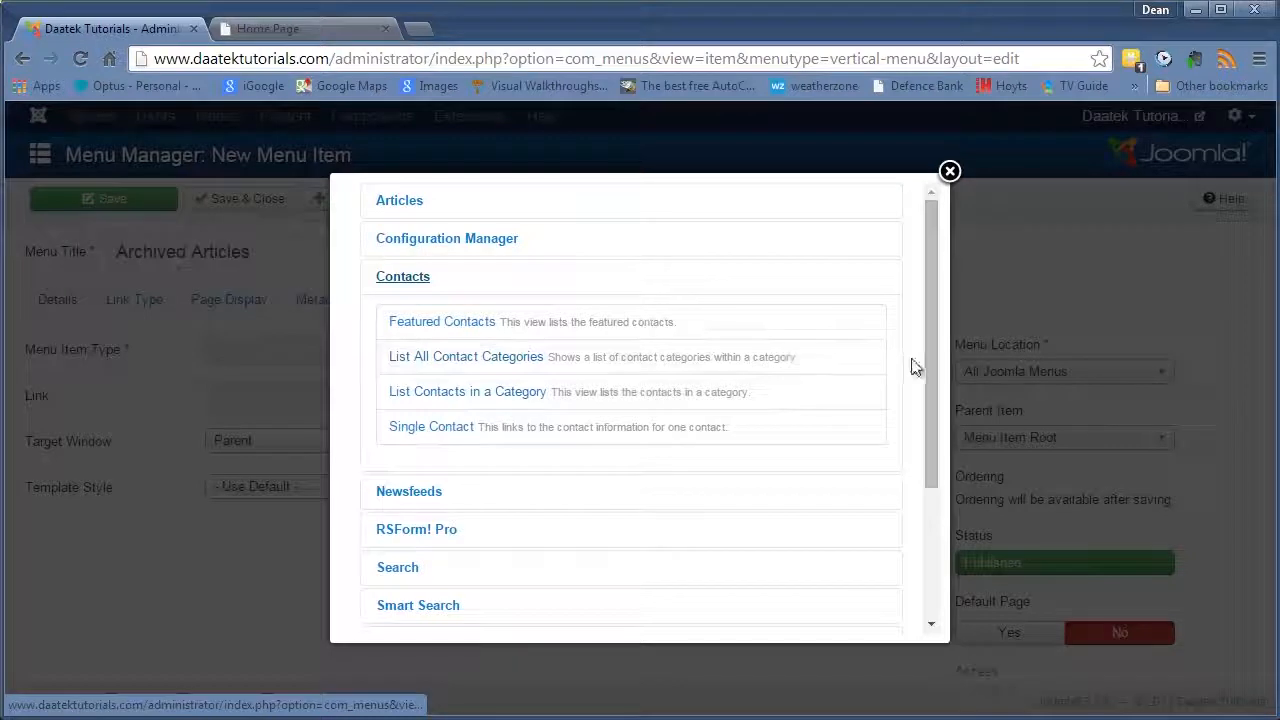
left_click(400, 200)
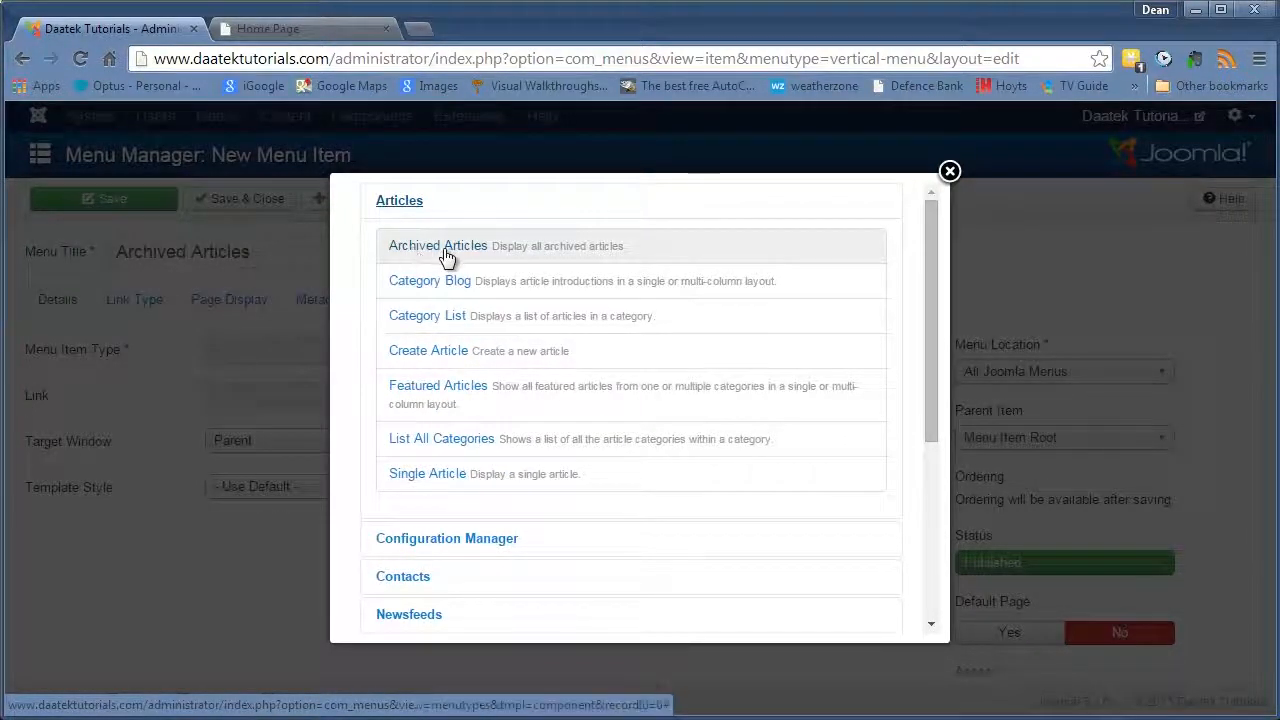
left_click(436, 244)
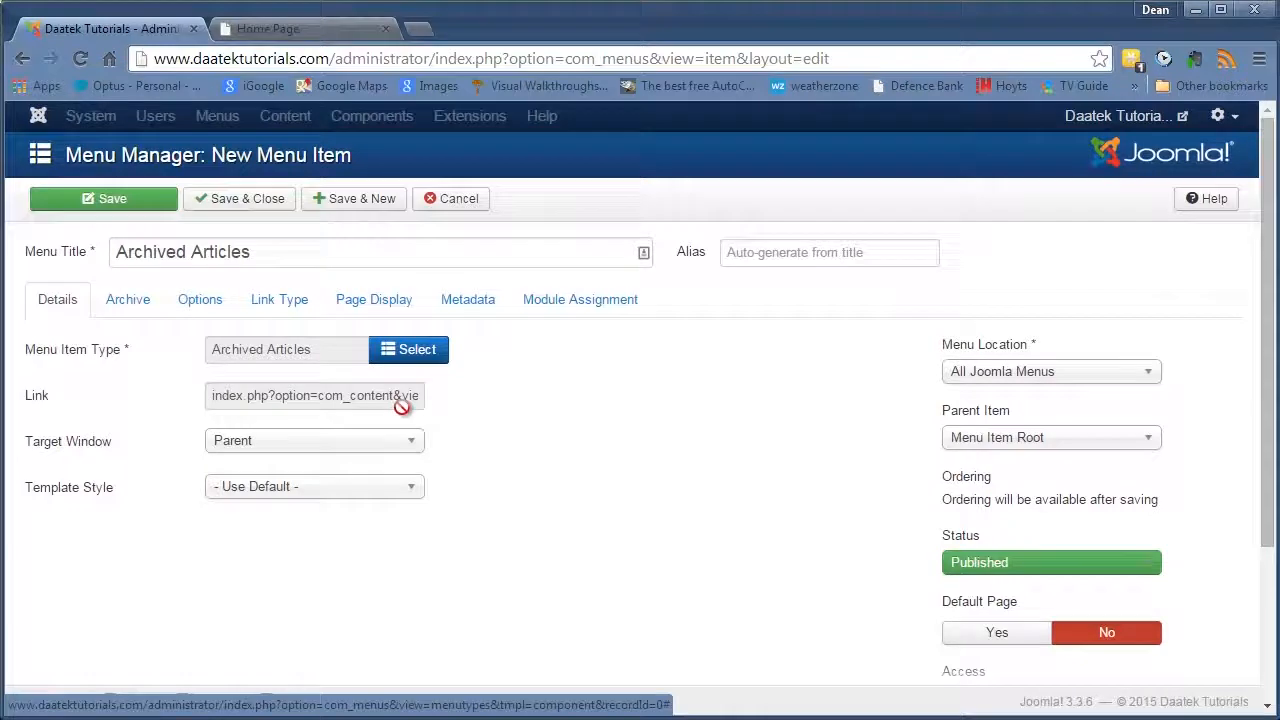
mouse_move(284, 450)
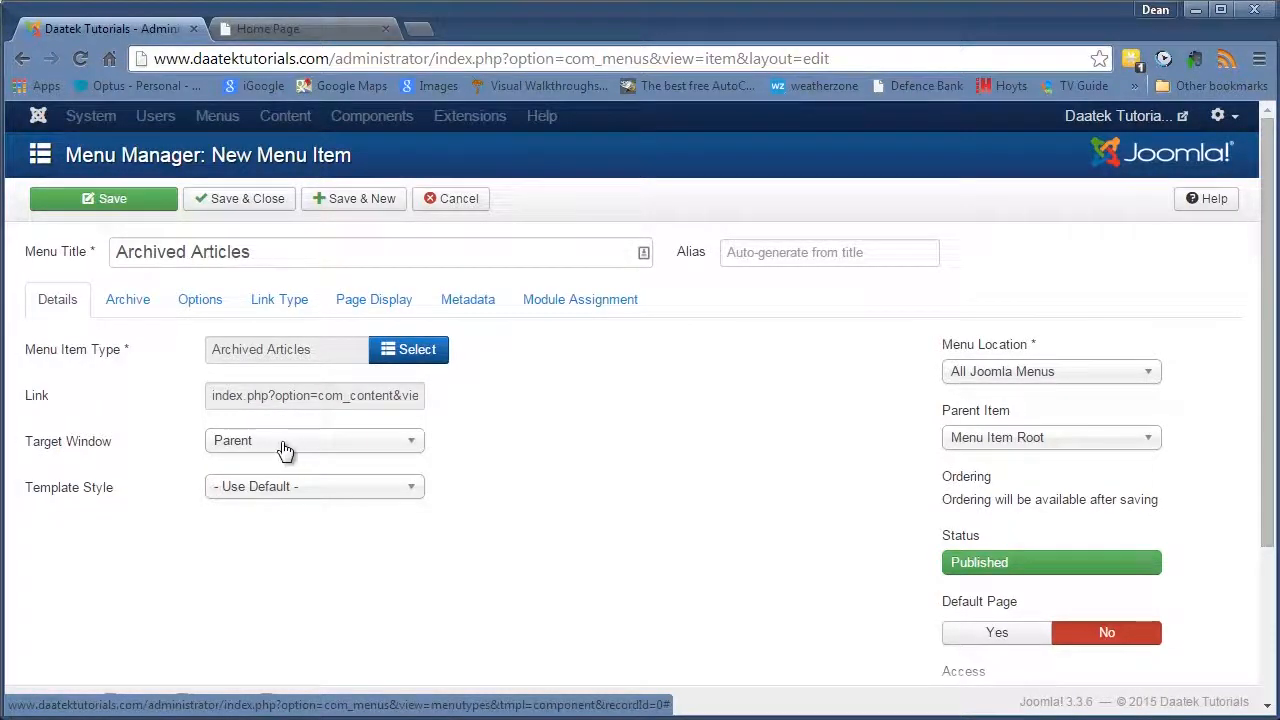
mouse_move(240, 508)
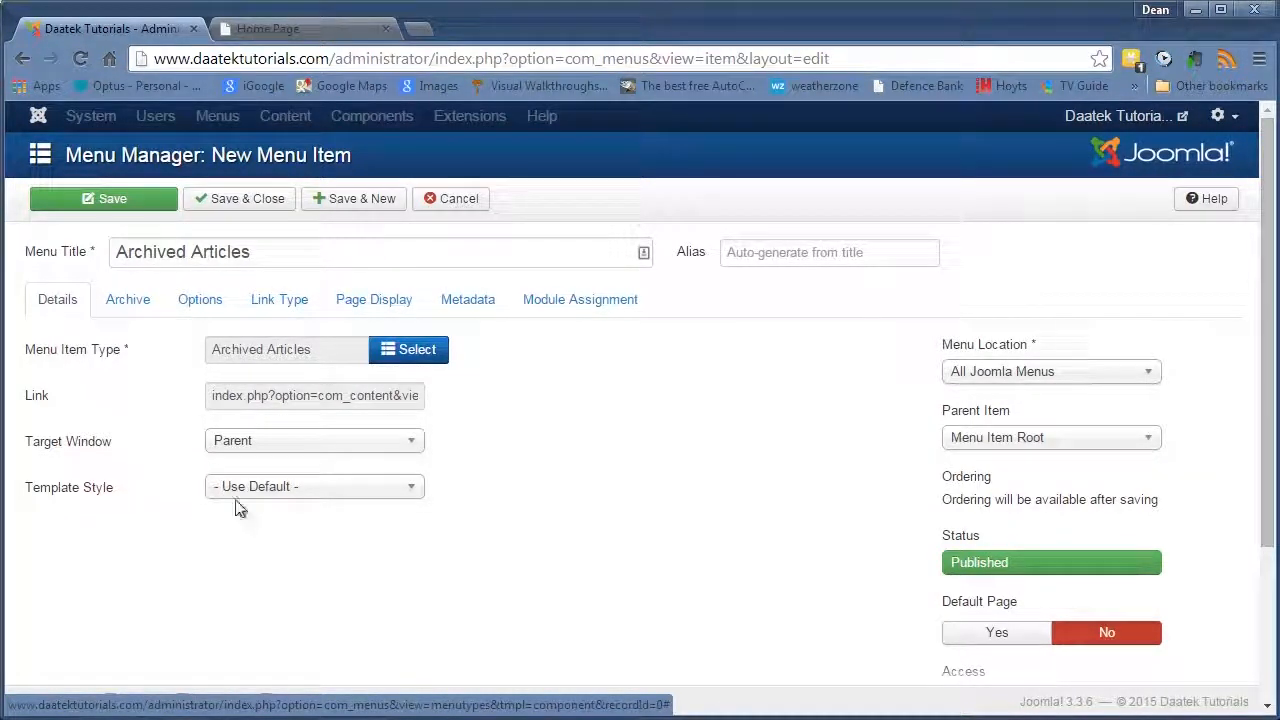
mouse_move(128, 500)
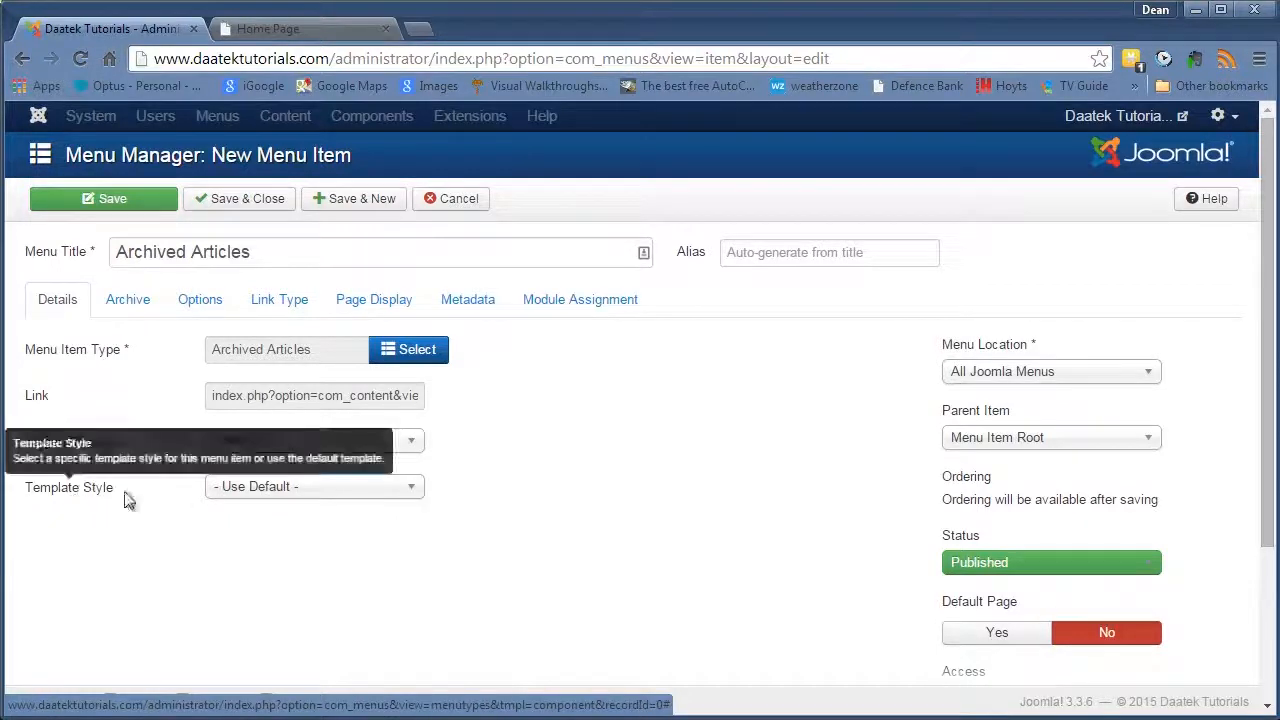
Keep All Joomla Menus as the location and review the item's remaining details
left_click(314, 486)
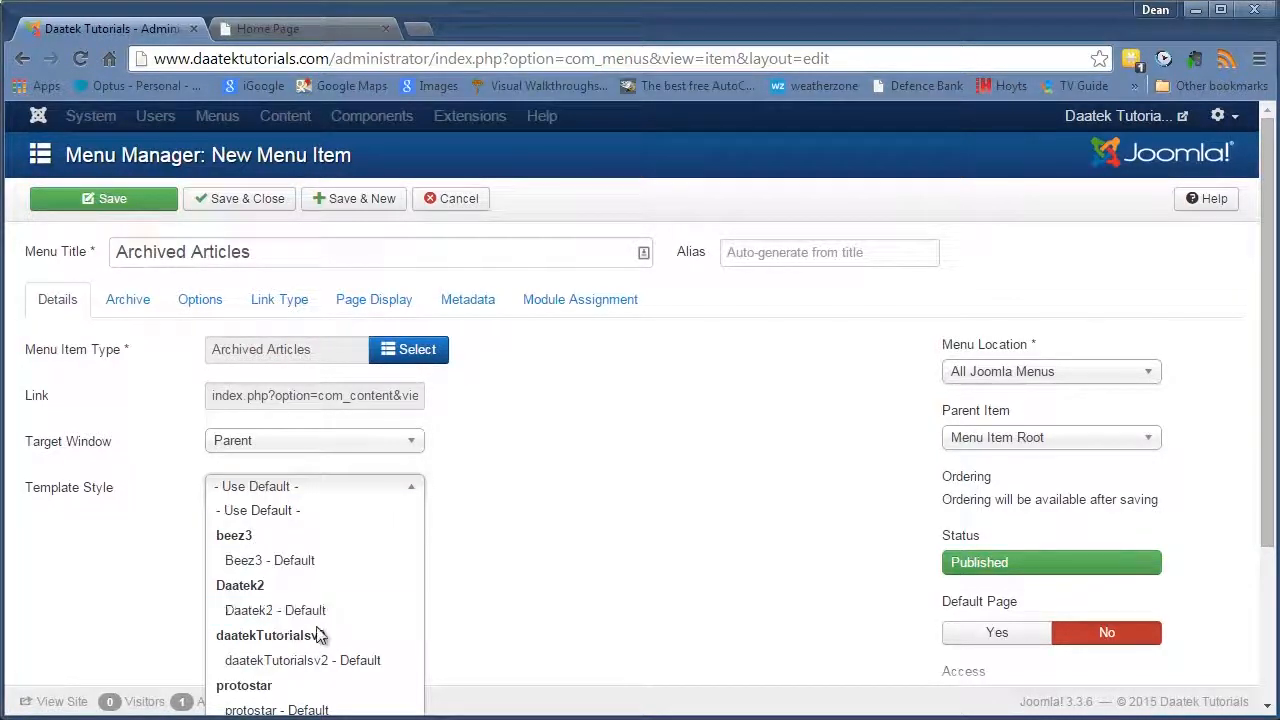
mouse_move(270, 560)
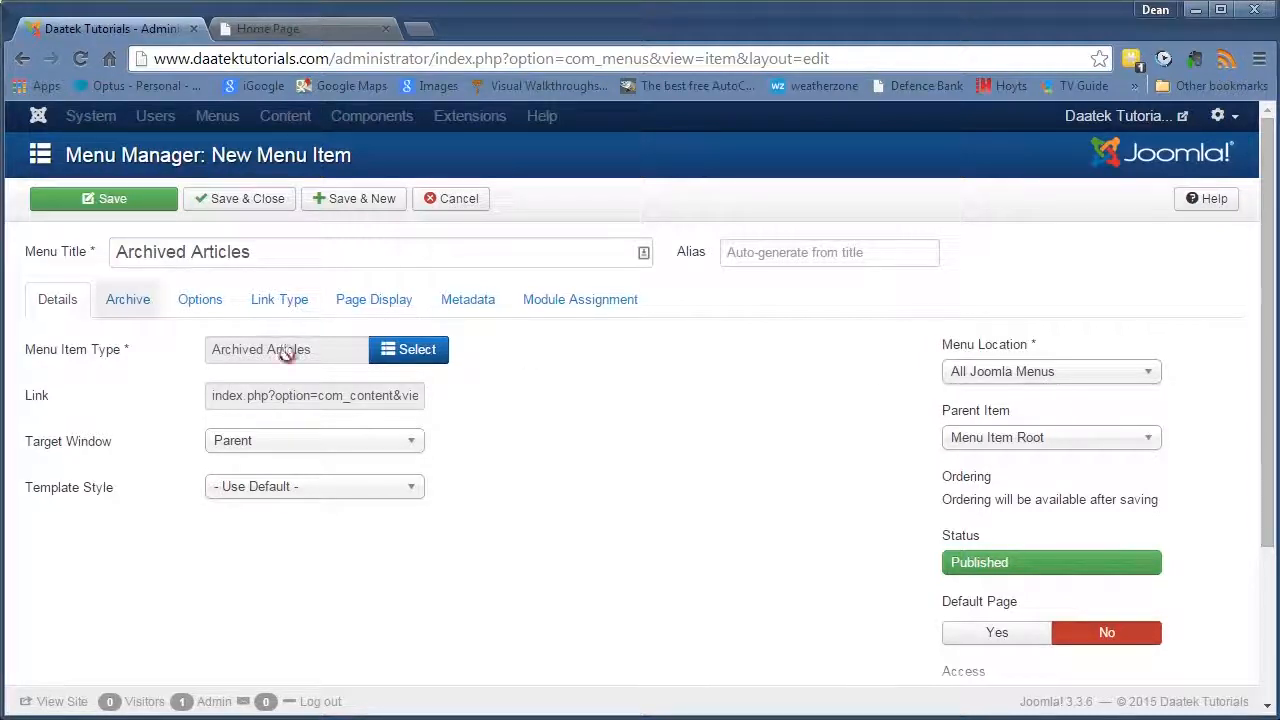
mouse_move(950, 374)
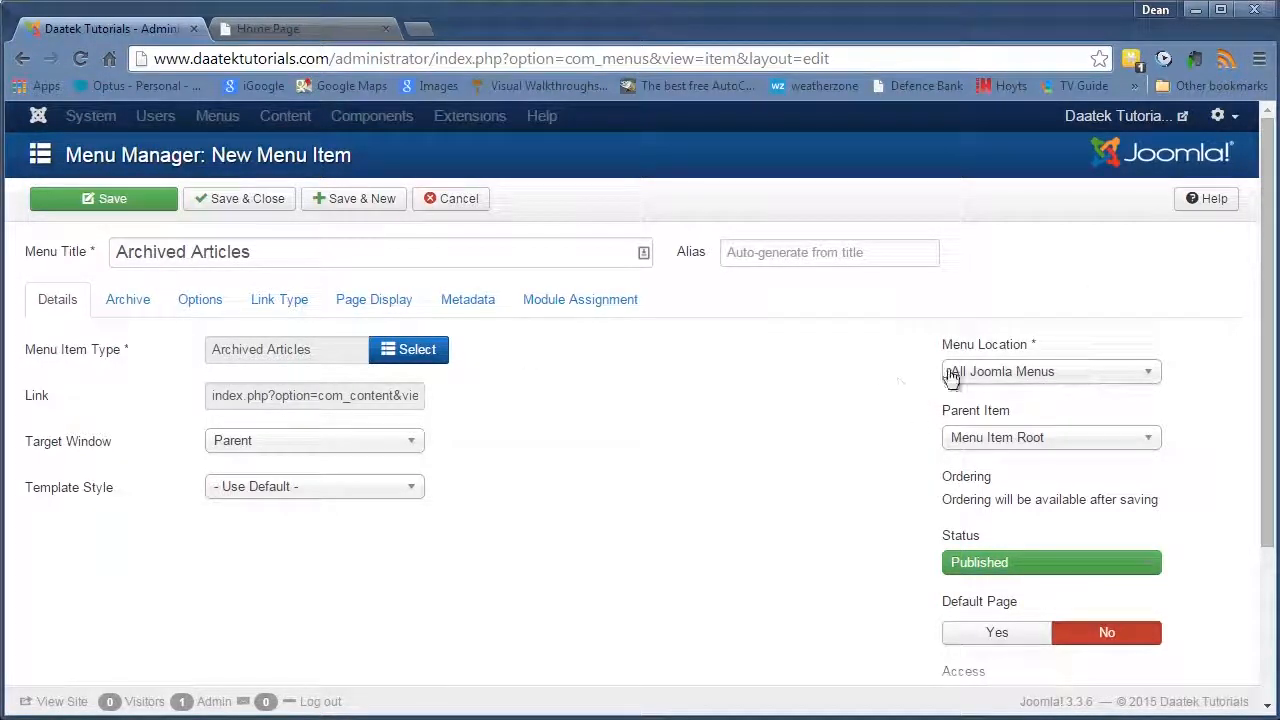
mouse_move(1128, 376)
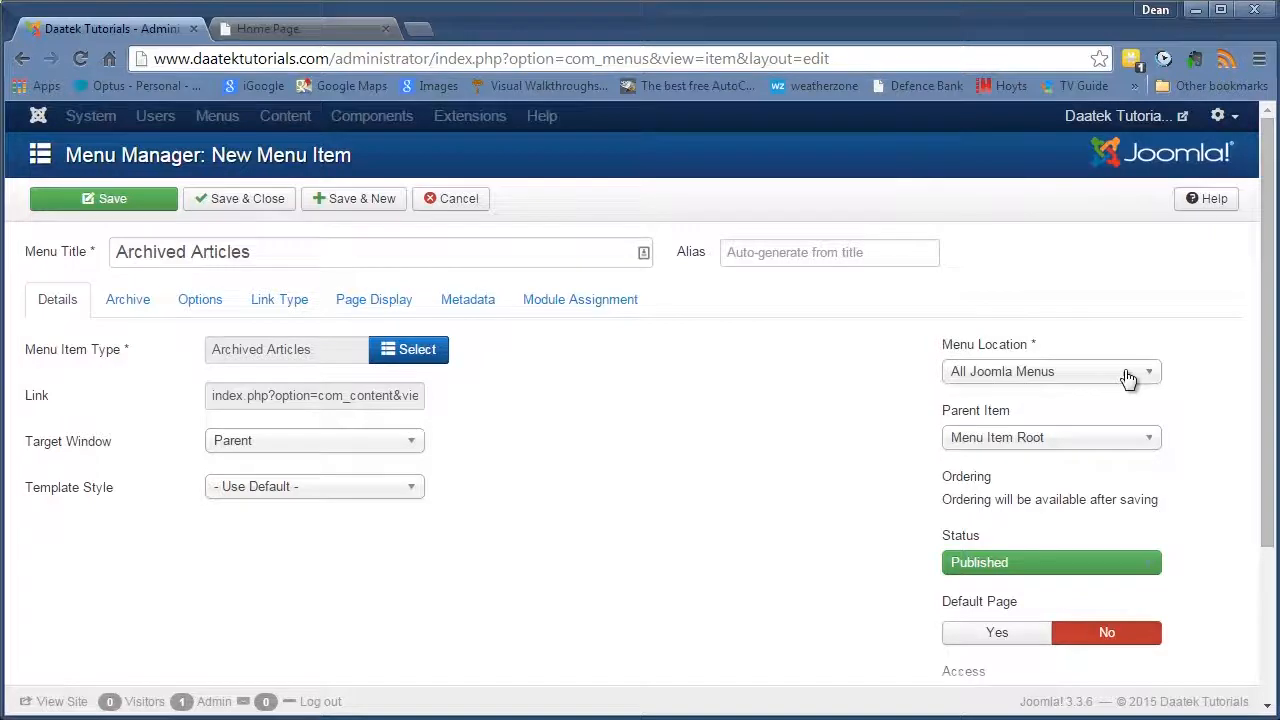
left_click(1050, 370)
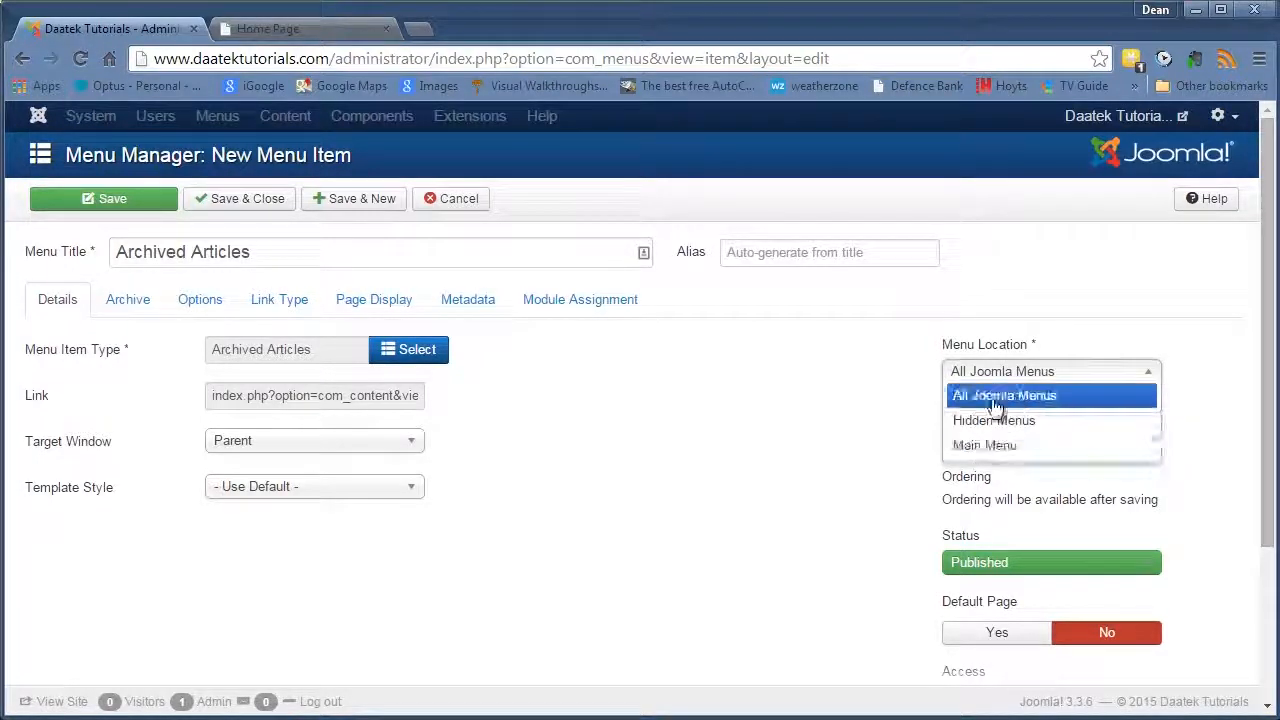
left_click(1006, 396)
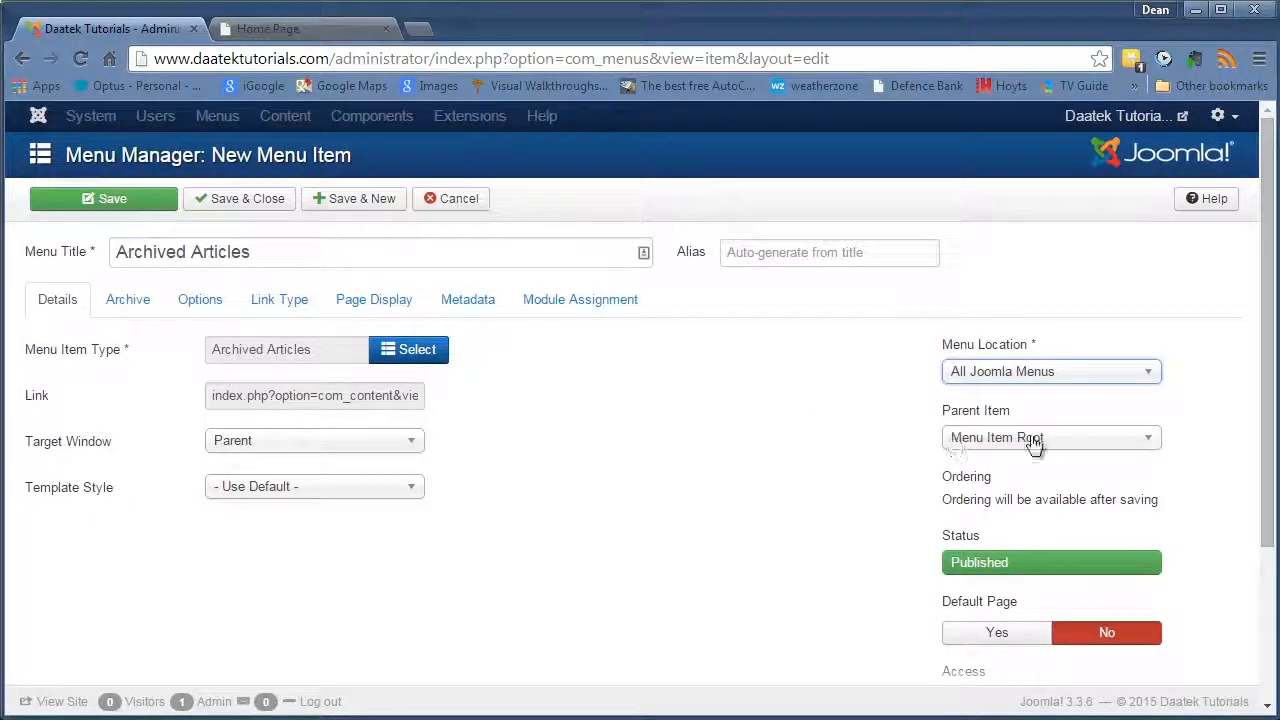
mouse_move(926, 452)
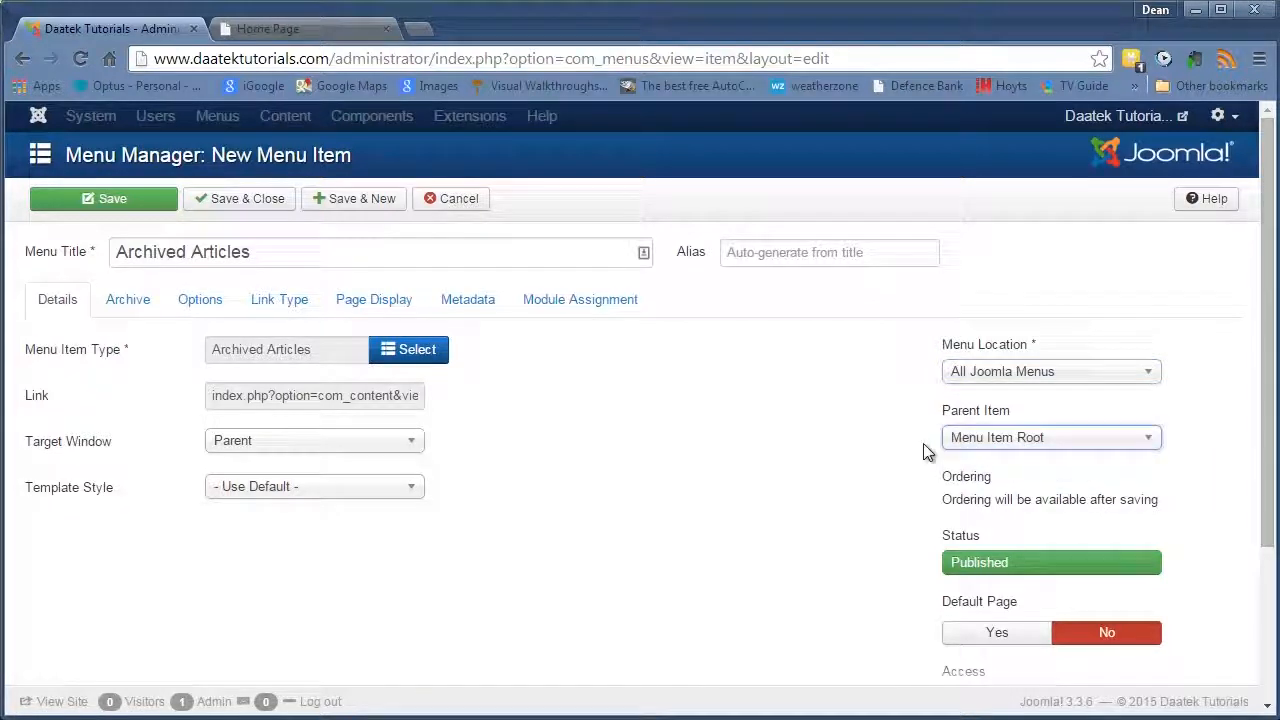
scroll("down", 3)
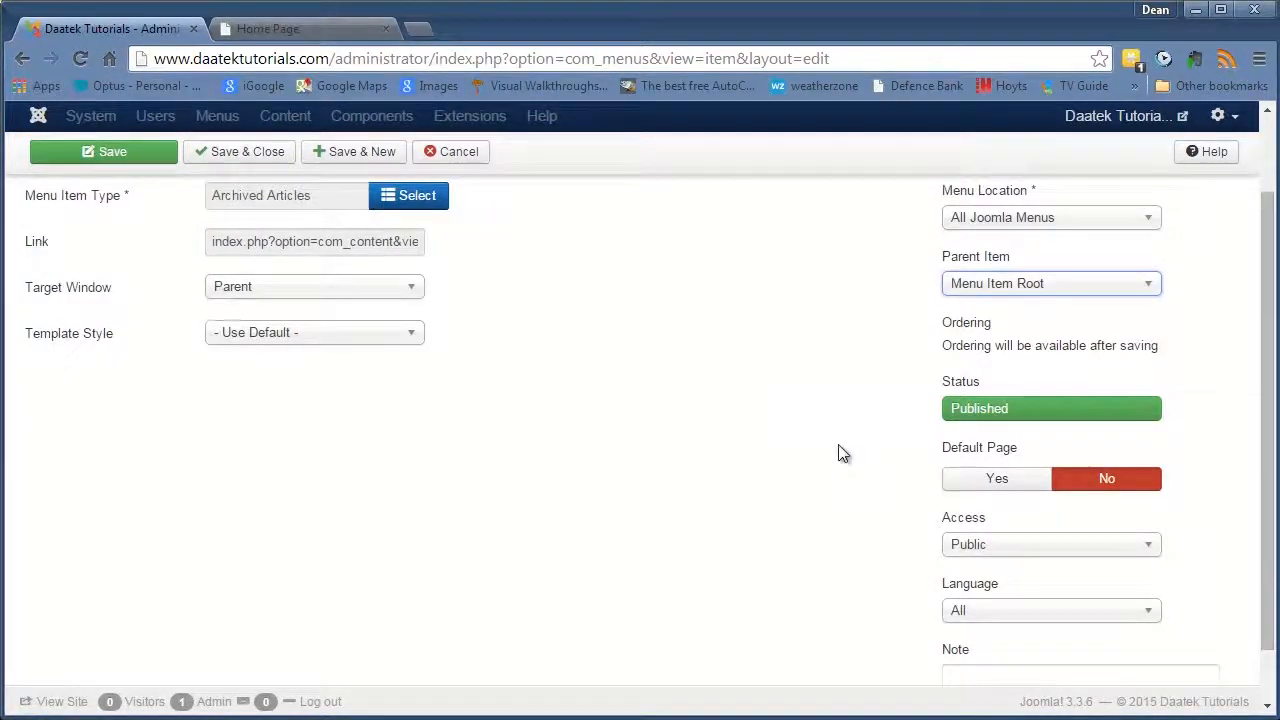
scroll("down", 3)
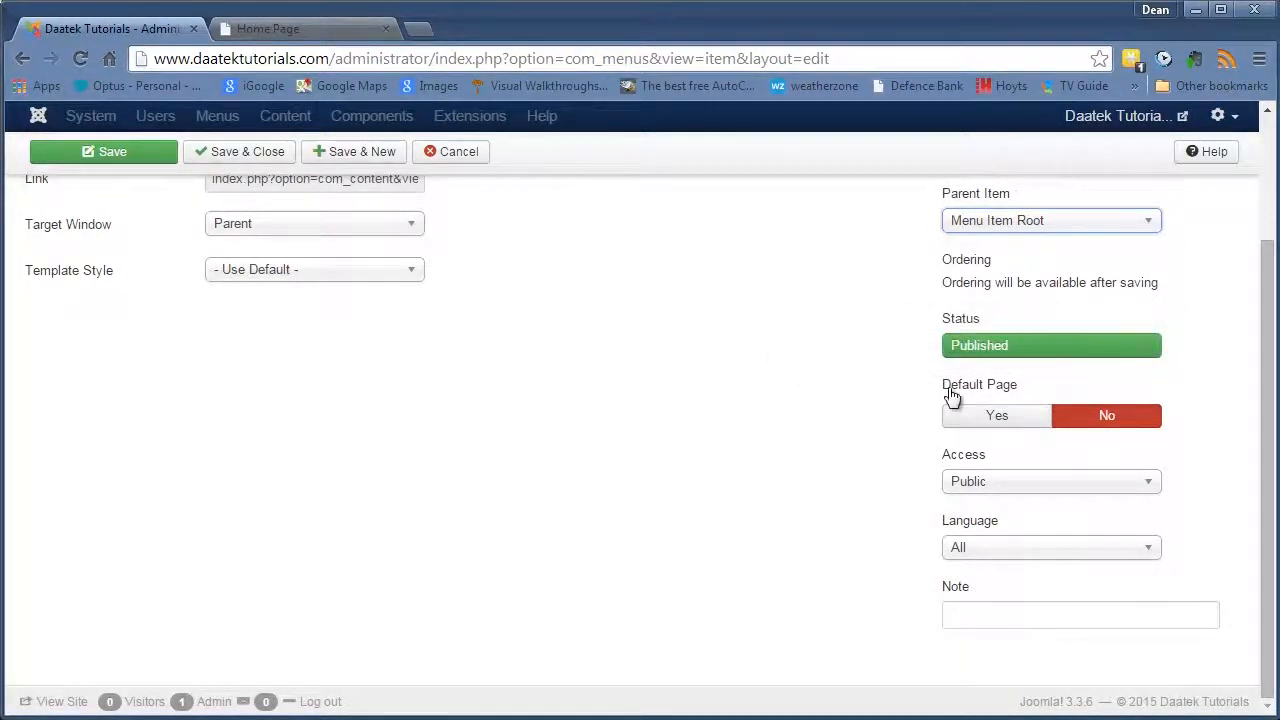
mouse_move(1004, 490)
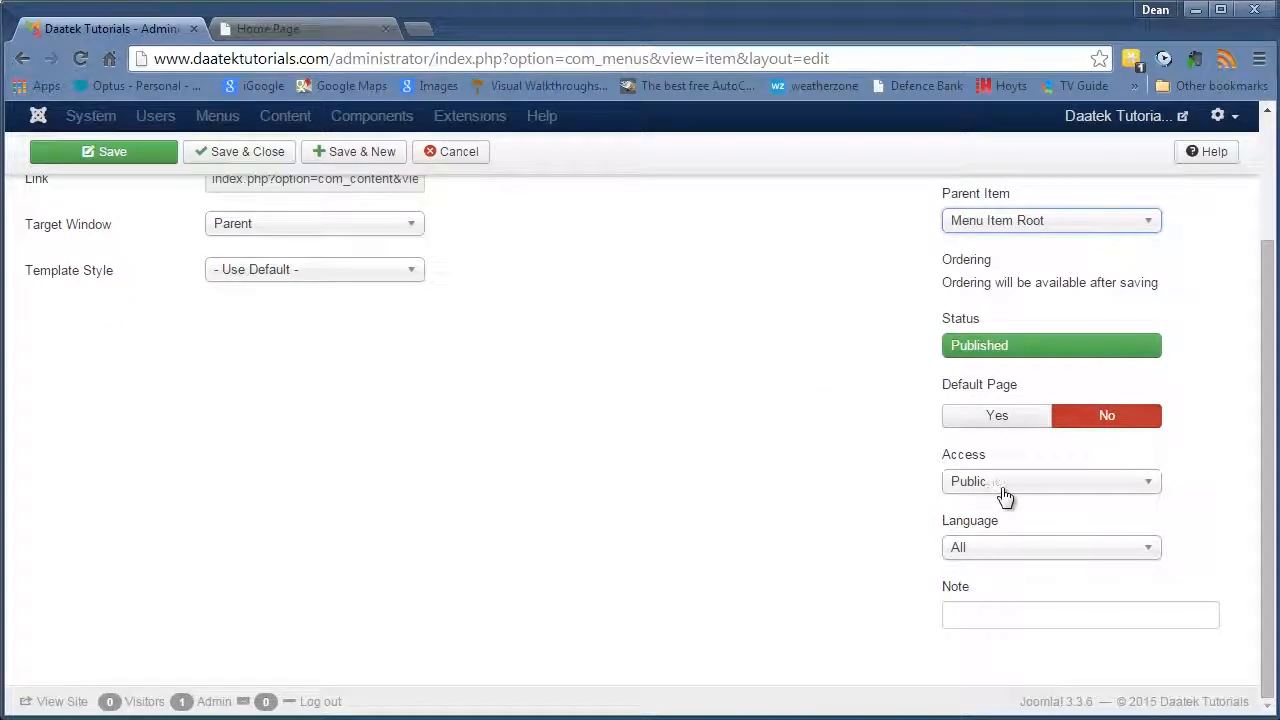
mouse_move(1158, 492)
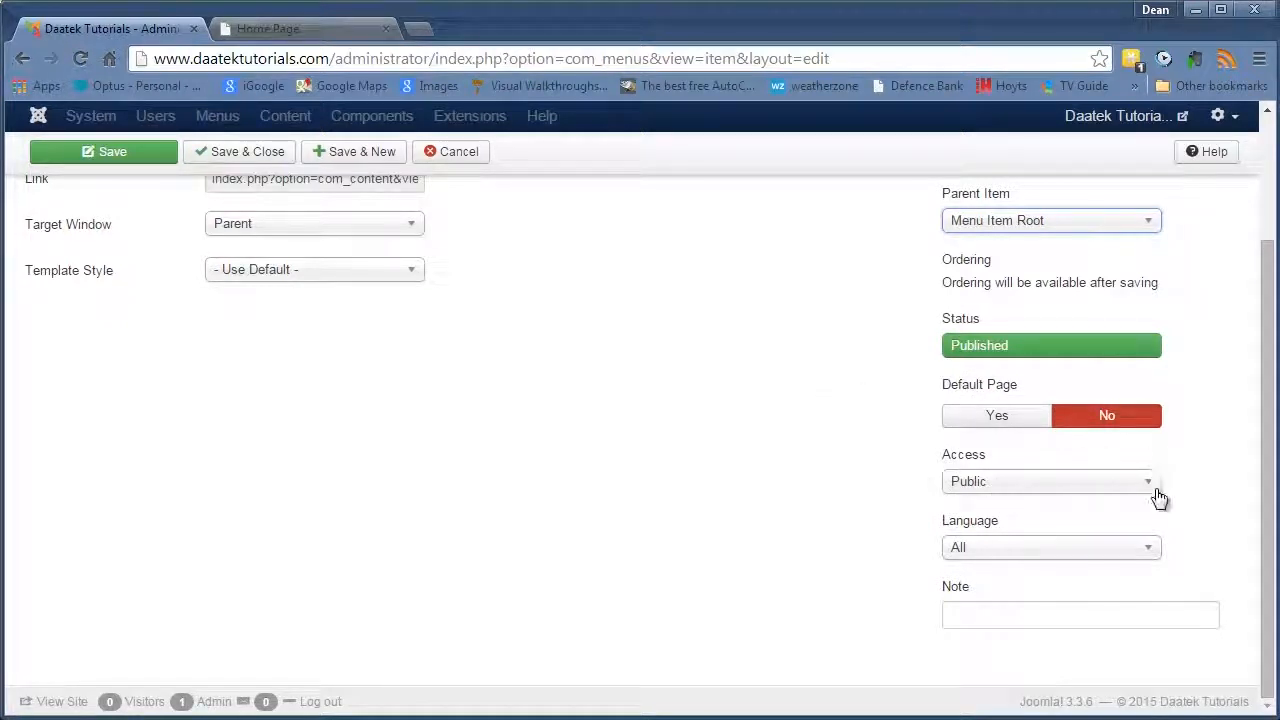
mouse_move(1072, 496)
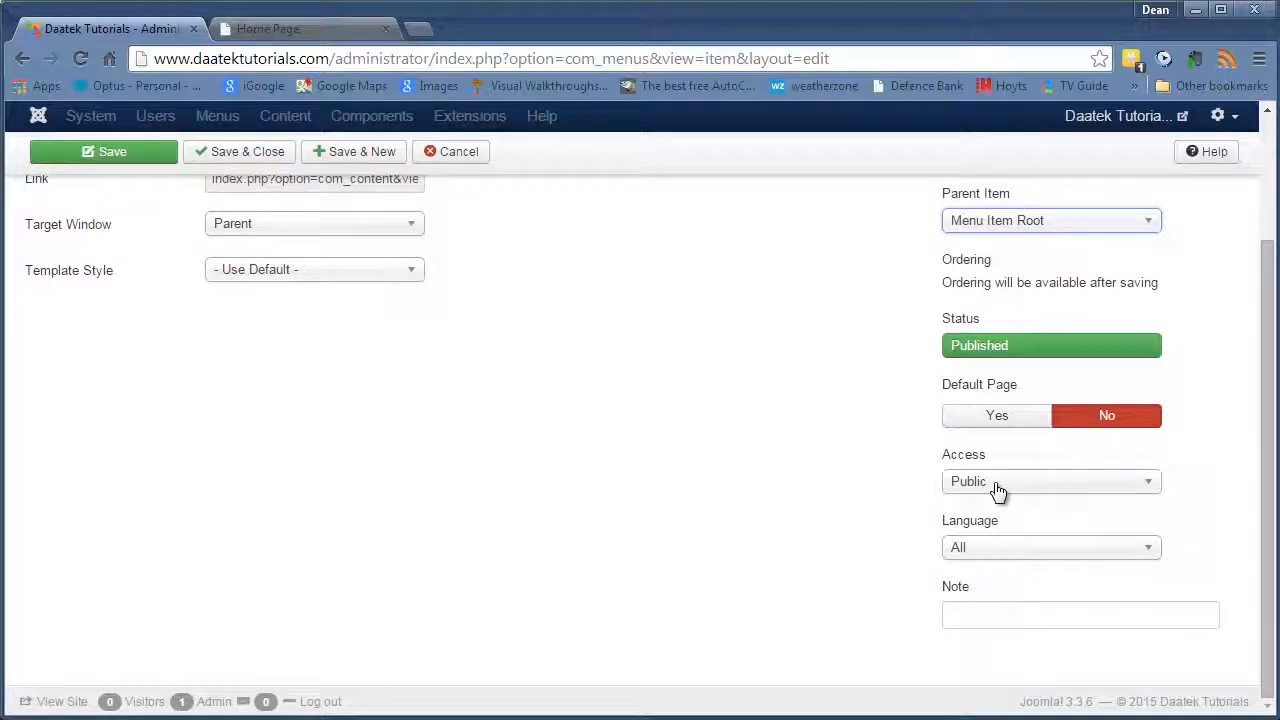
mouse_move(1000, 478)
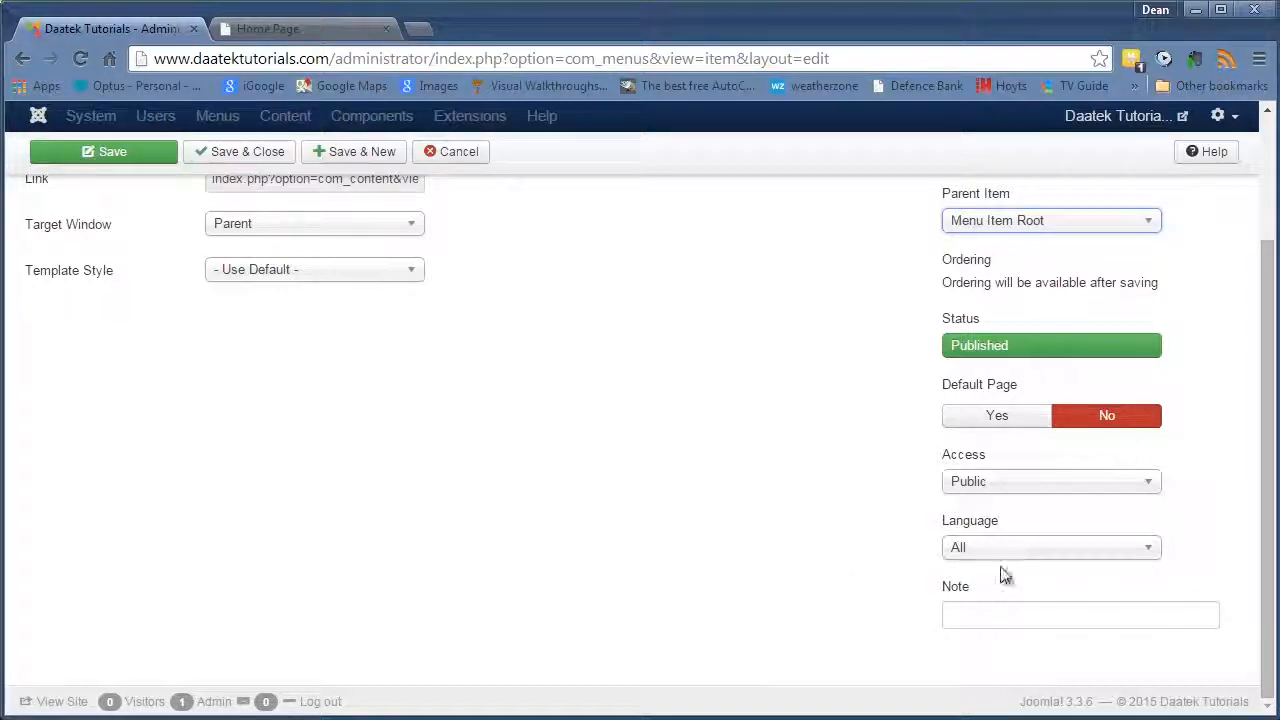
mouse_move(876, 588)
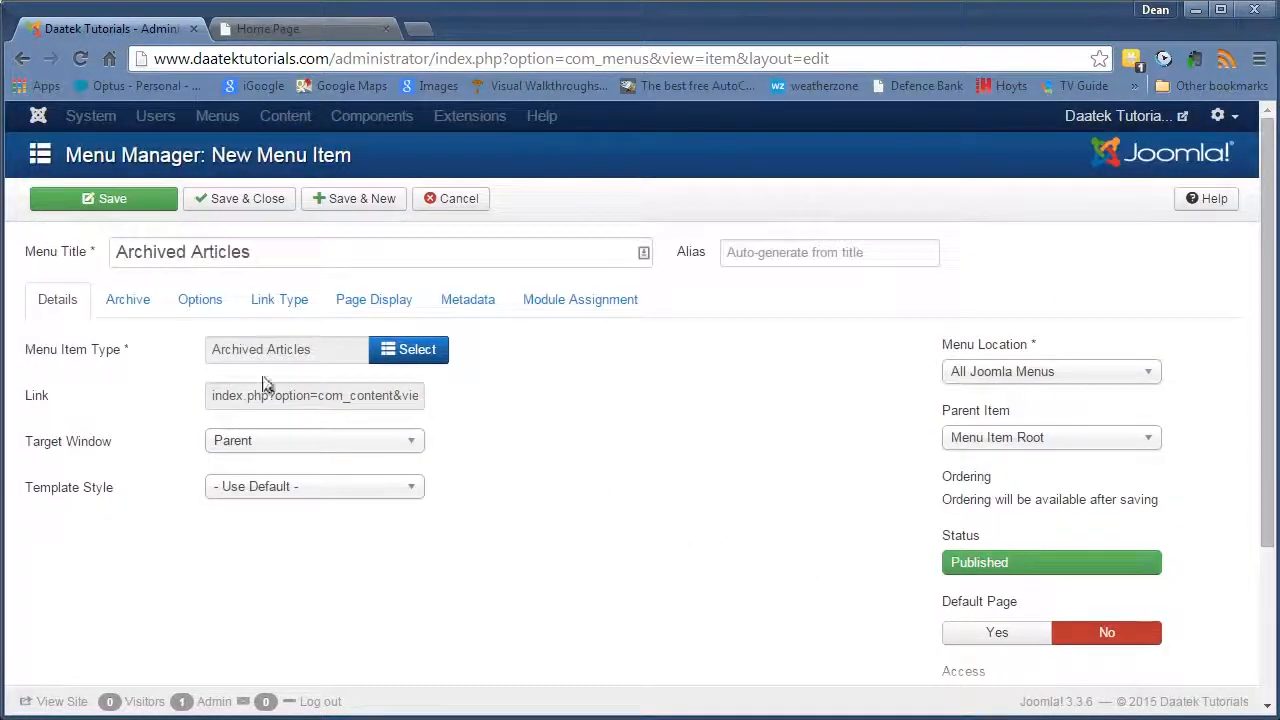
mouse_move(144, 368)
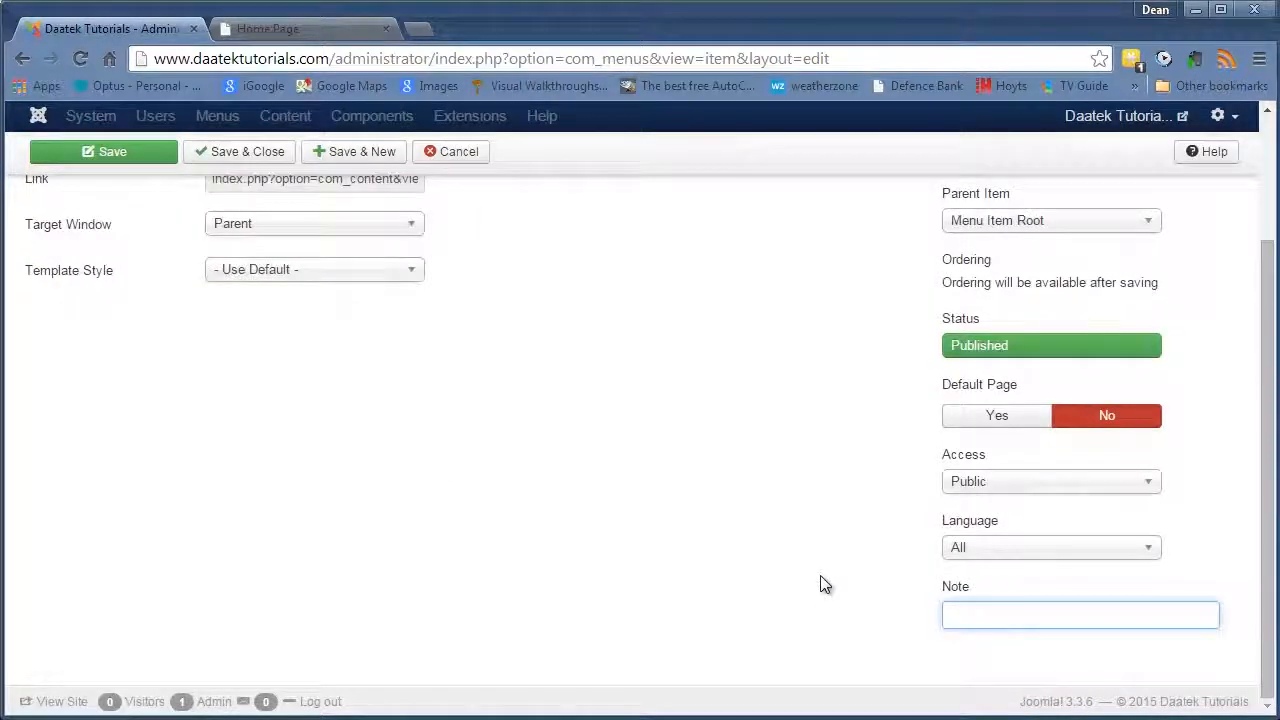
scroll("up", 3)
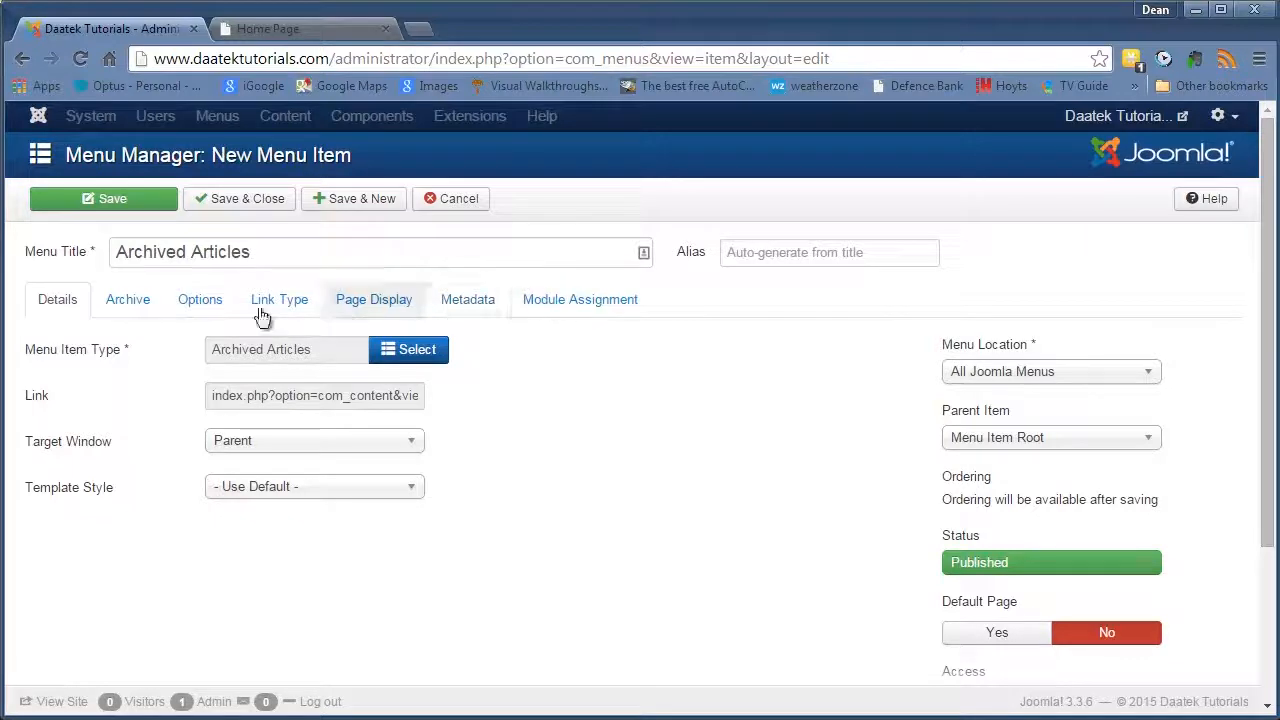
left_click(128, 300)
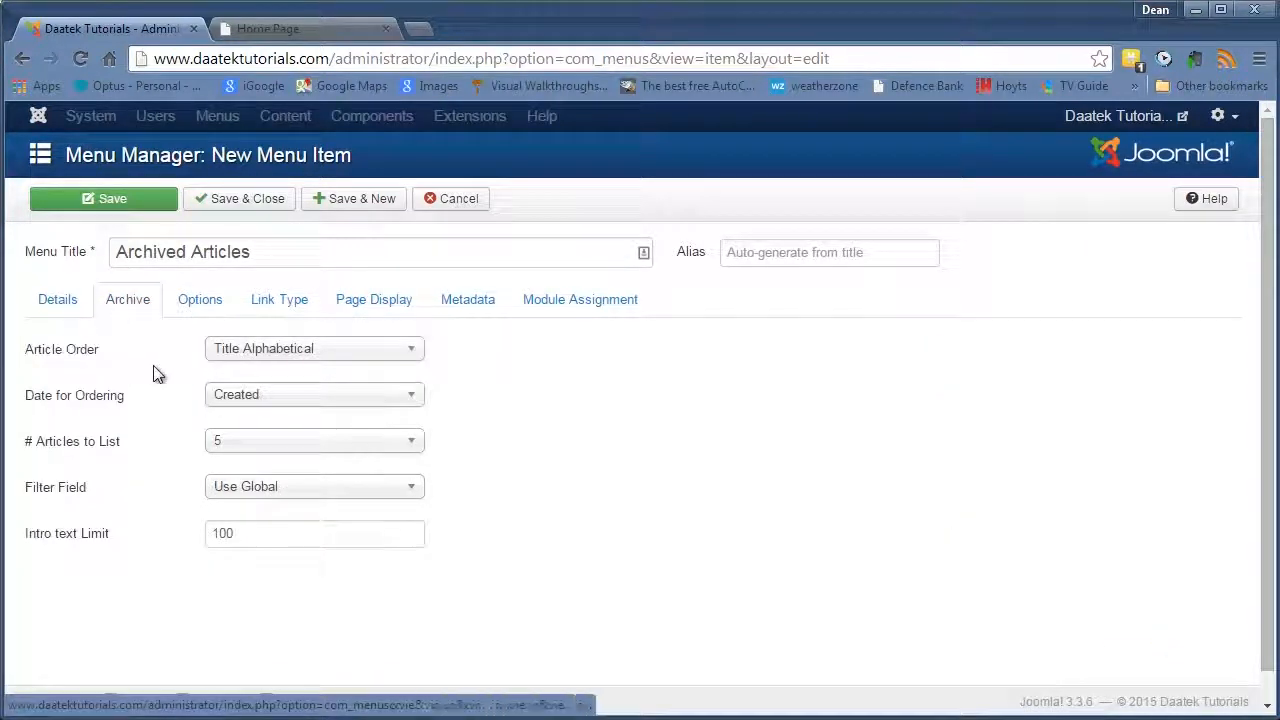
mouse_move(90, 528)
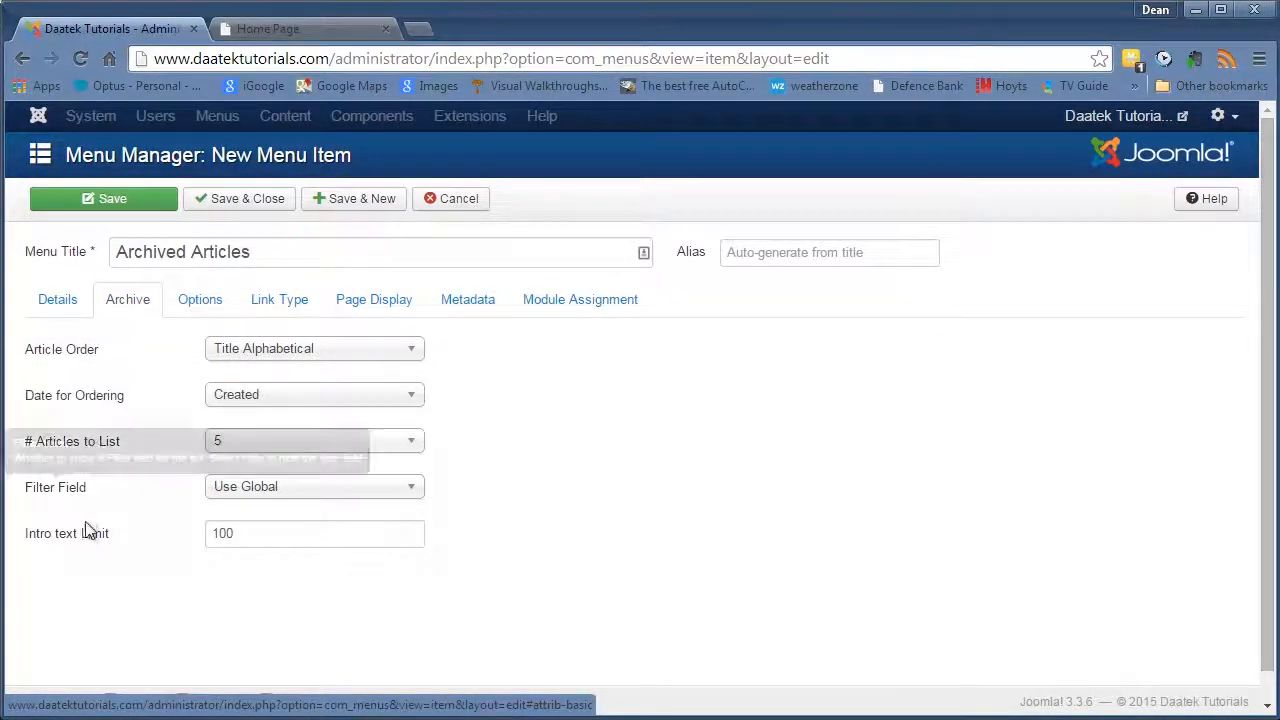
left_click(200, 300)
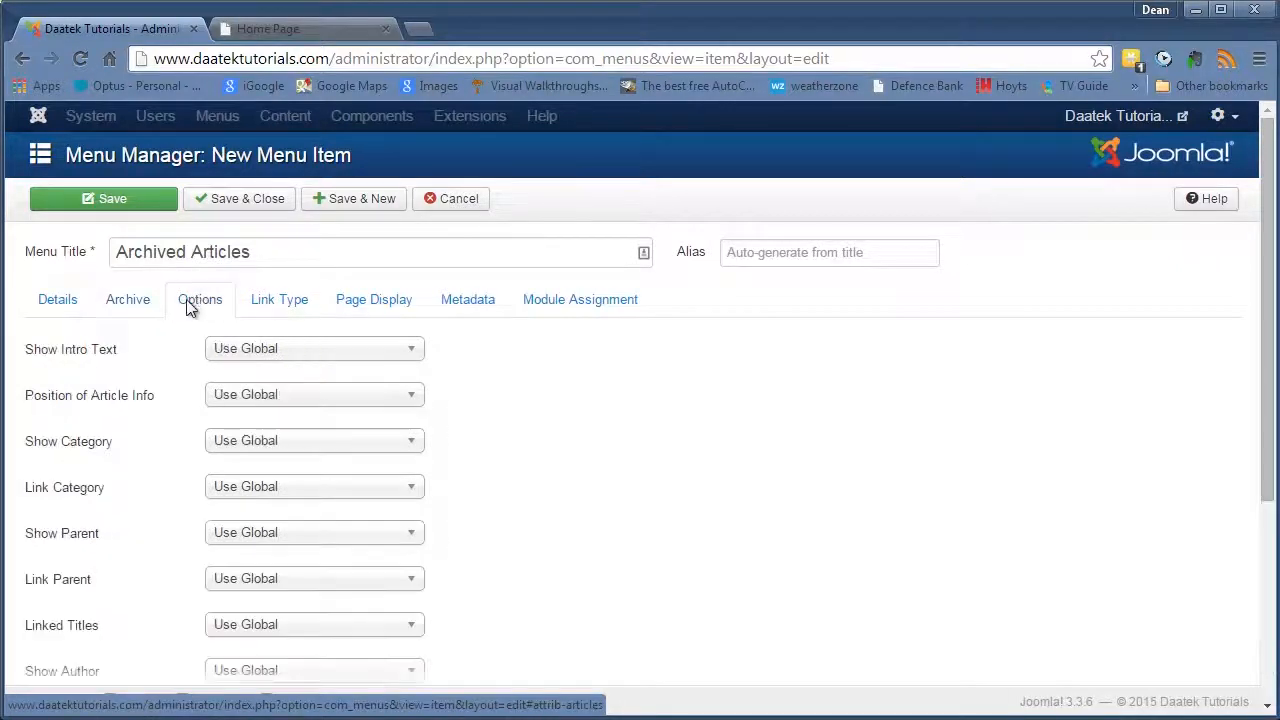
scroll("down", 3)
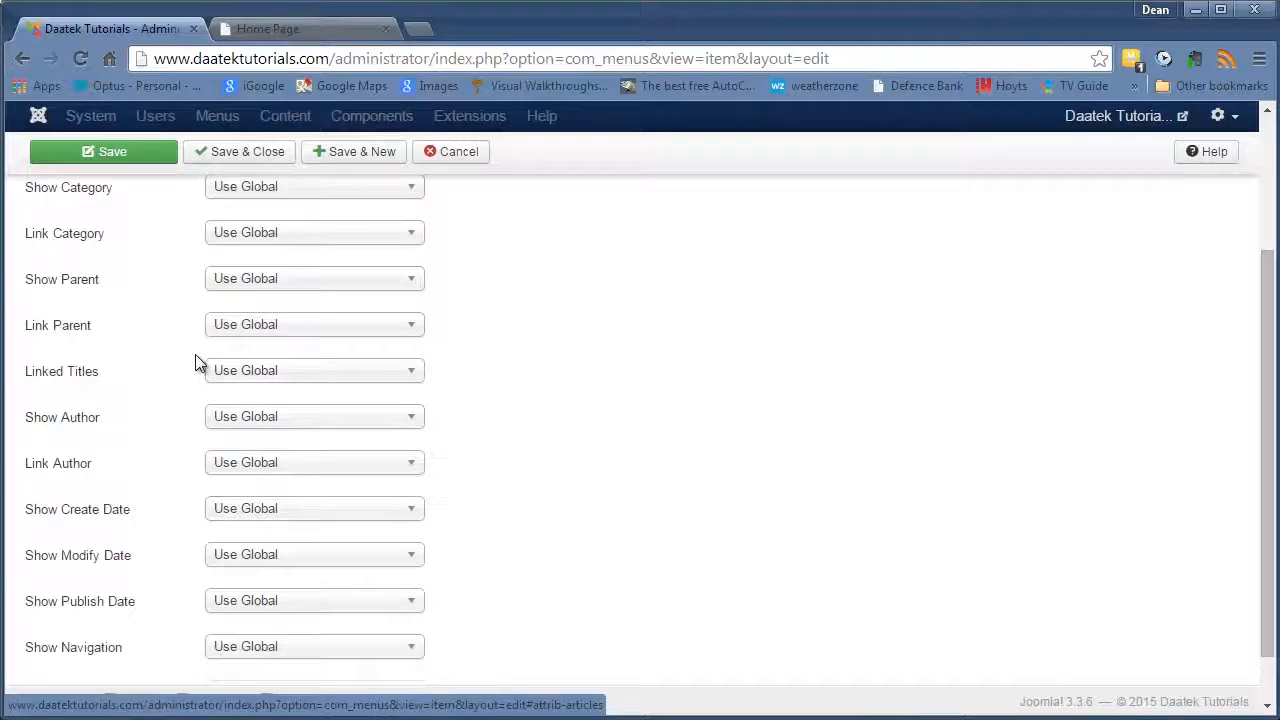
scroll("down", 3)
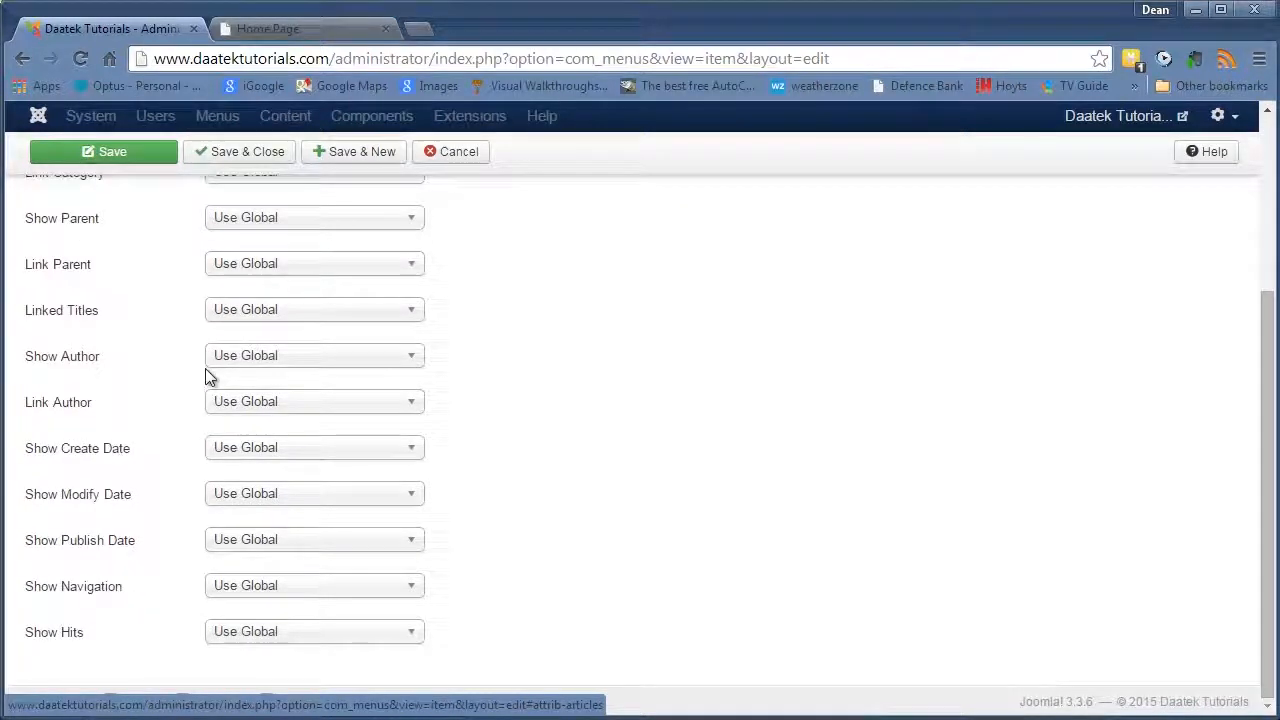
mouse_move(210, 402)
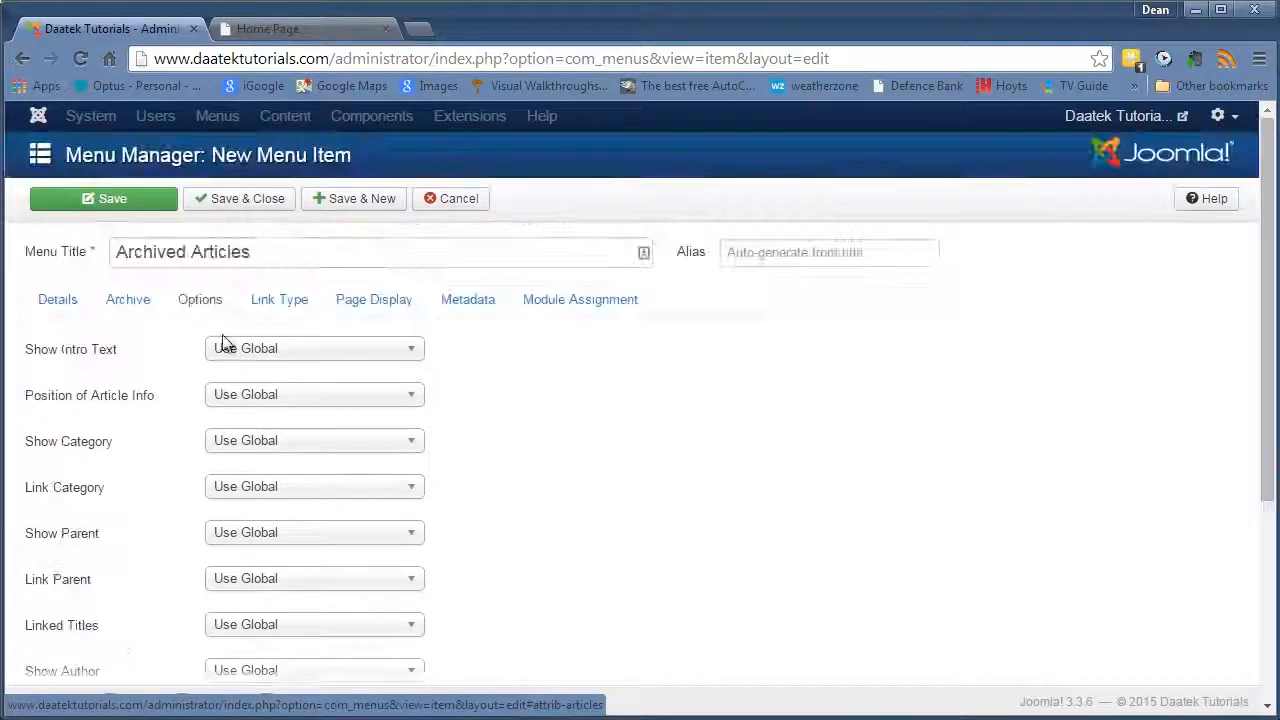
left_click(280, 300)
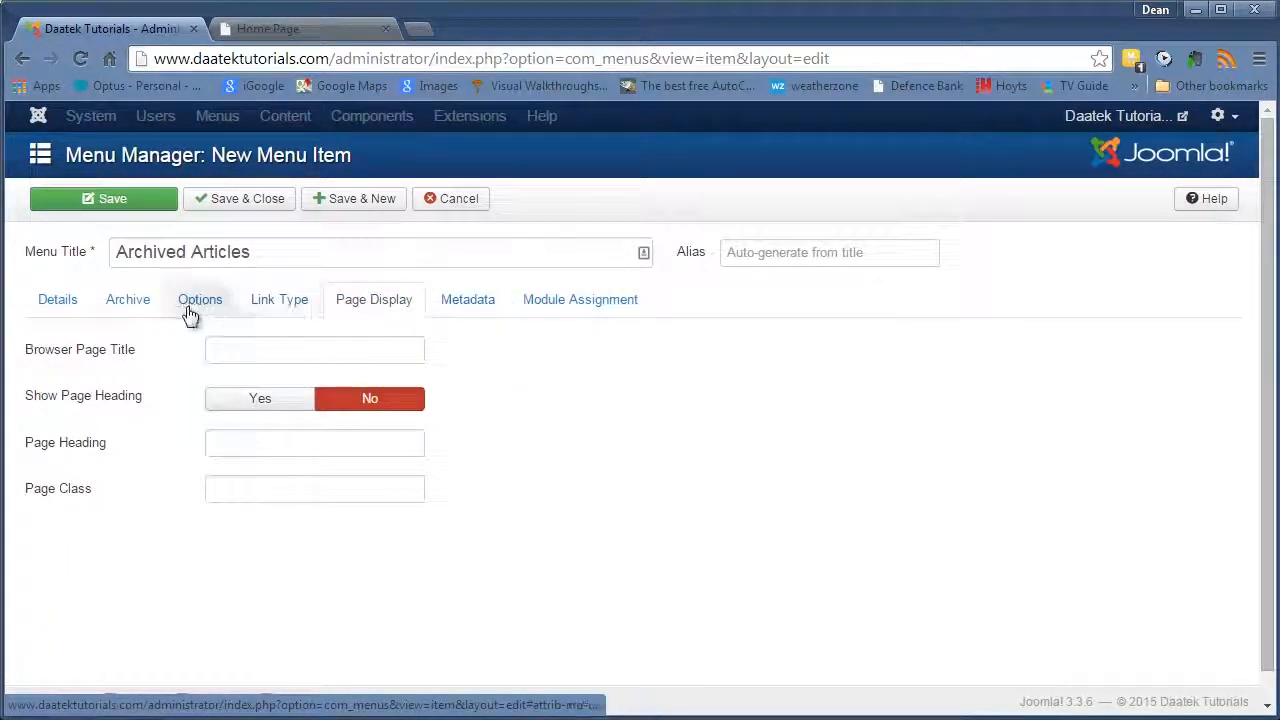
scroll("down", 3)
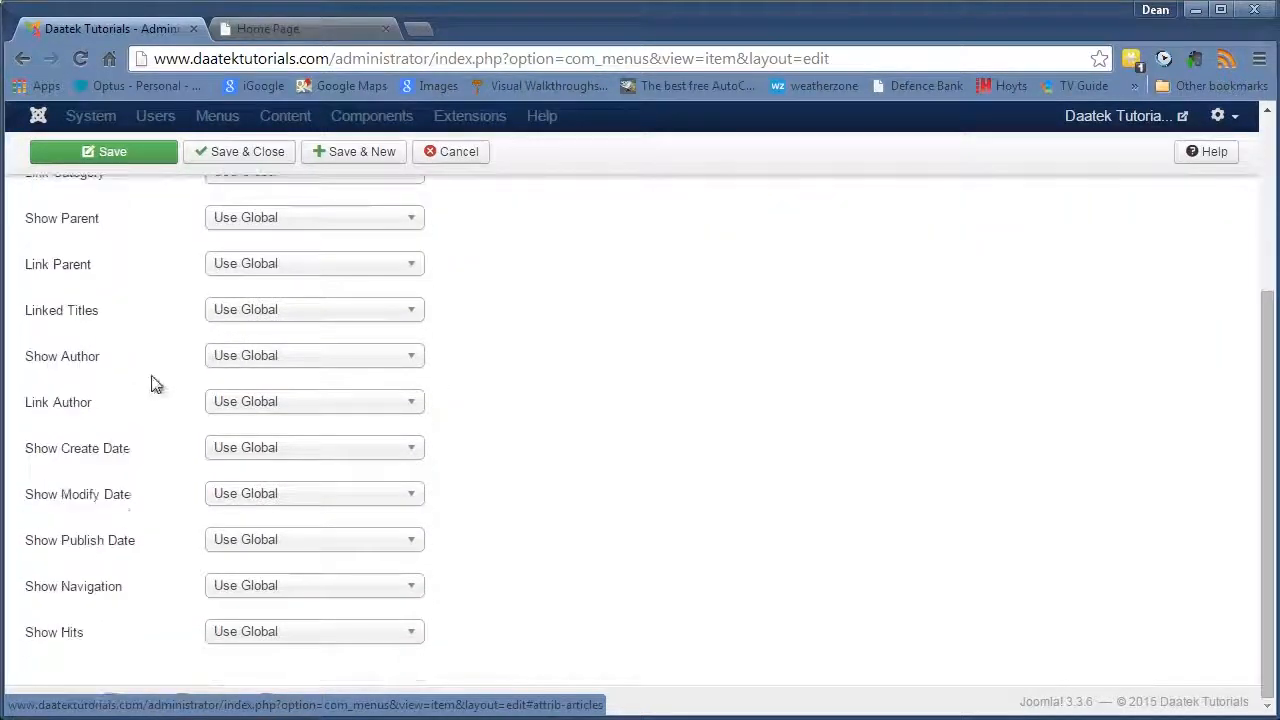
scroll("up", 3)
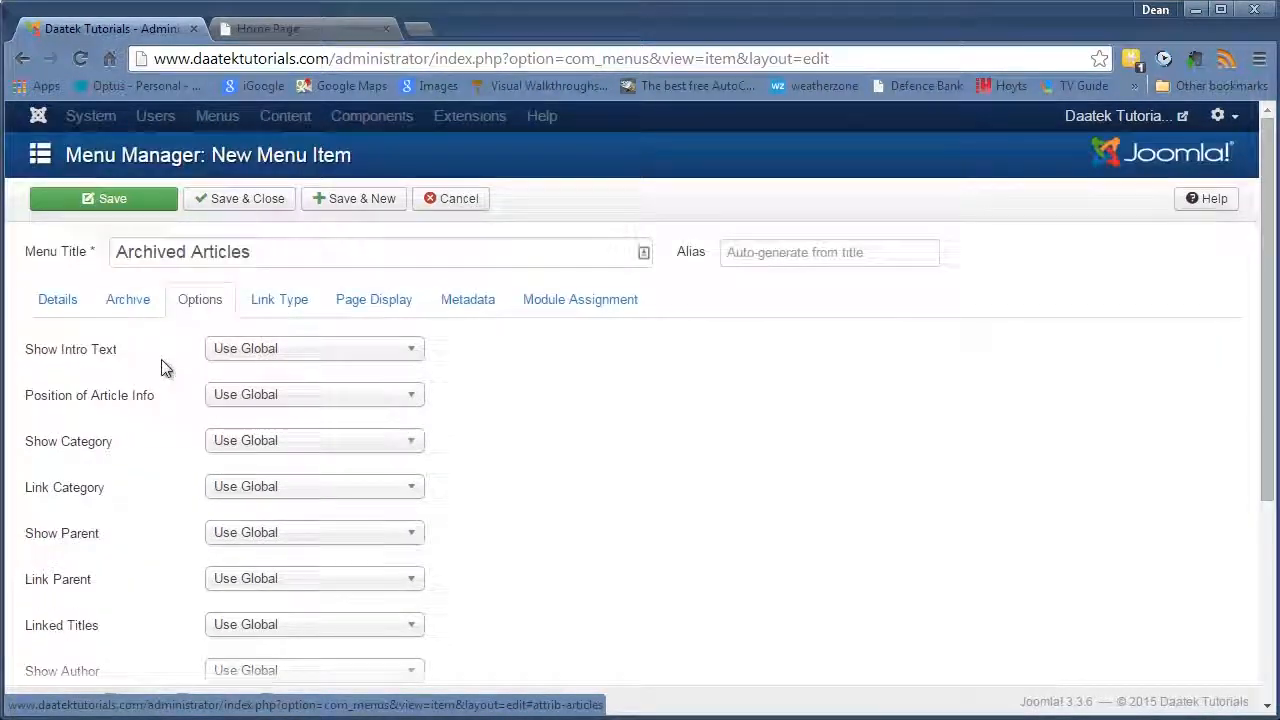
scroll("down", 3)
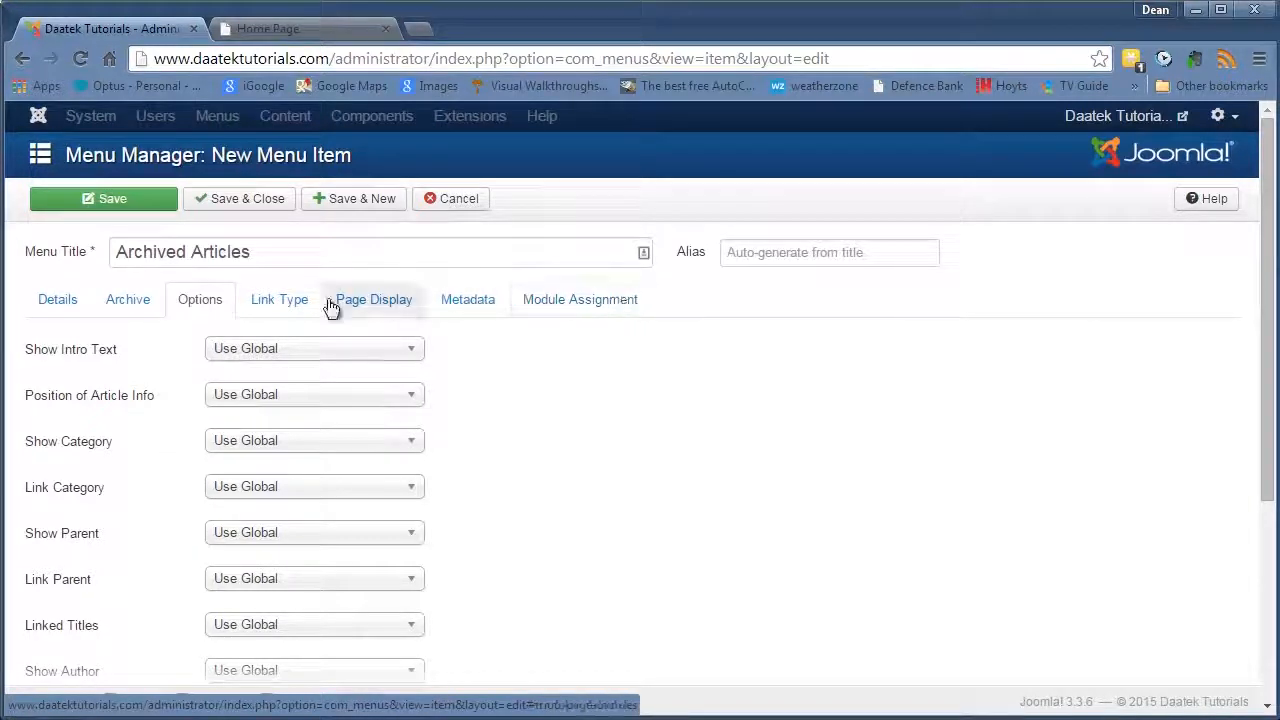
left_click(280, 300)
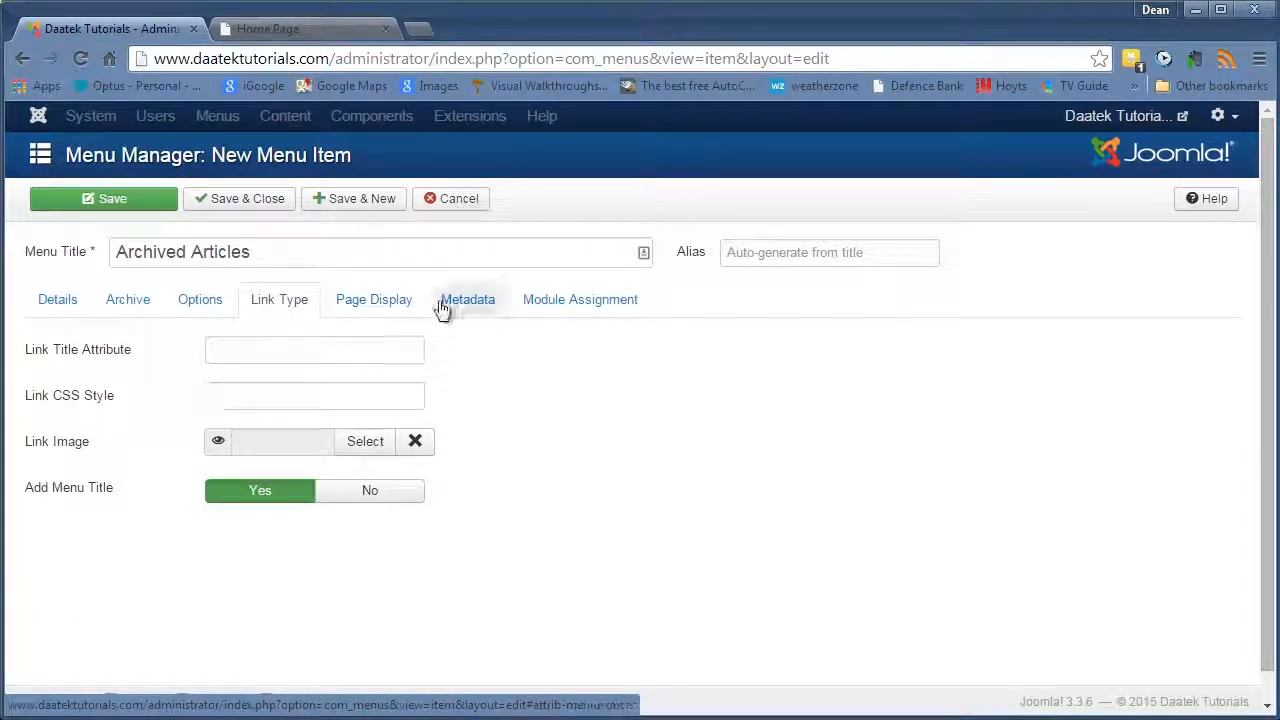
mouse_move(528, 312)
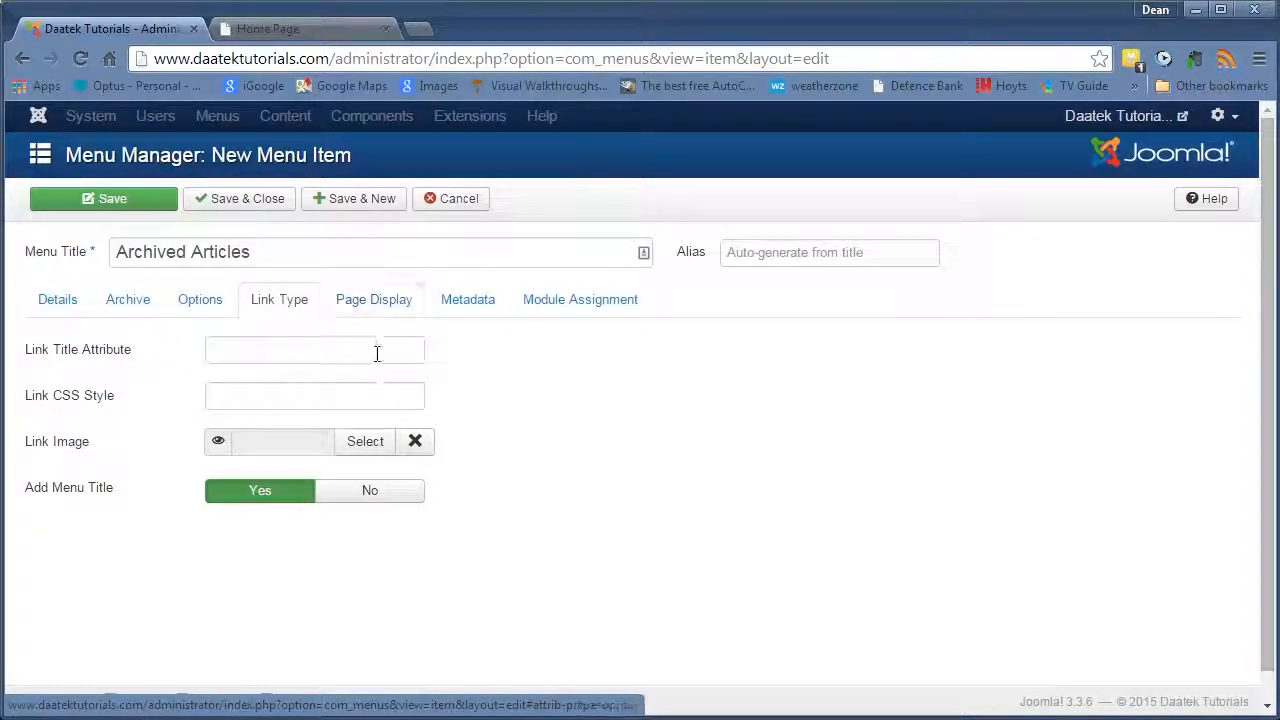
left_click(56, 300)
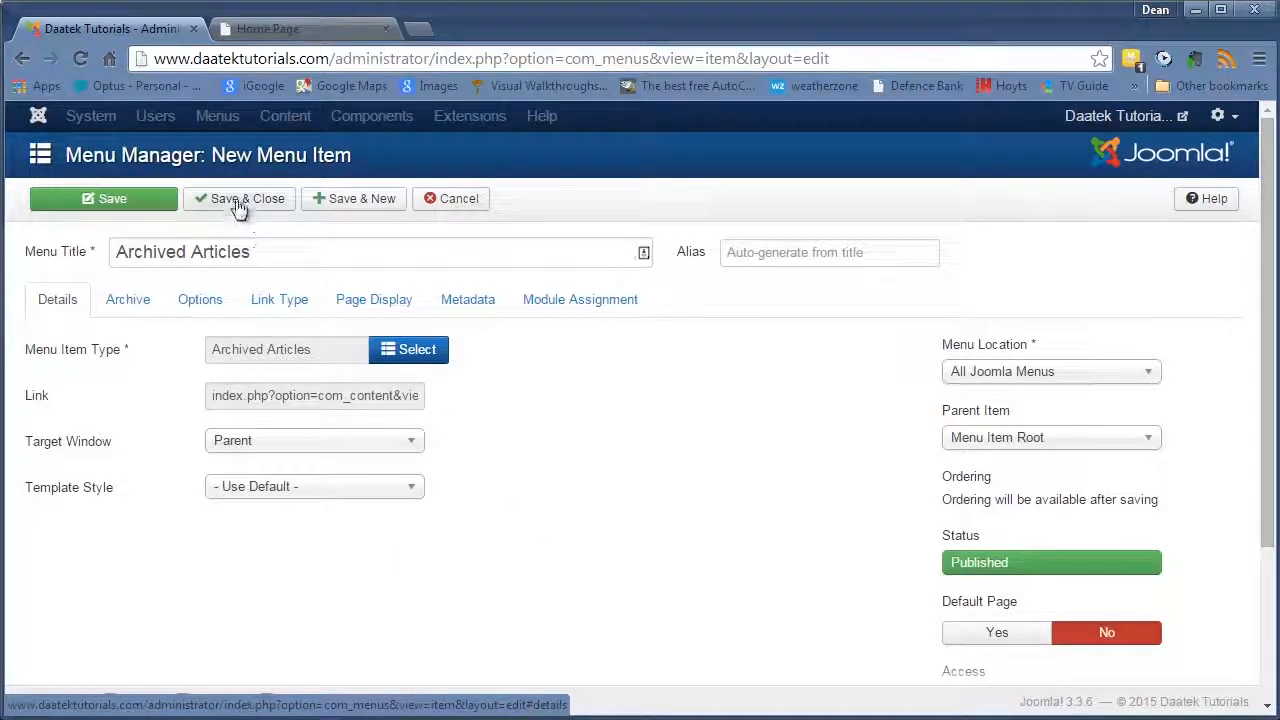
Save the Archived Articles item, visit its empty frontend page, then return home
left_click(238, 198)
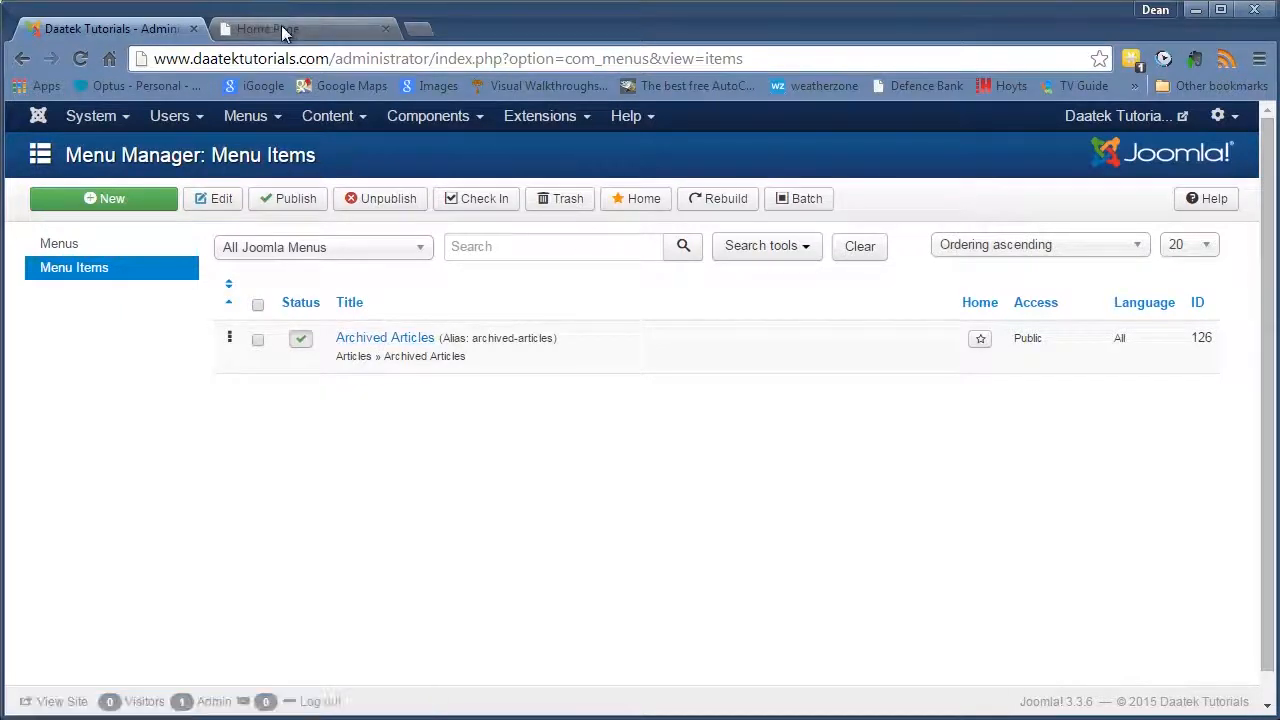
left_click(276, 28)
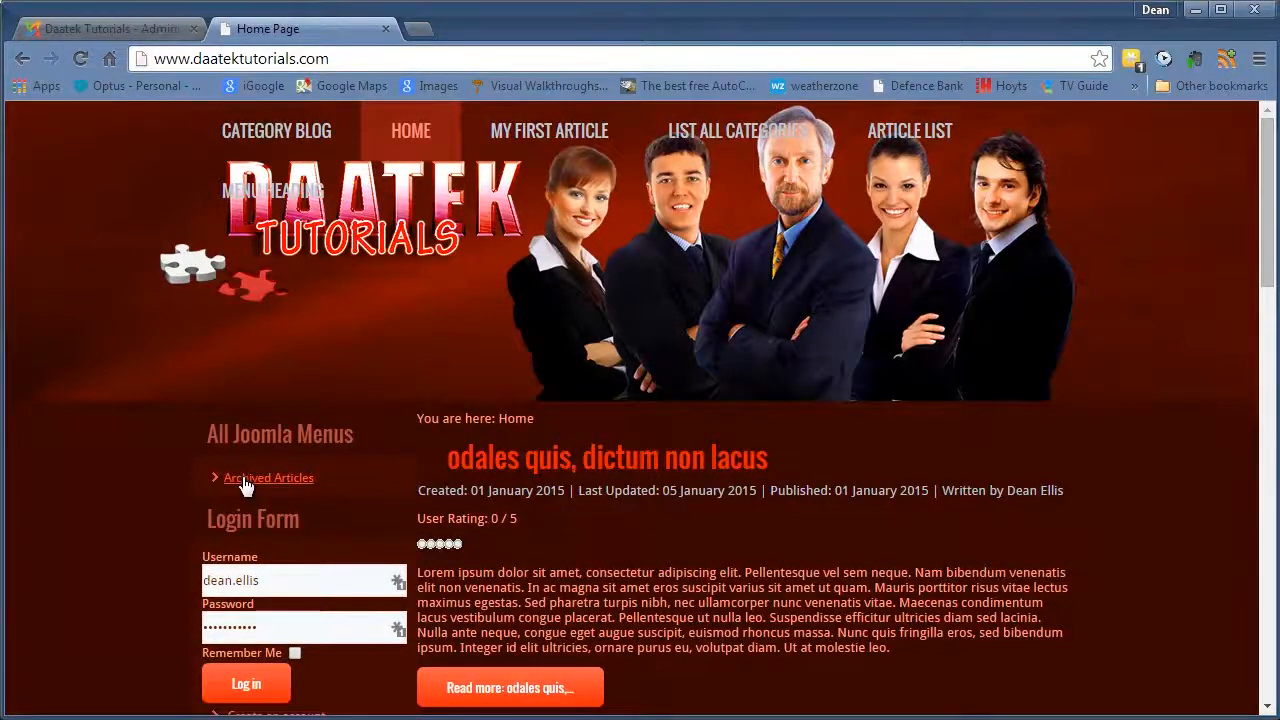
mouse_move(258, 488)
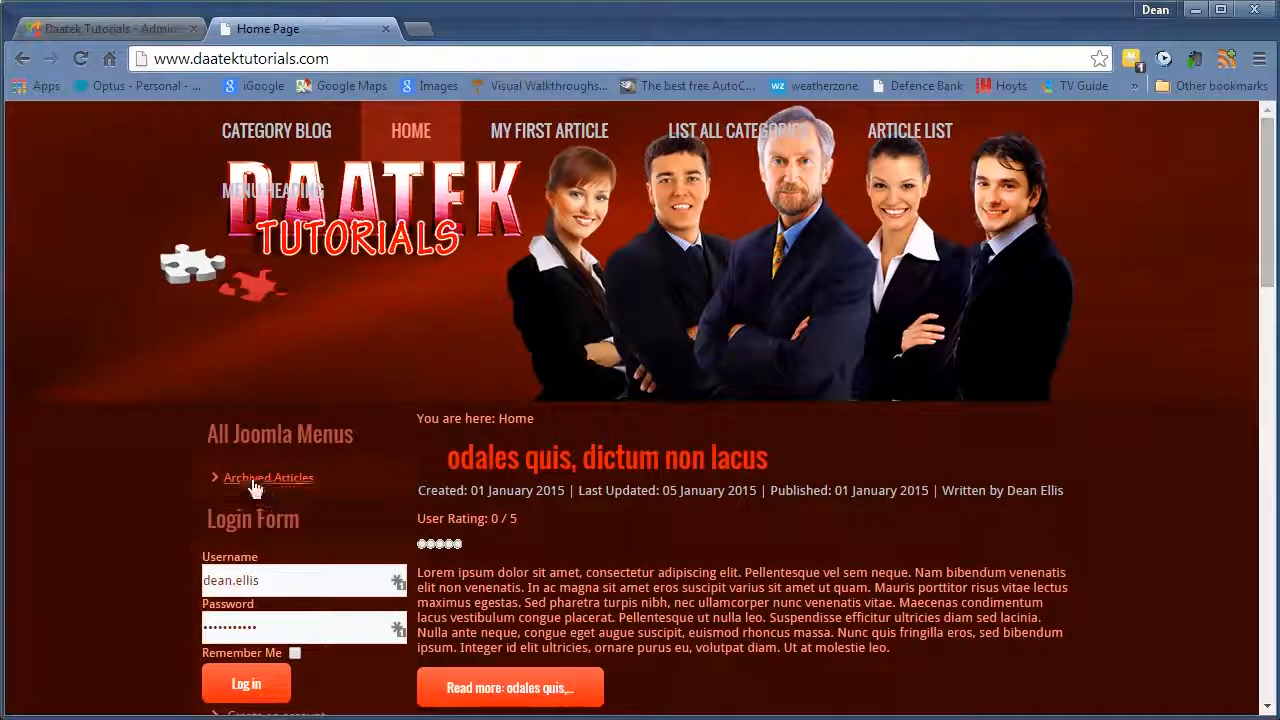
mouse_move(272, 488)
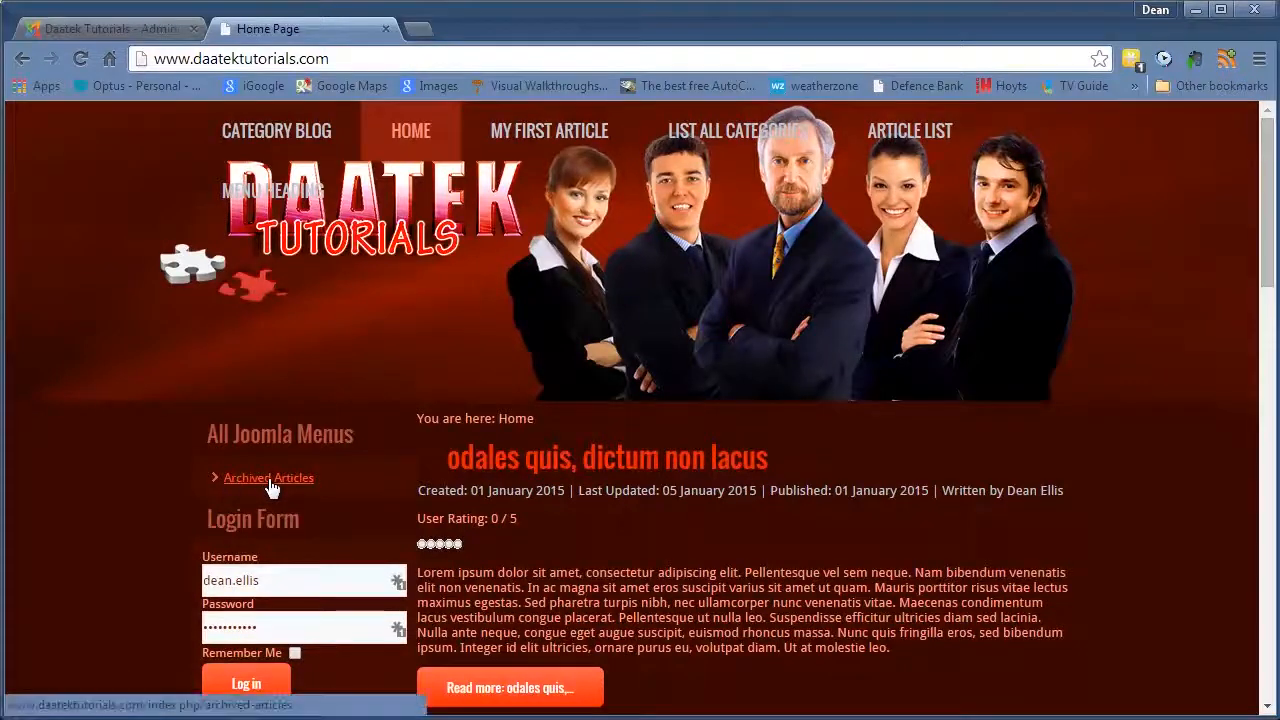
left_click(268, 476)
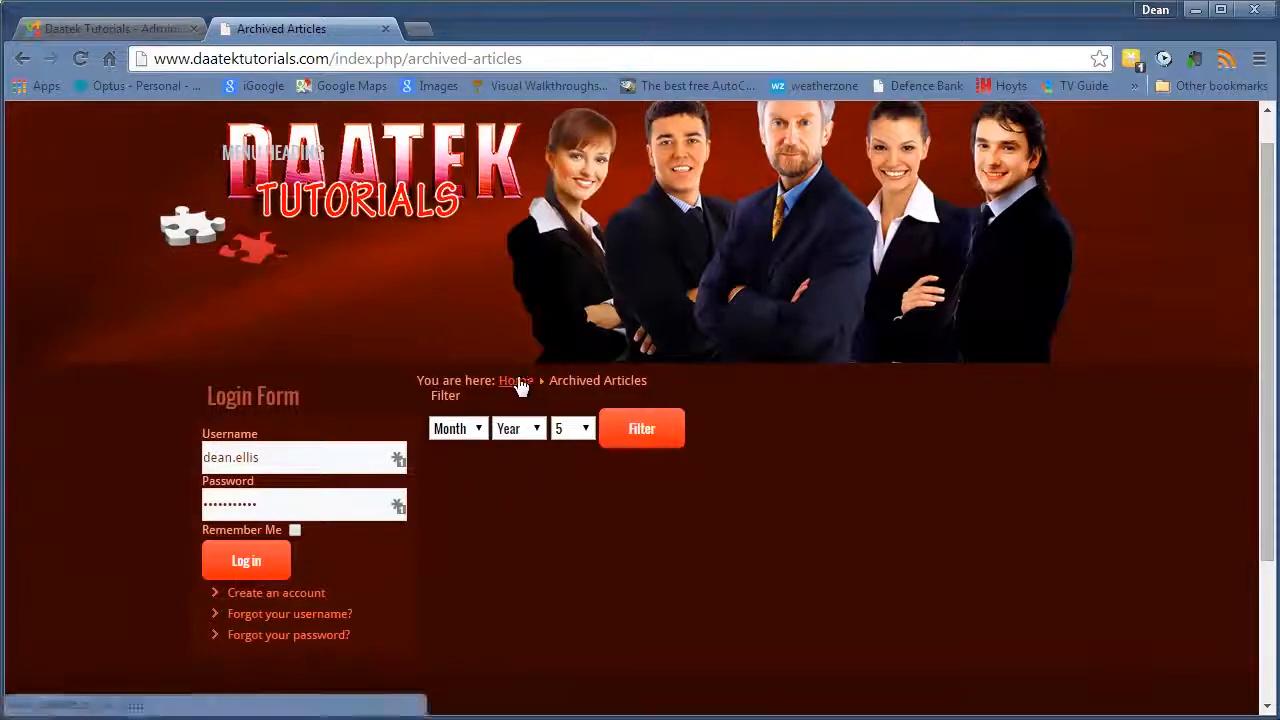
left_click(516, 380)
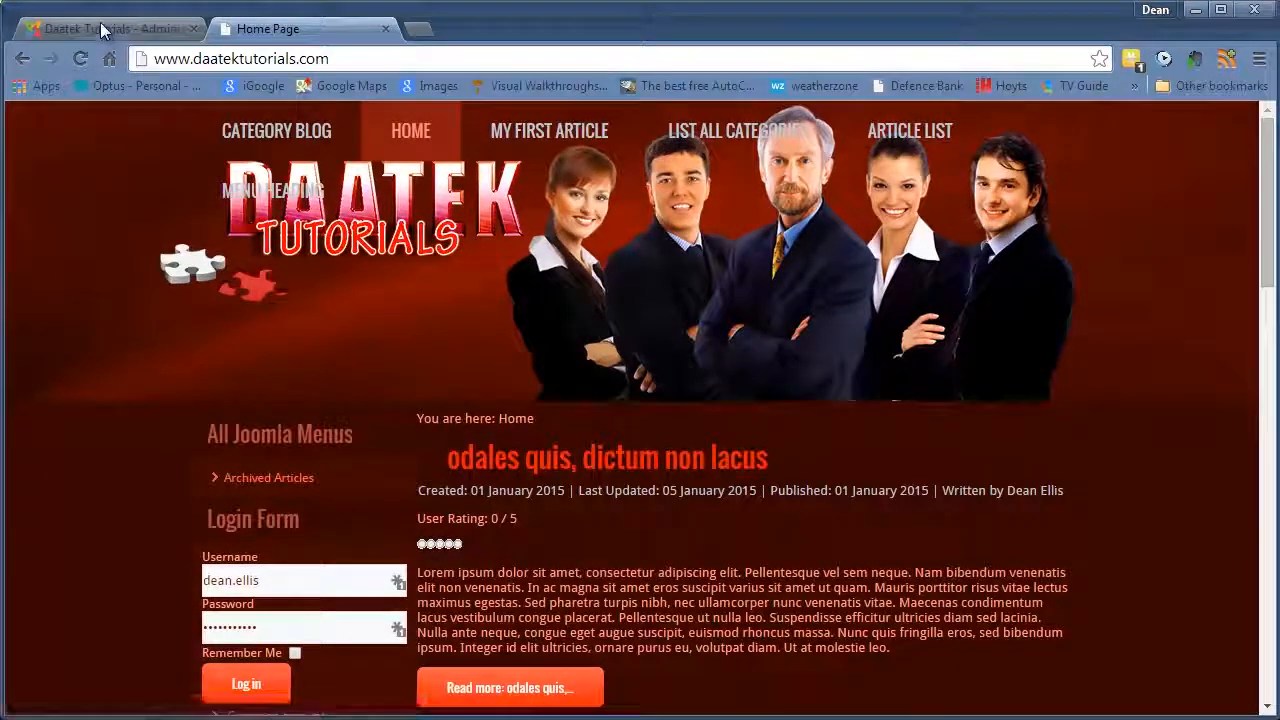
In Article Manager, archive 'odales quis, dictum non lacus'
left_click(100, 28)
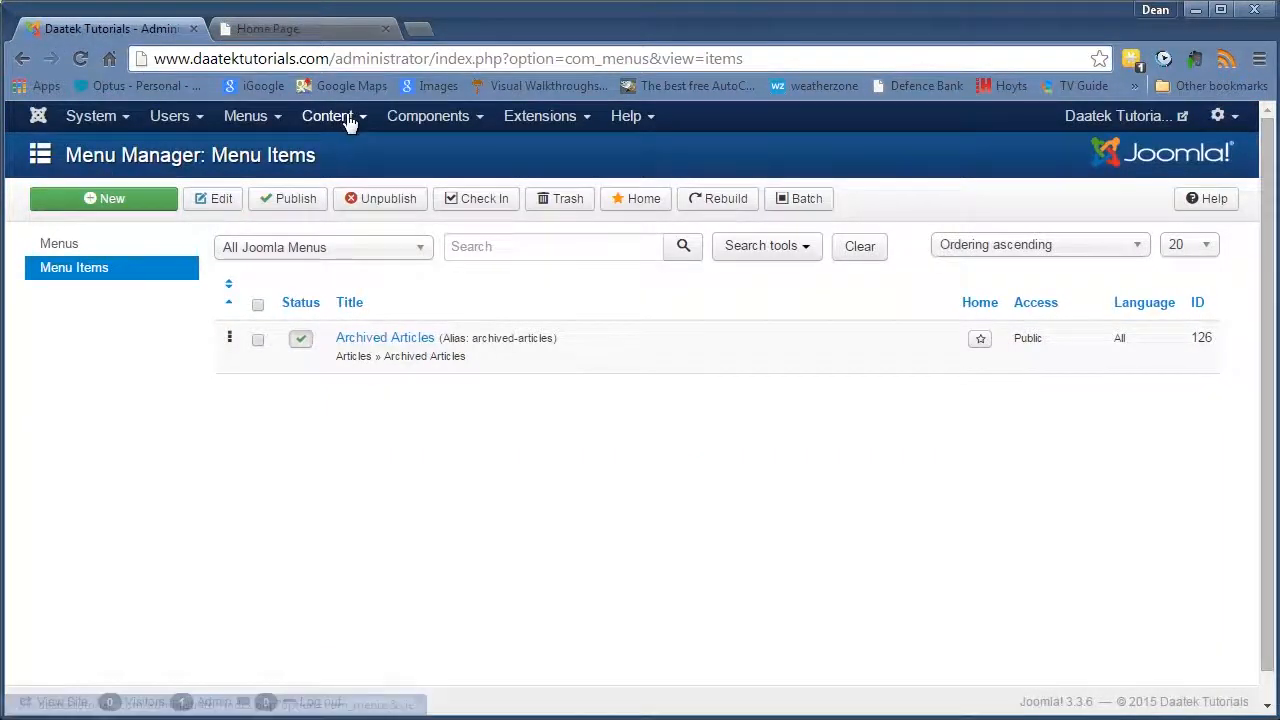
left_click(328, 116)
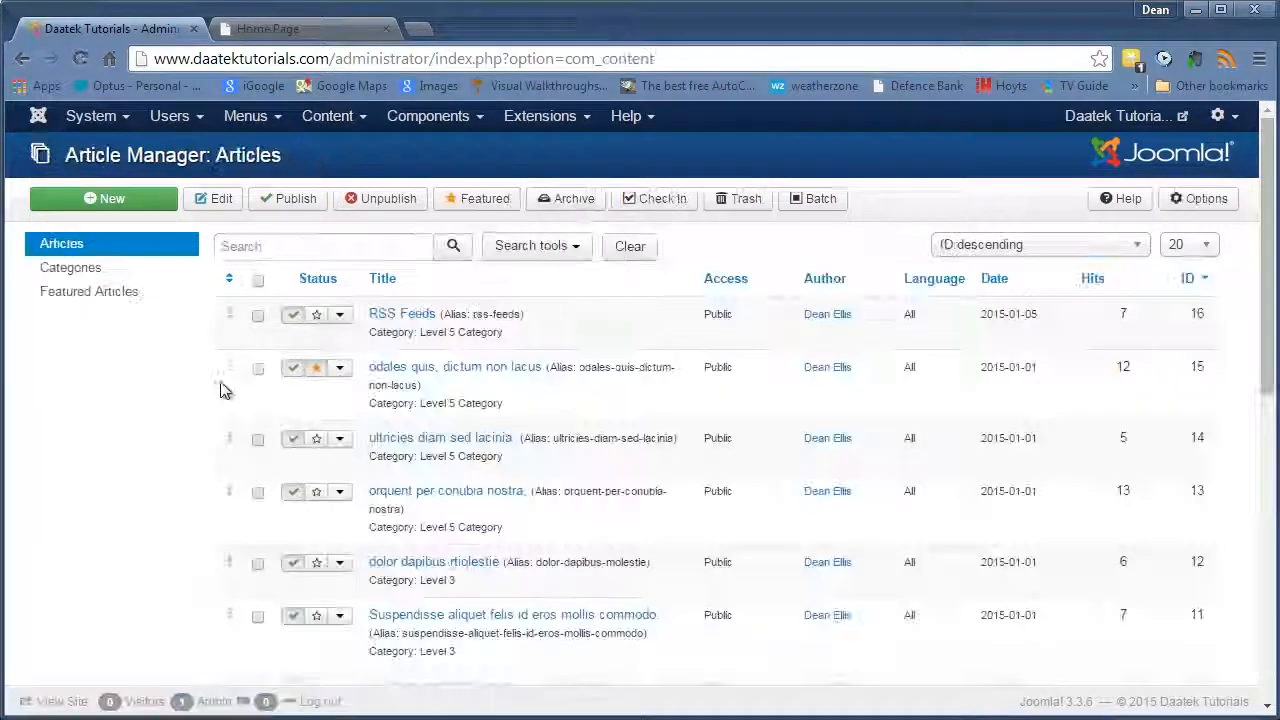
left_click(256, 368)
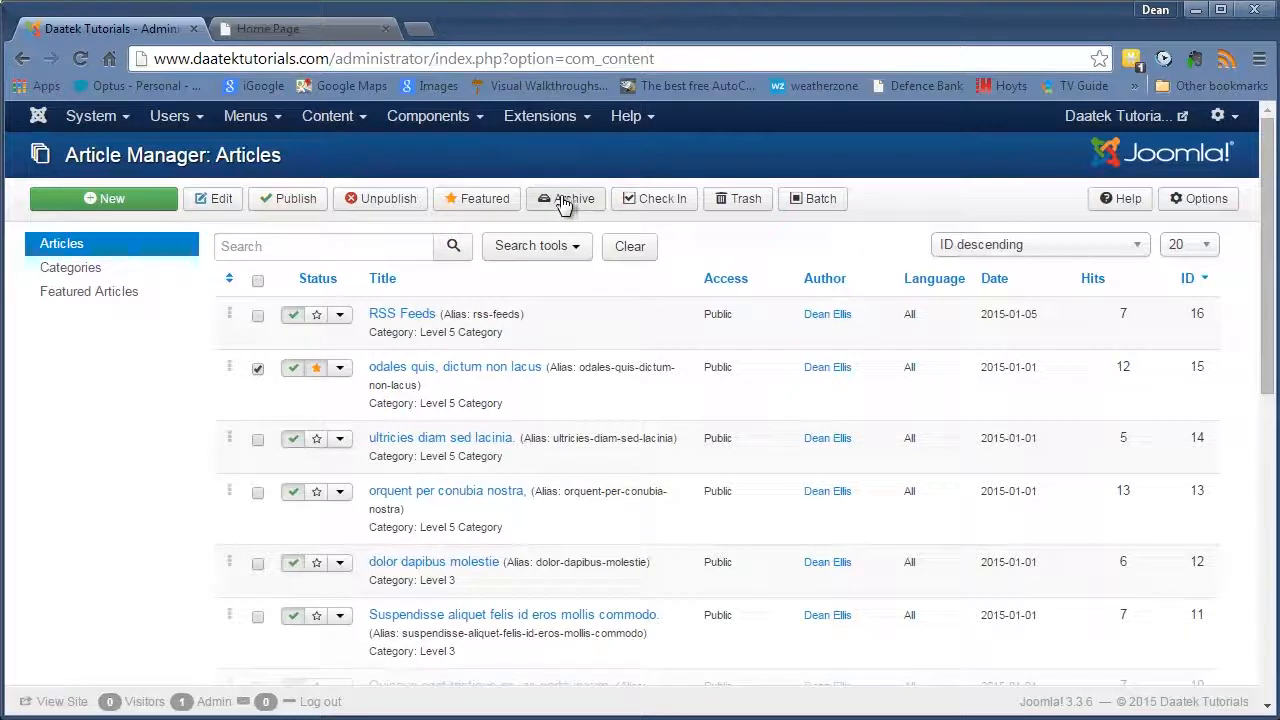
left_click(564, 198)
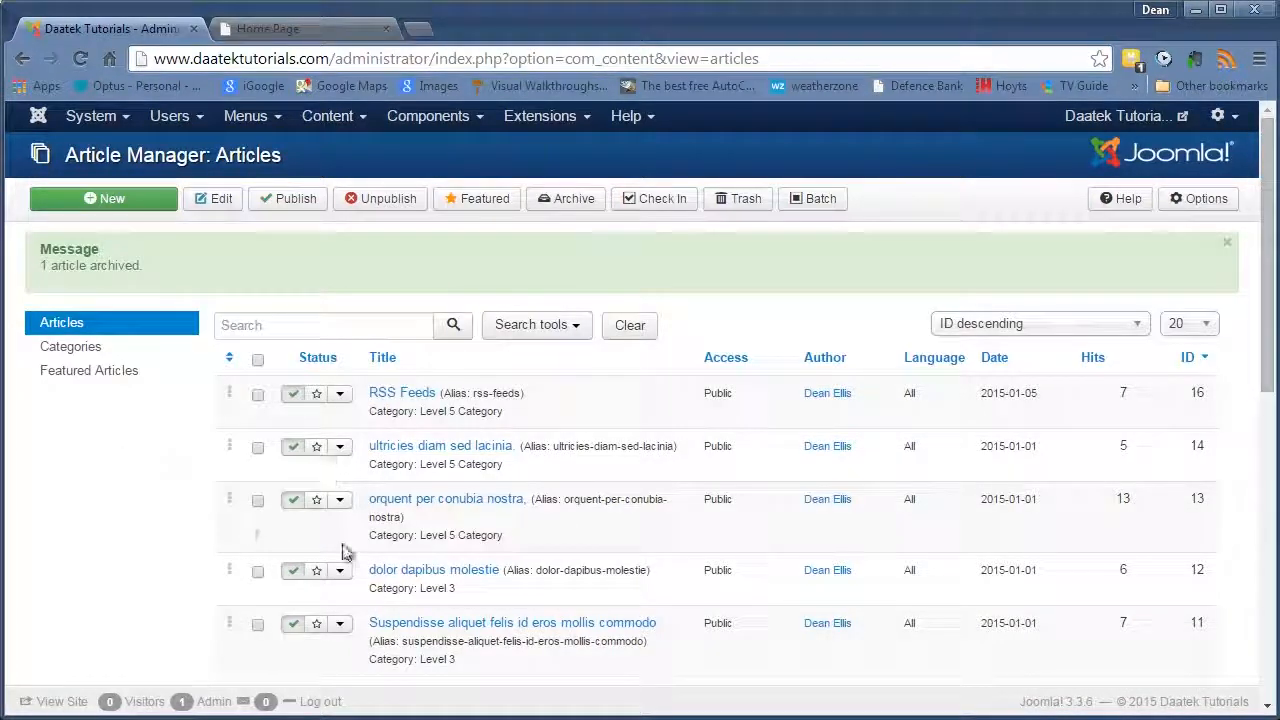
left_click(290, 28)
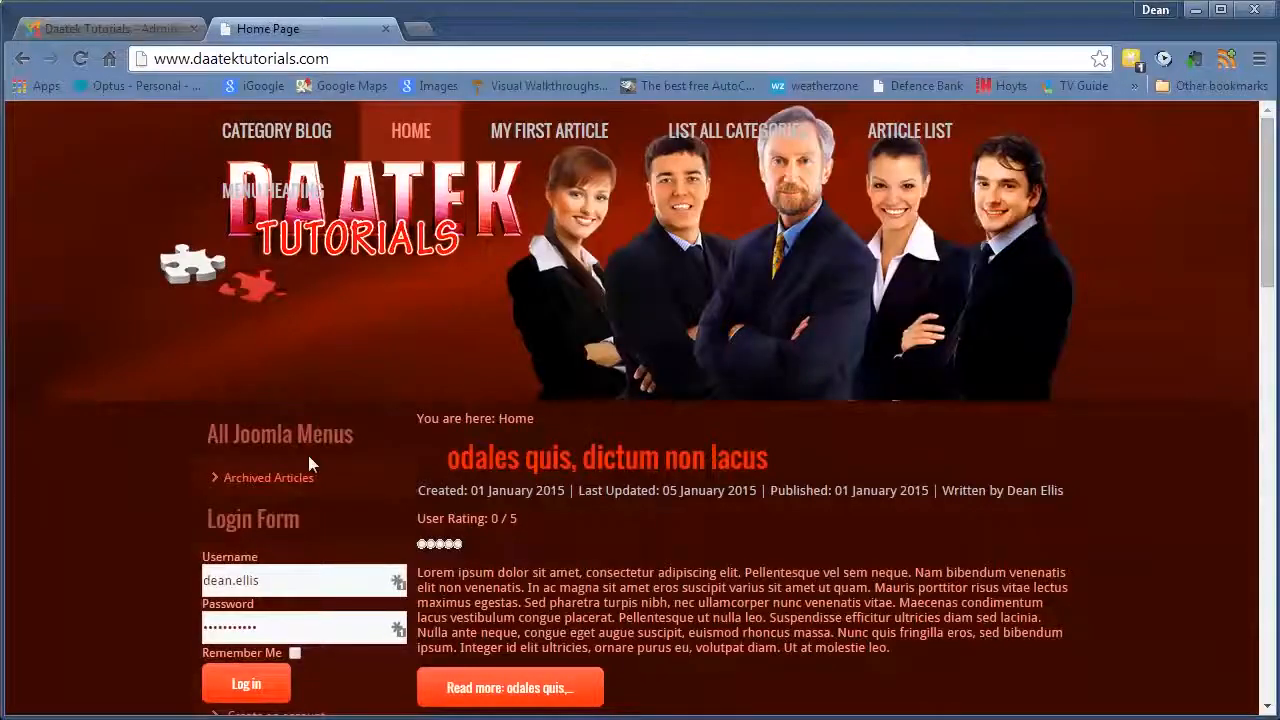
left_click(268, 476)
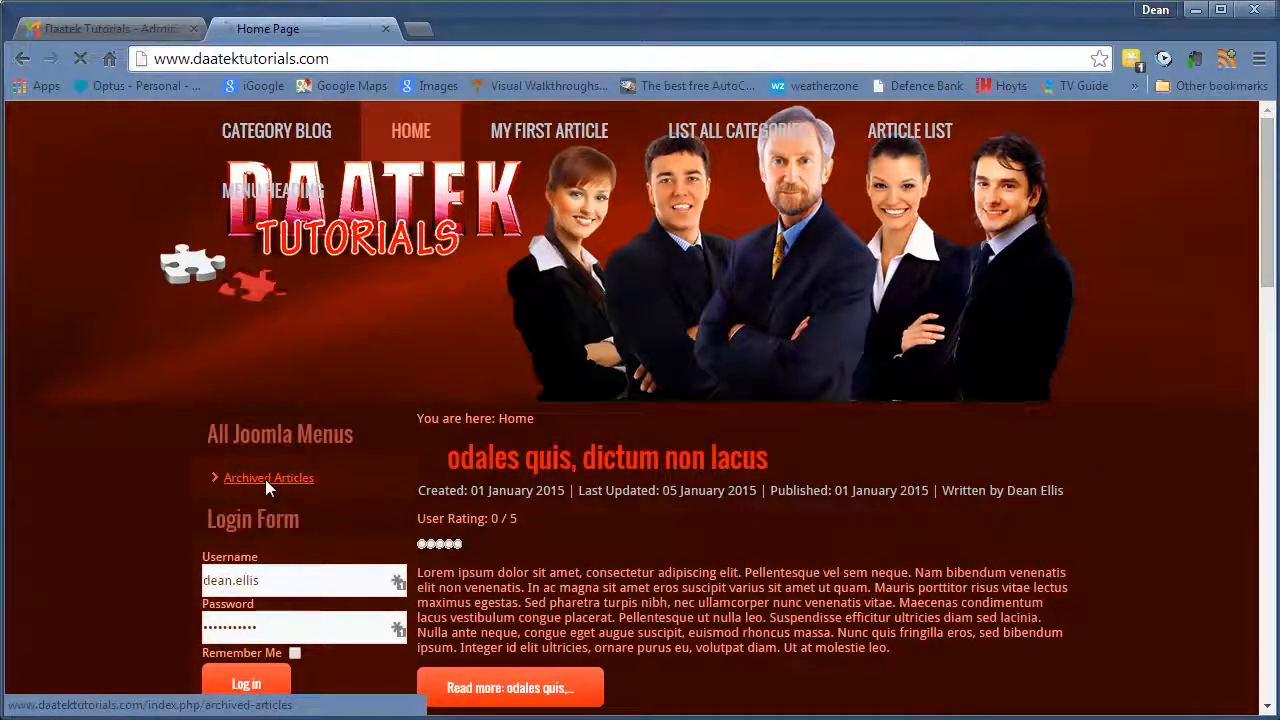
left_click(268, 476)
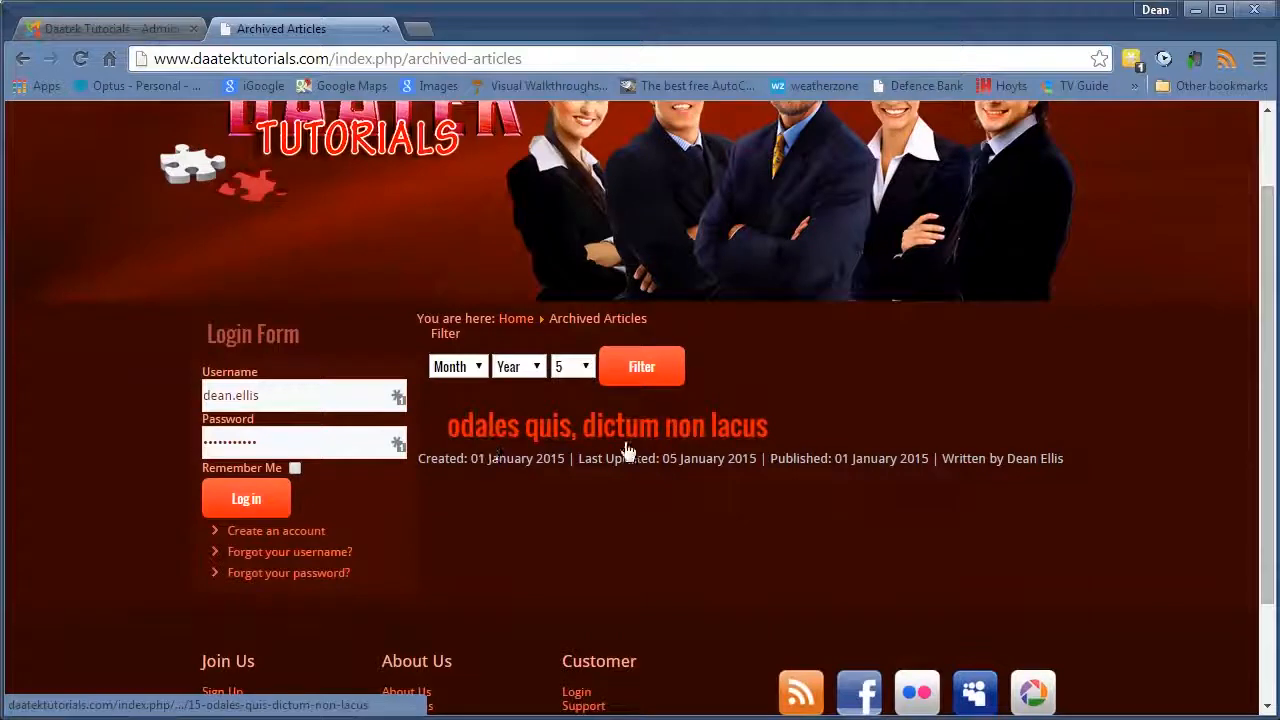
scroll("down", 3)
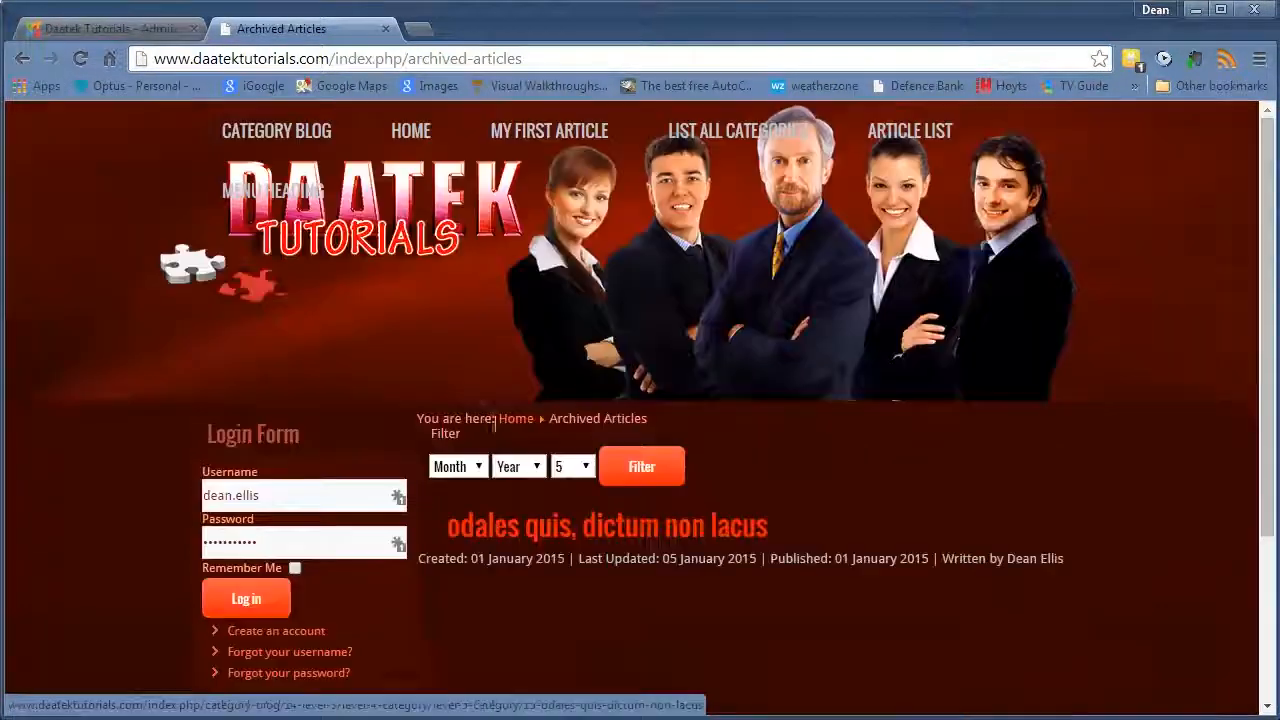
scroll("down", 3)
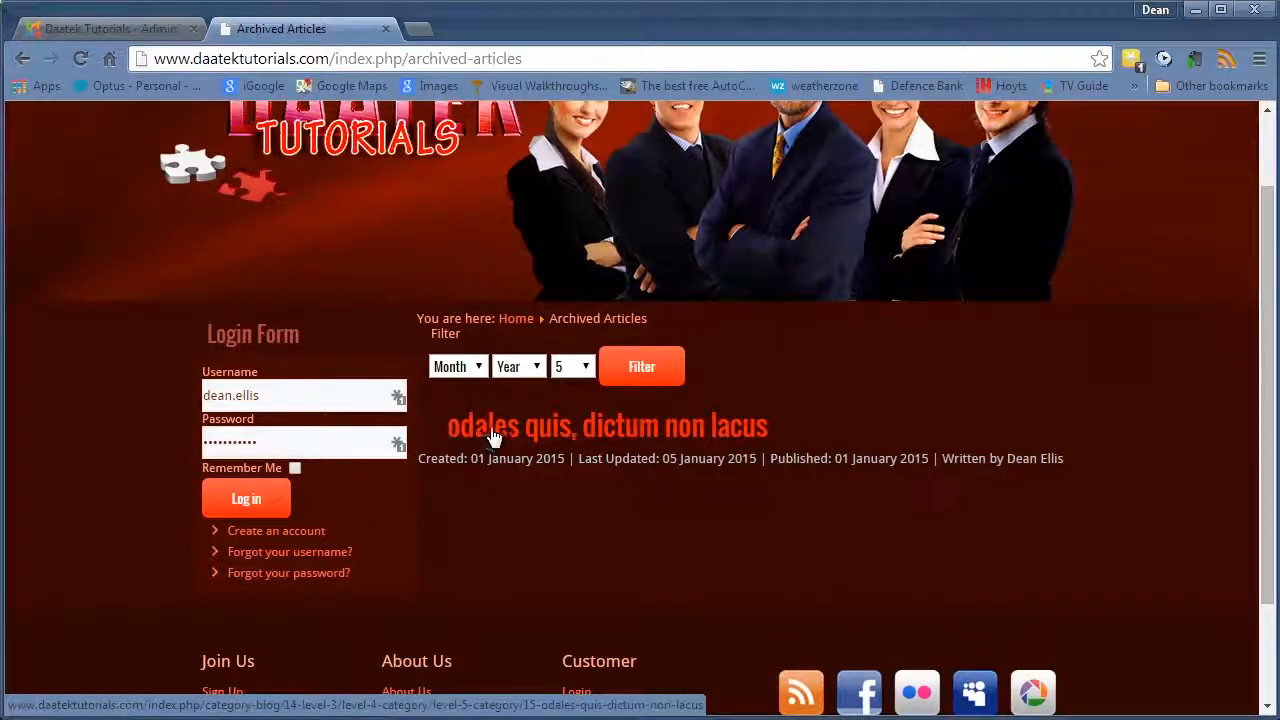
mouse_move(500, 400)
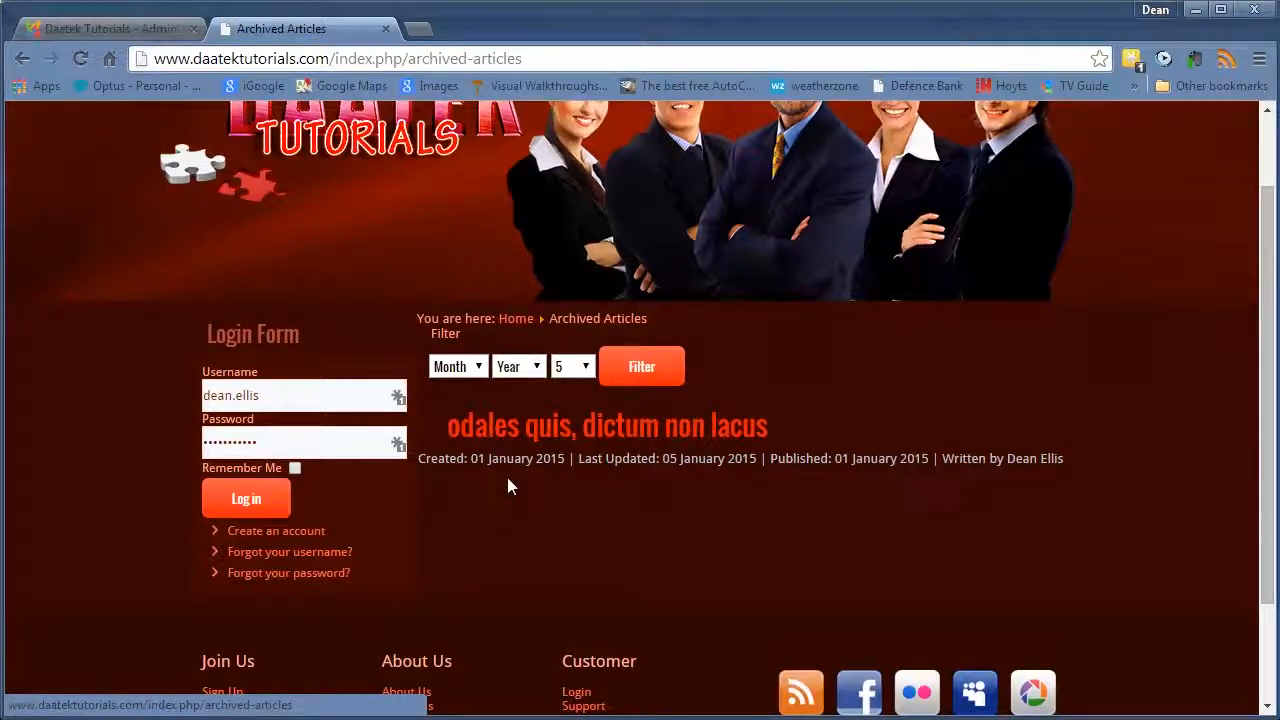
scroll("down", 3)
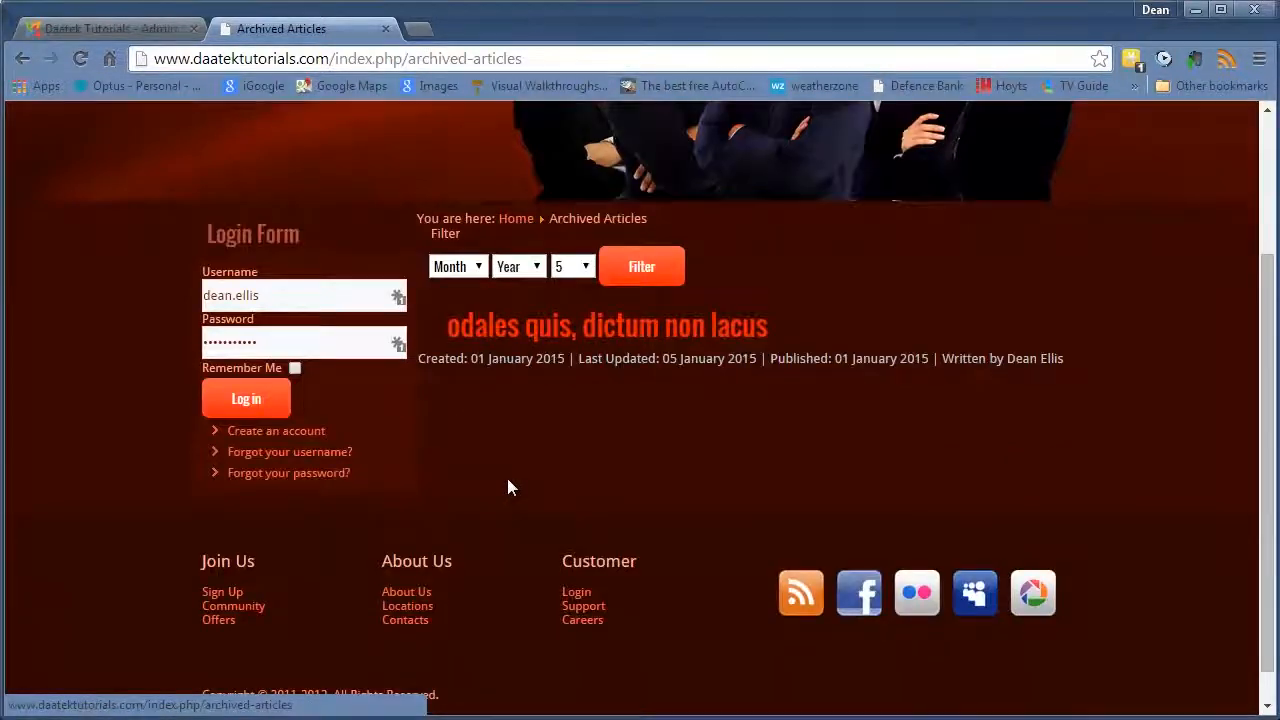
scroll("up", 3)
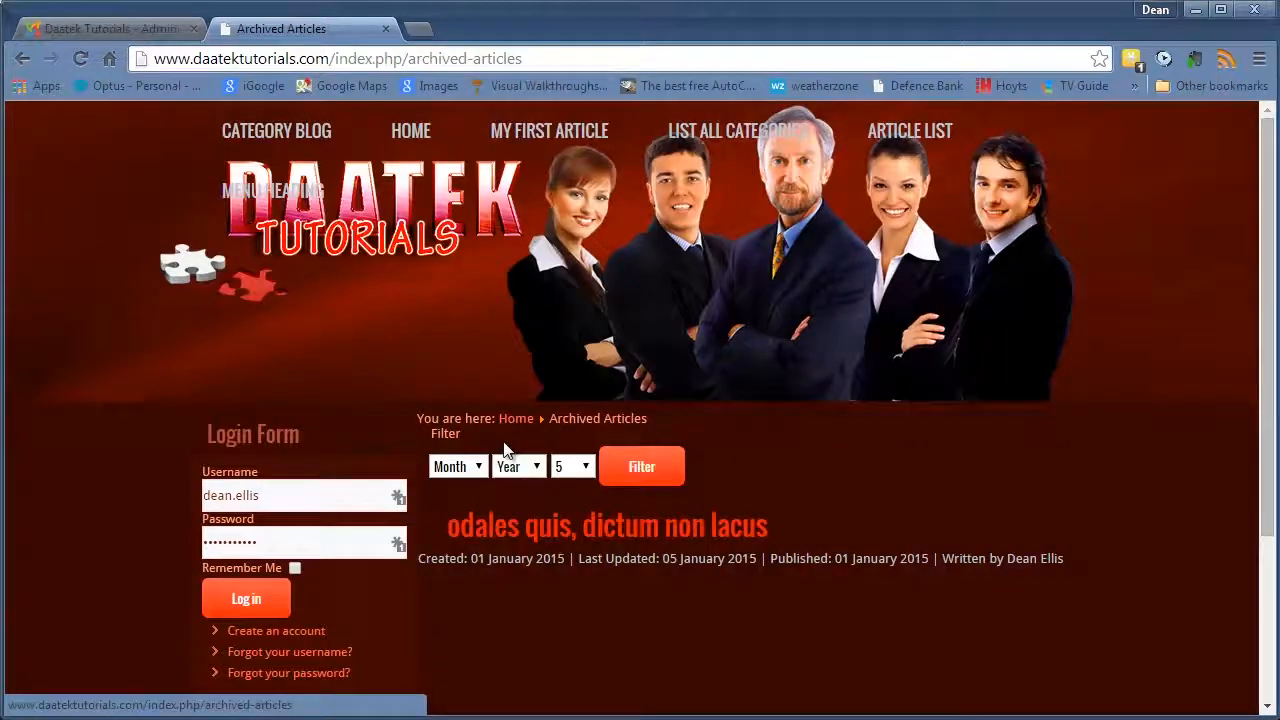
Back in admin menus, begin a new menu item of type Category Blog
left_click(110, 28)
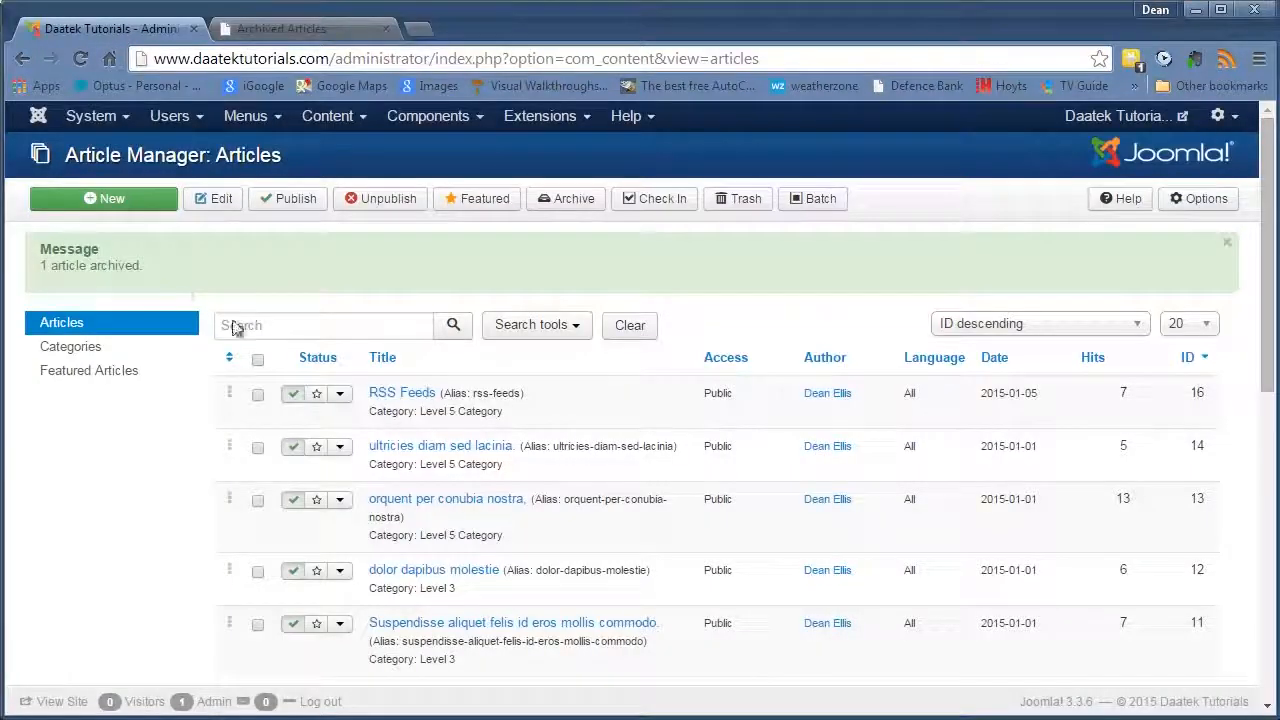
left_click(246, 116)
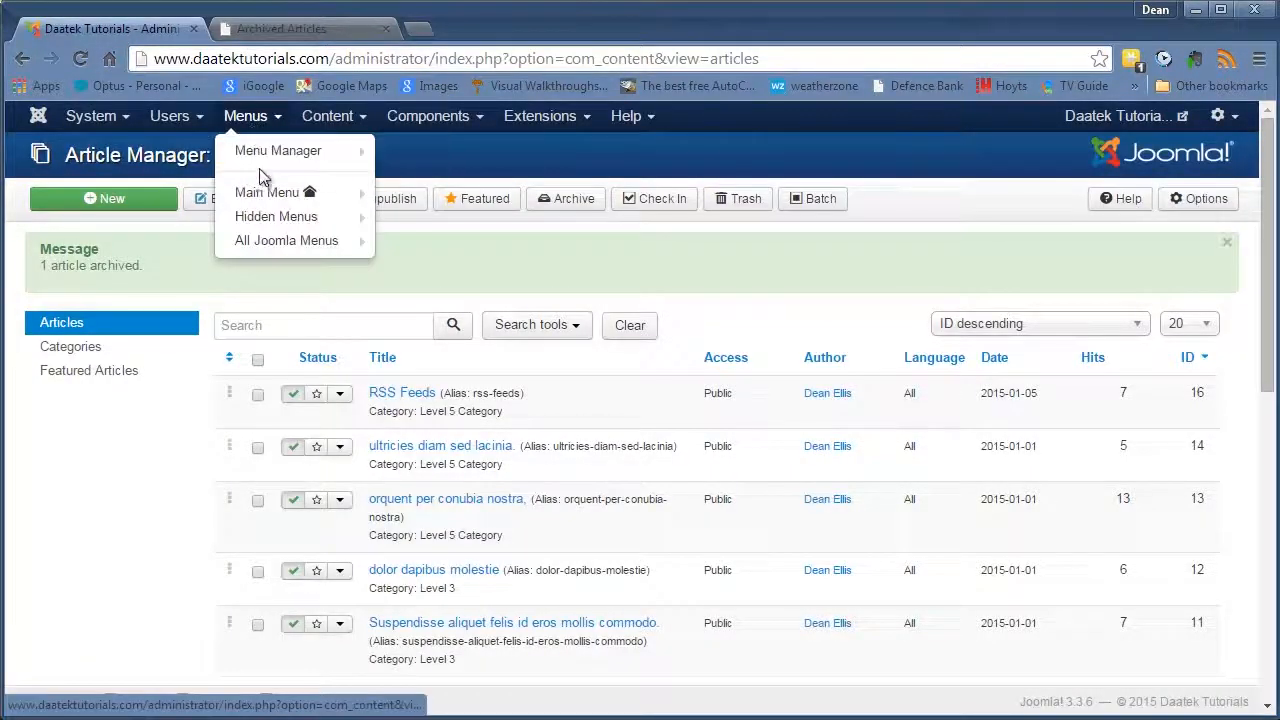
mouse_move(278, 150)
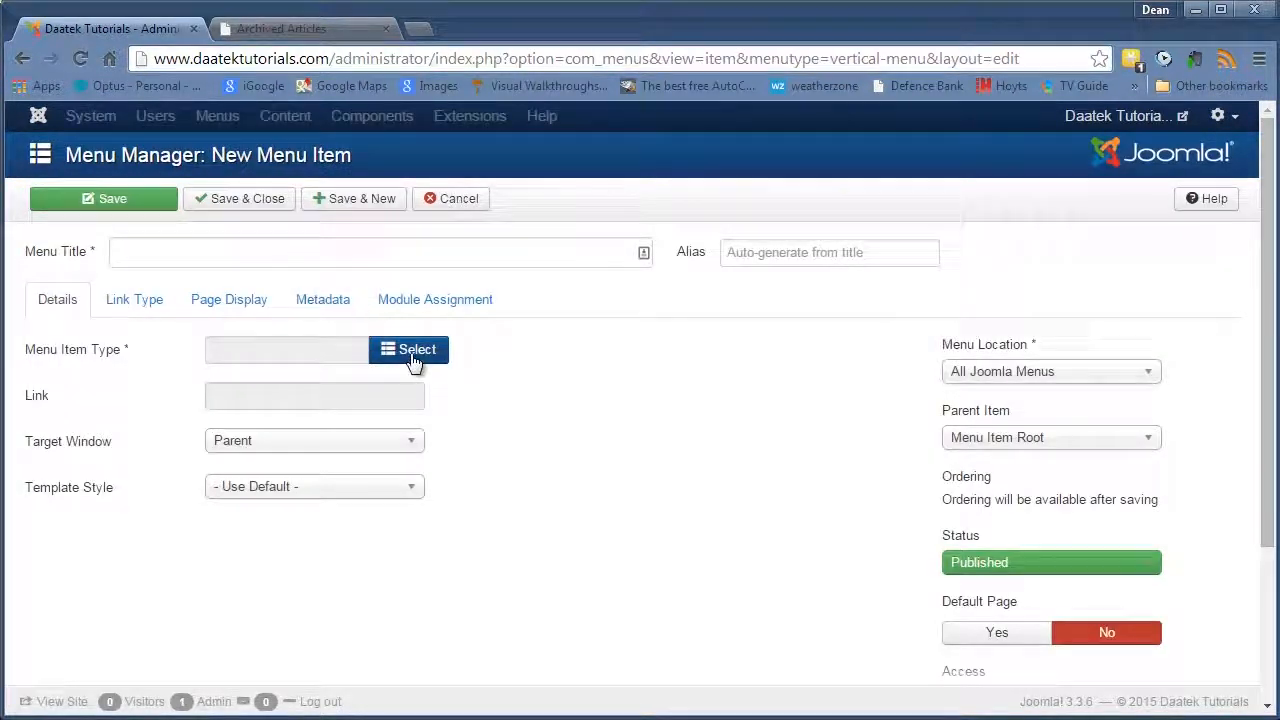
left_click(408, 348)
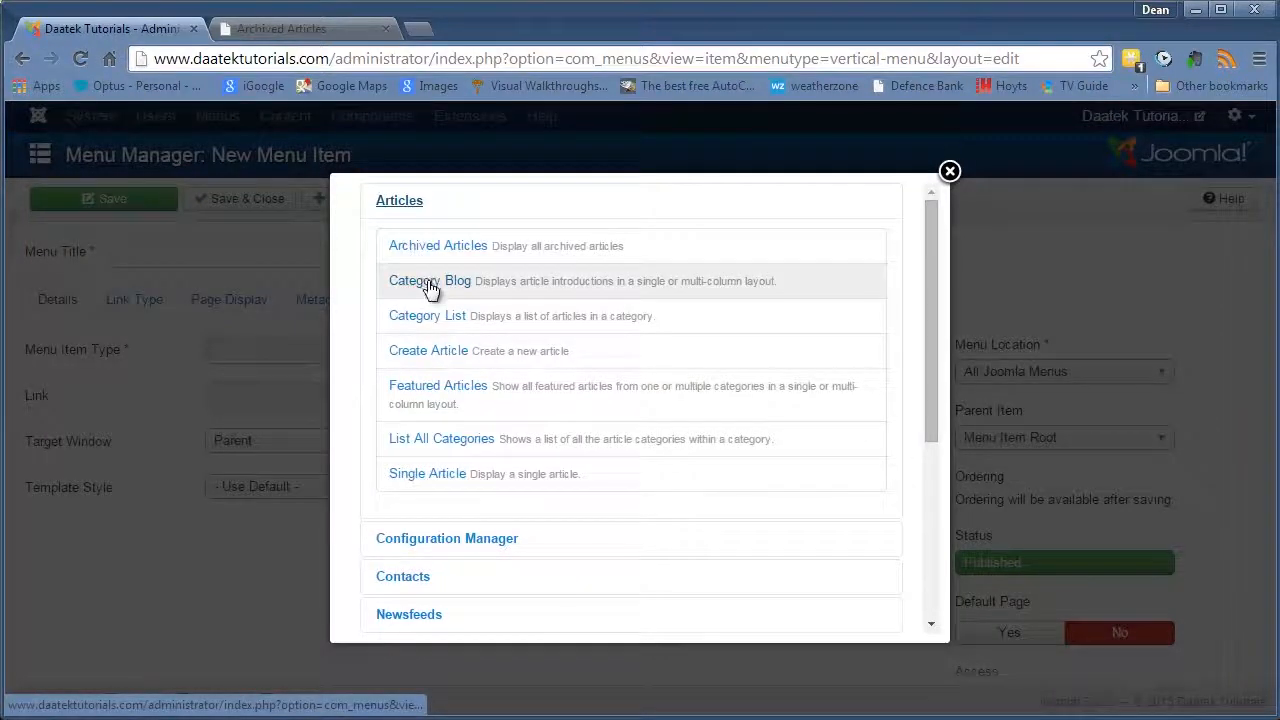
left_click(430, 280)
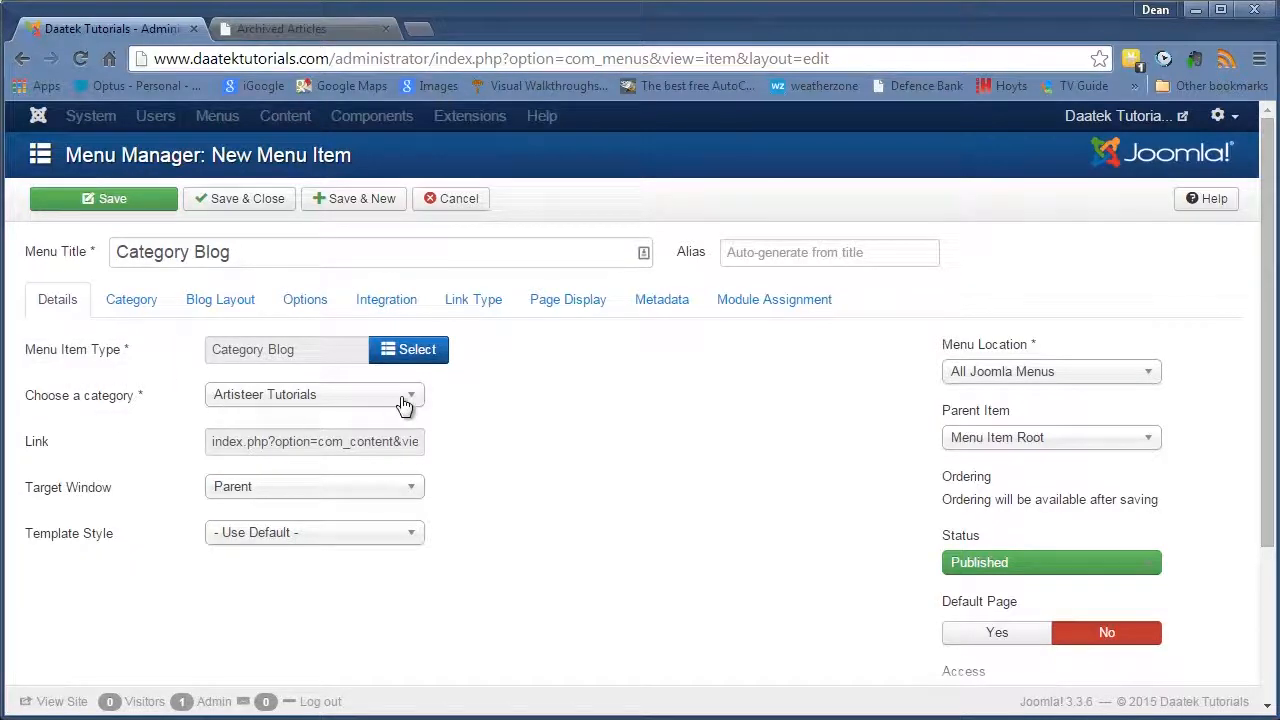
Choose Level 5 Category and the Beez3 - Default template style
left_click(314, 396)
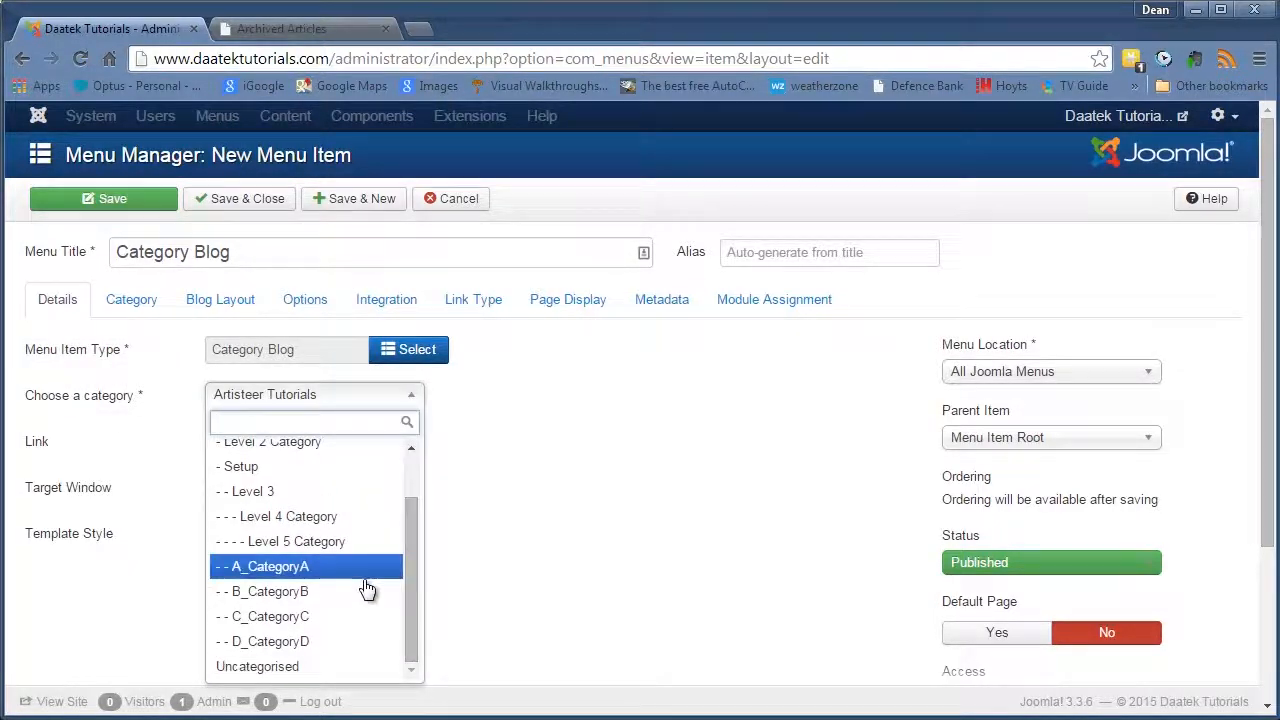
left_click(288, 540)
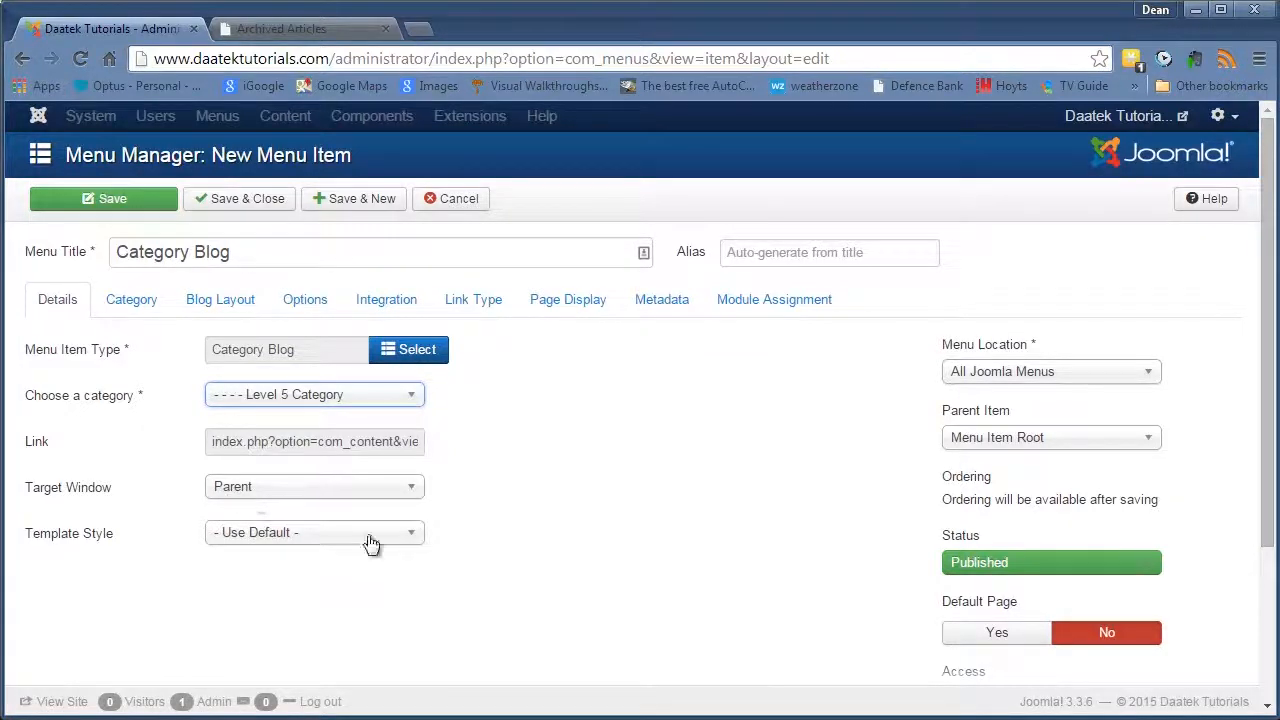
left_click(314, 532)
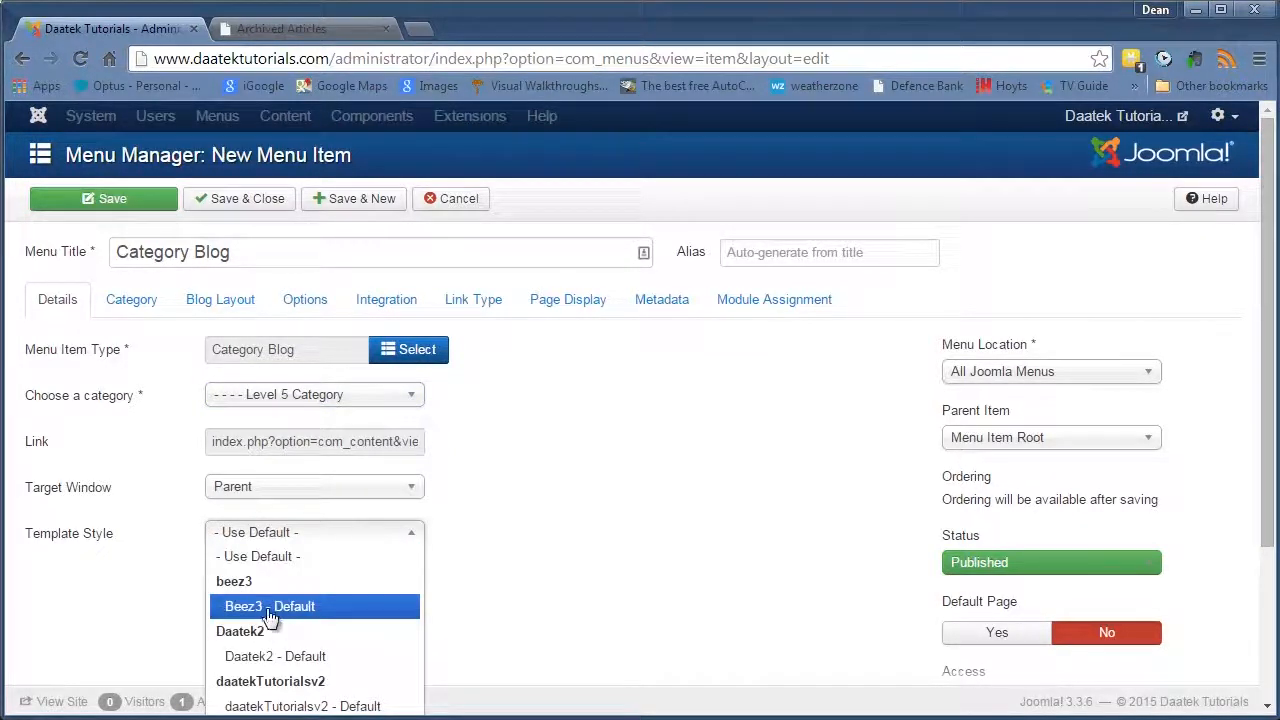
left_click(268, 606)
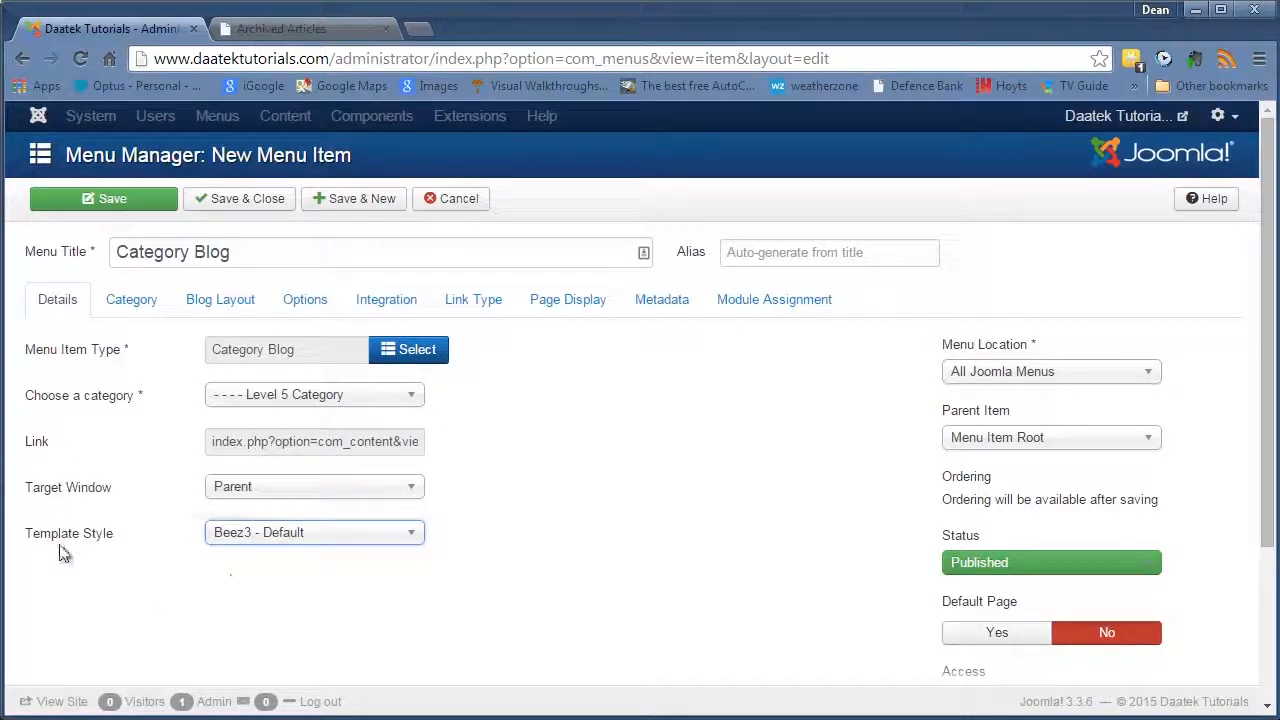
mouse_move(1028, 580)
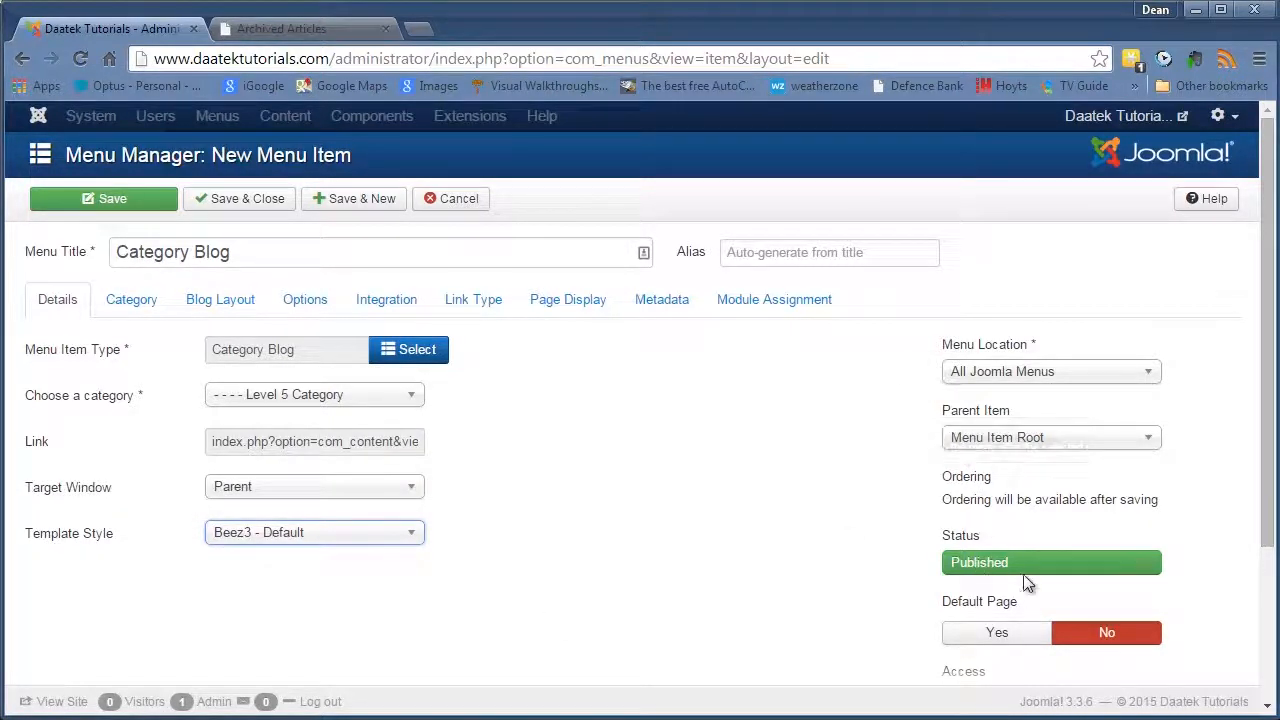
Review the Options and Category display settings, leaving them global
scroll("down", 3)
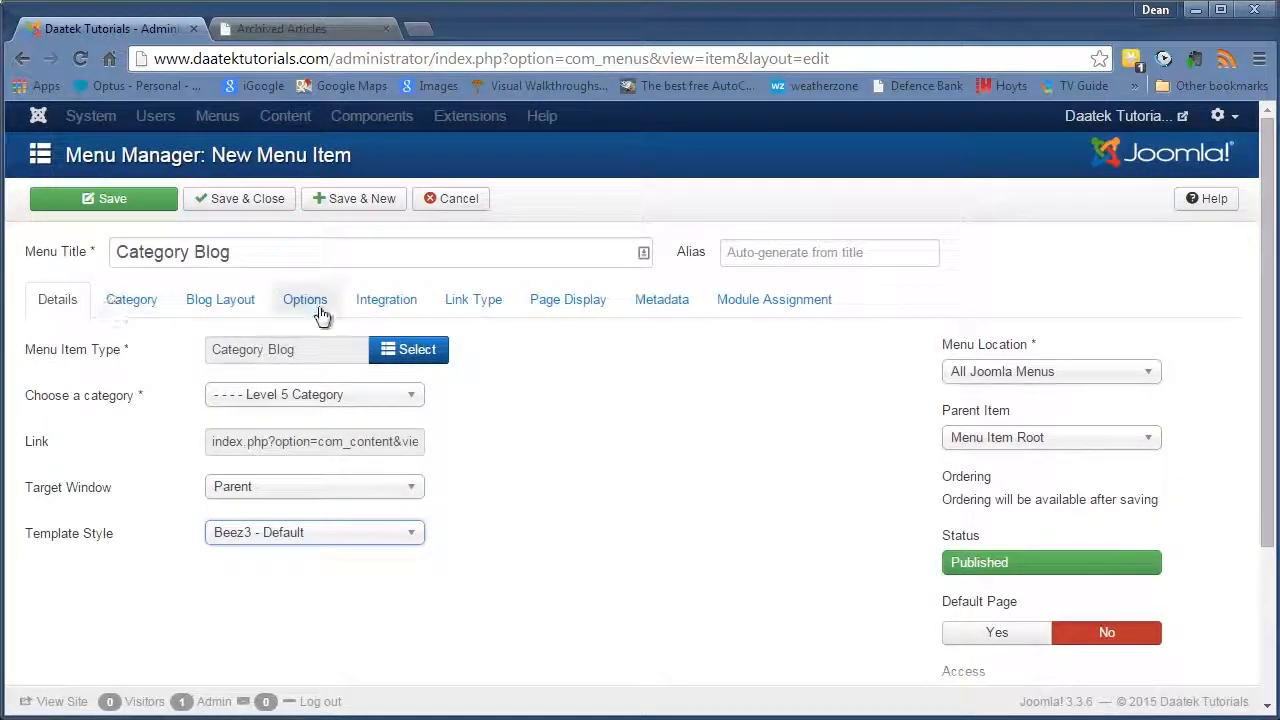
mouse_move(498, 304)
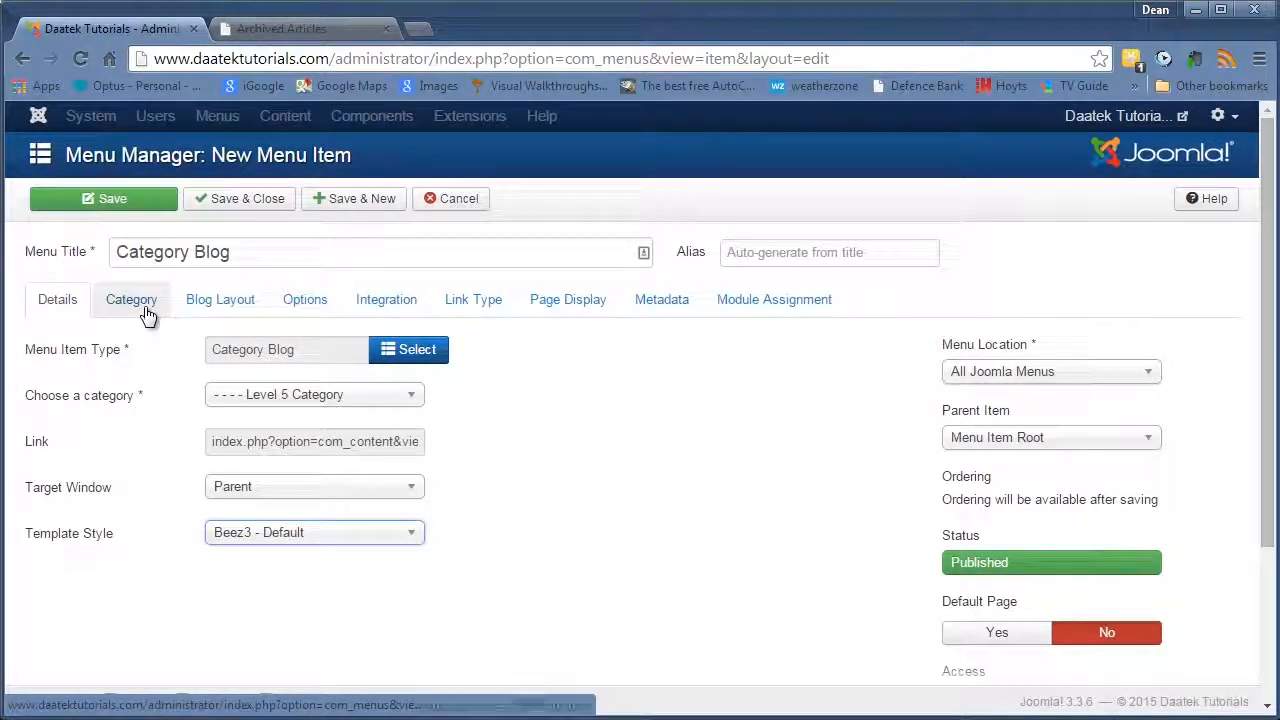
left_click(304, 300)
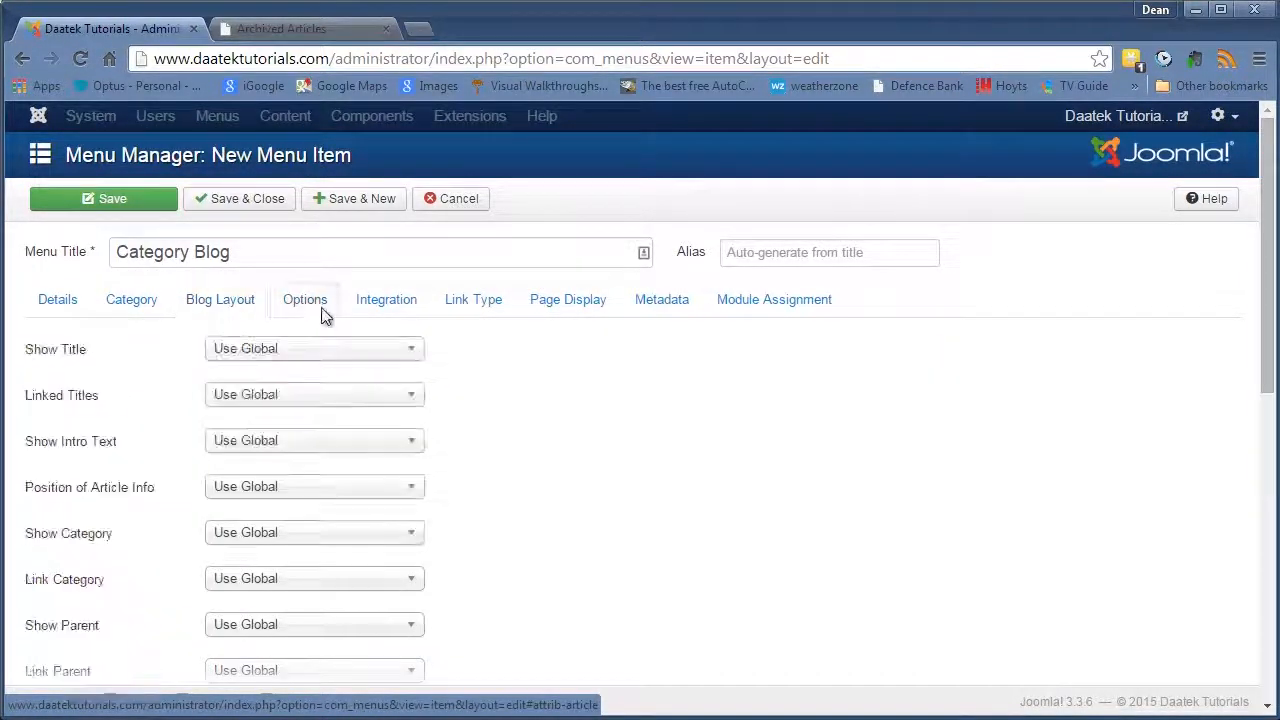
left_click(132, 300)
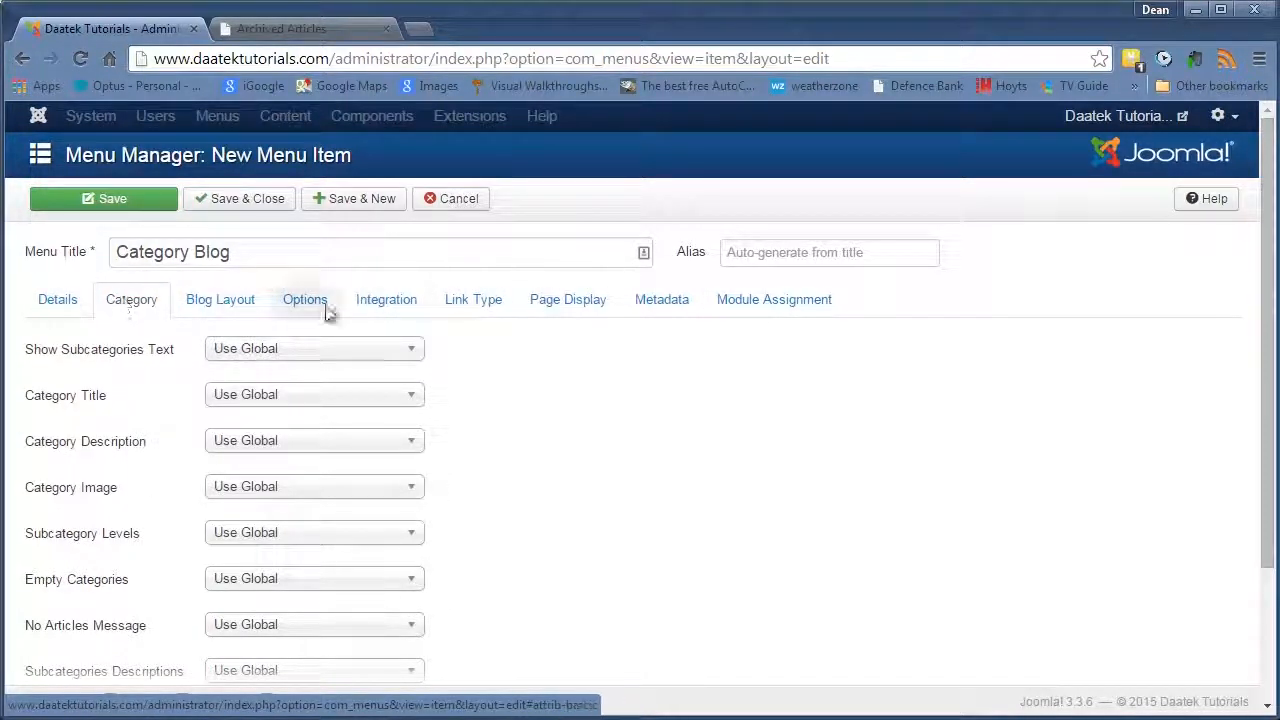
Save the Category Blog item despite the duplicate-alias warning and check the frontend
left_click(56, 300)
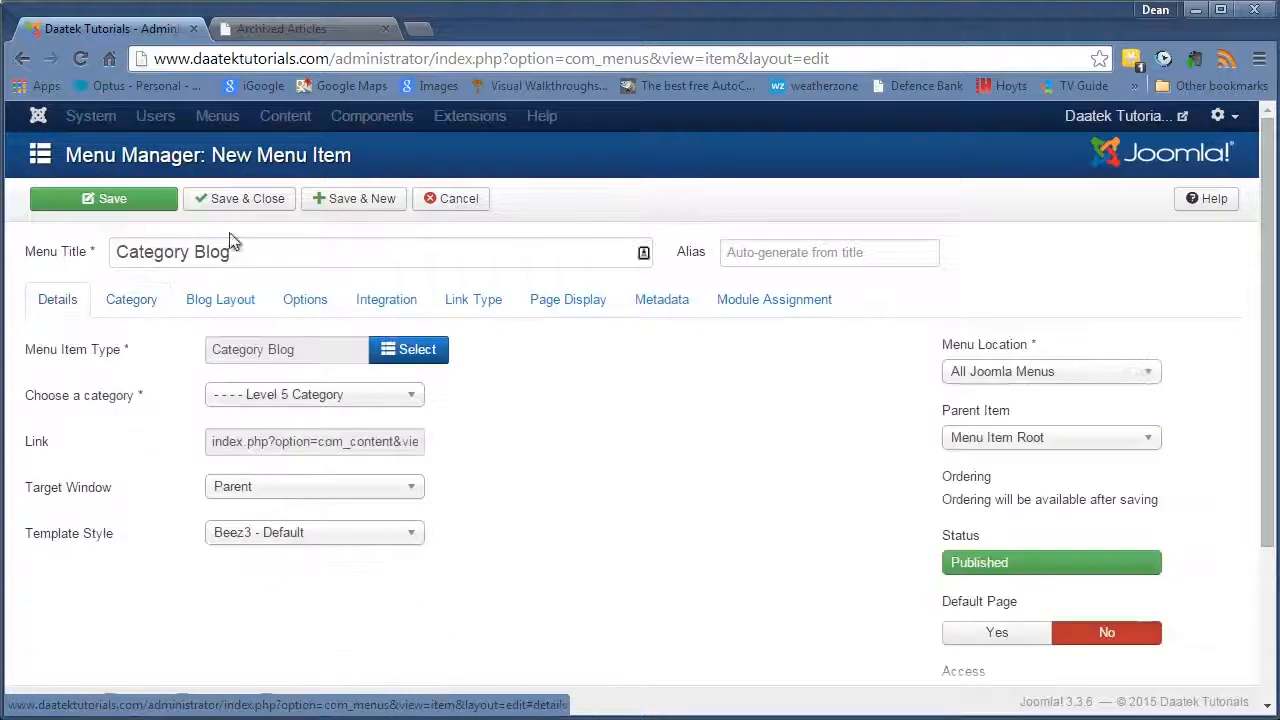
left_click(104, 198)
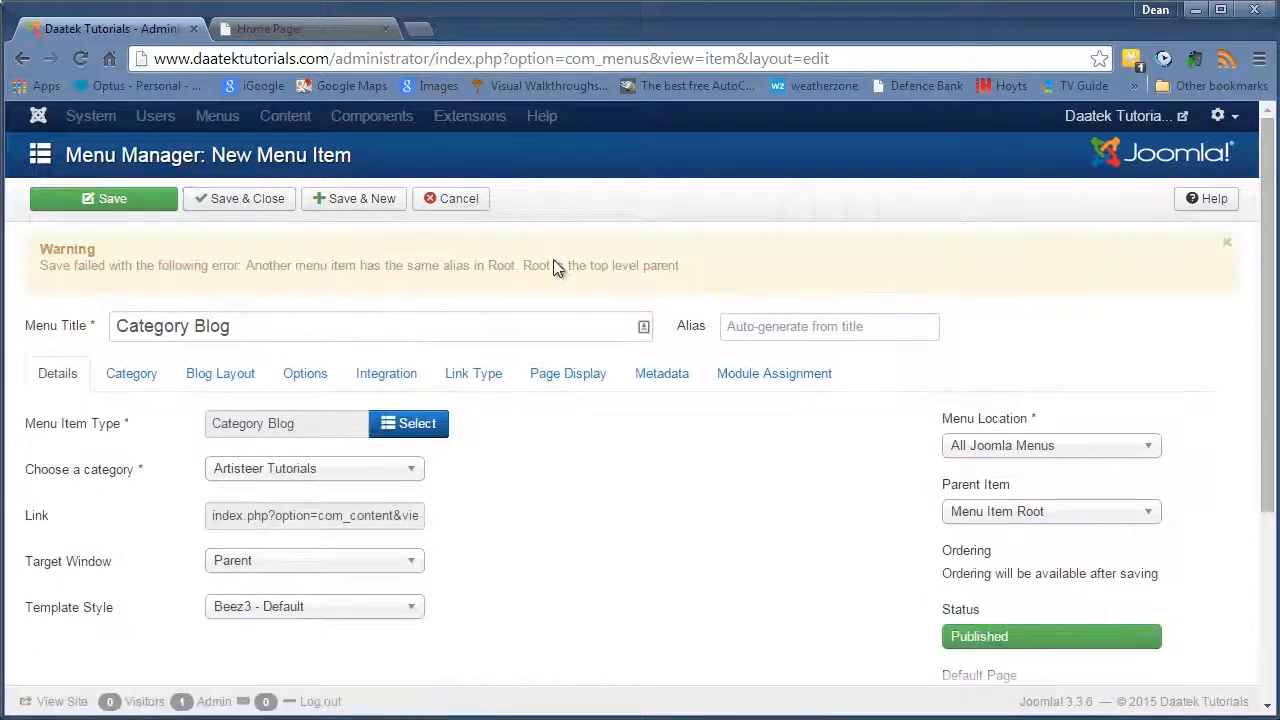
mouse_move(552, 504)
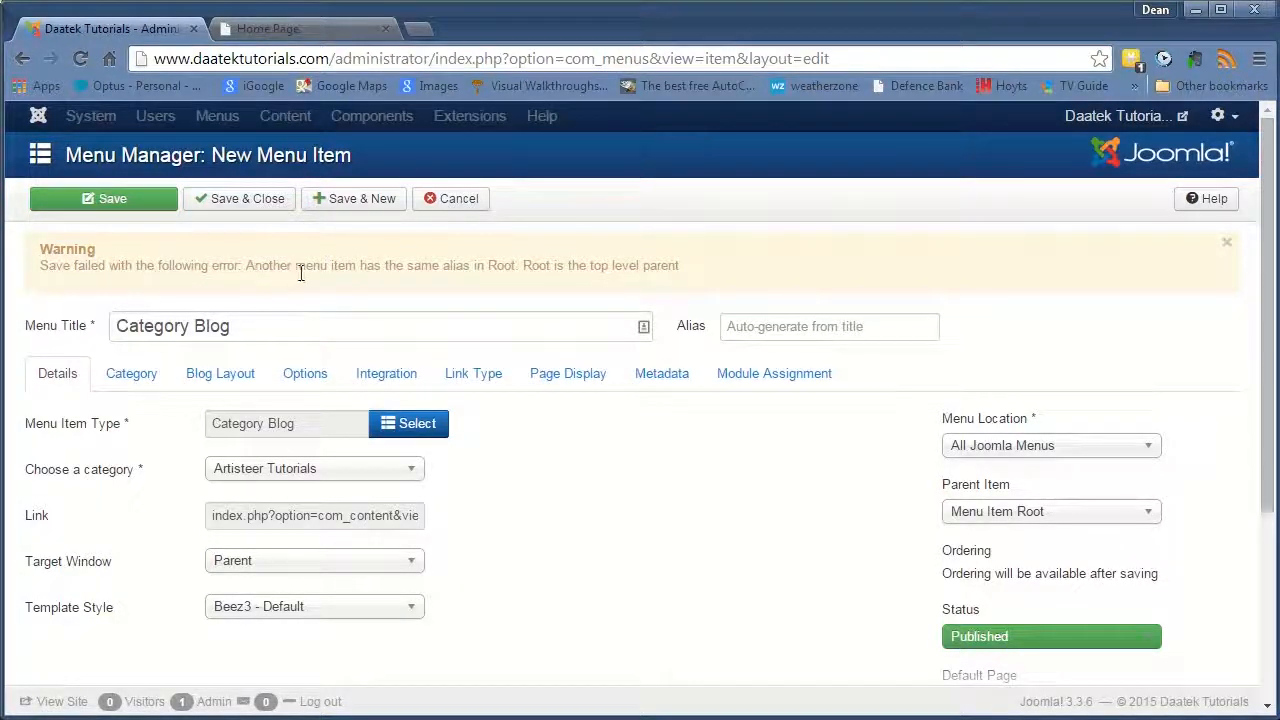
mouse_move(528, 276)
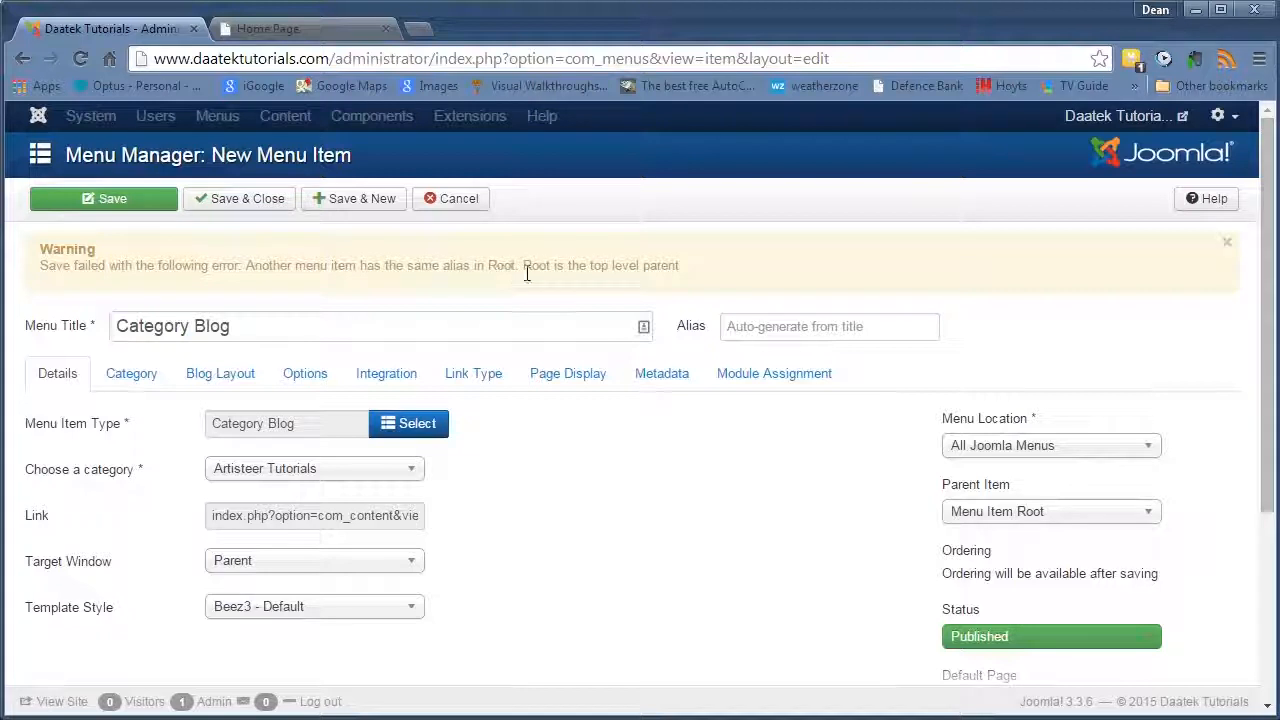
mouse_move(596, 336)
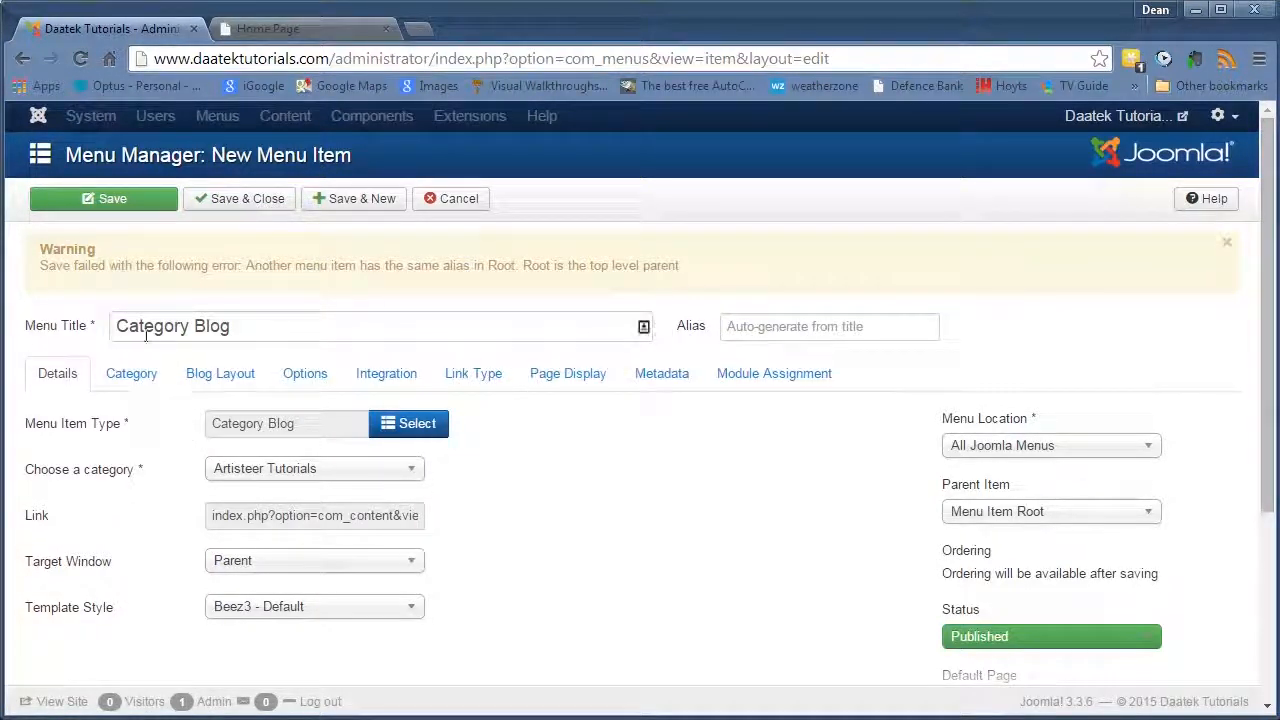
mouse_move(540, 430)
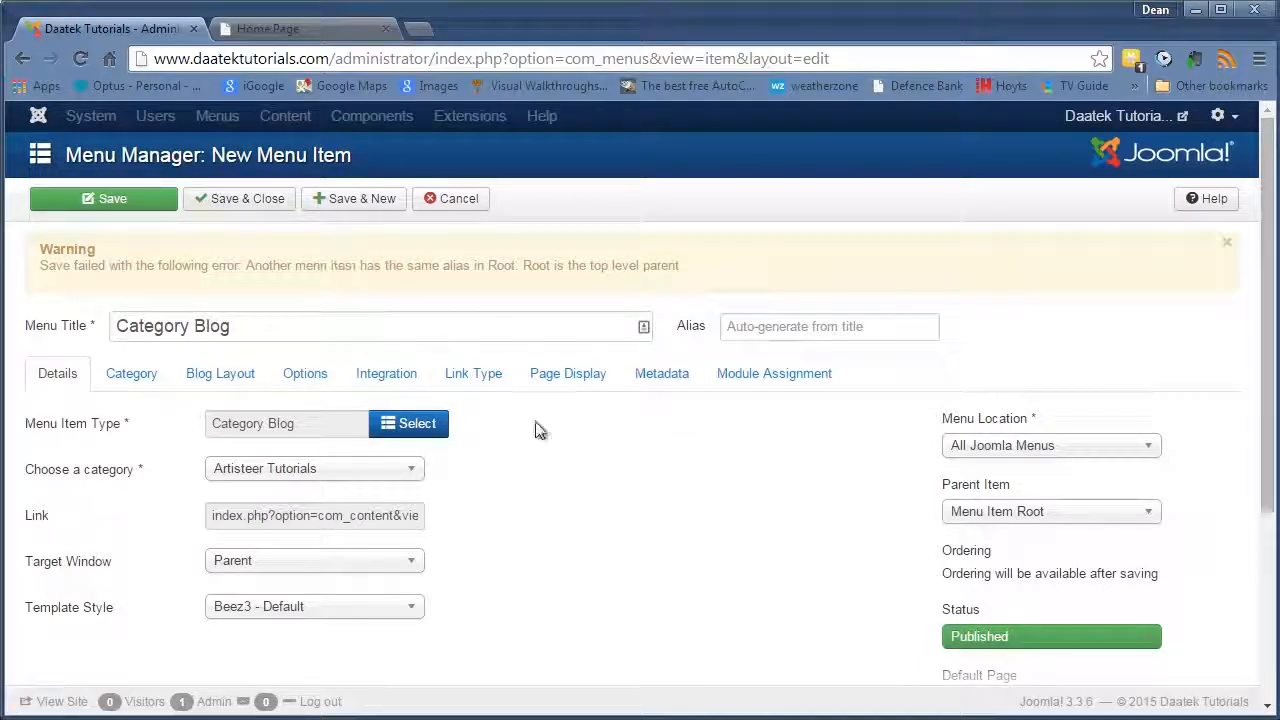
mouse_move(1136, 476)
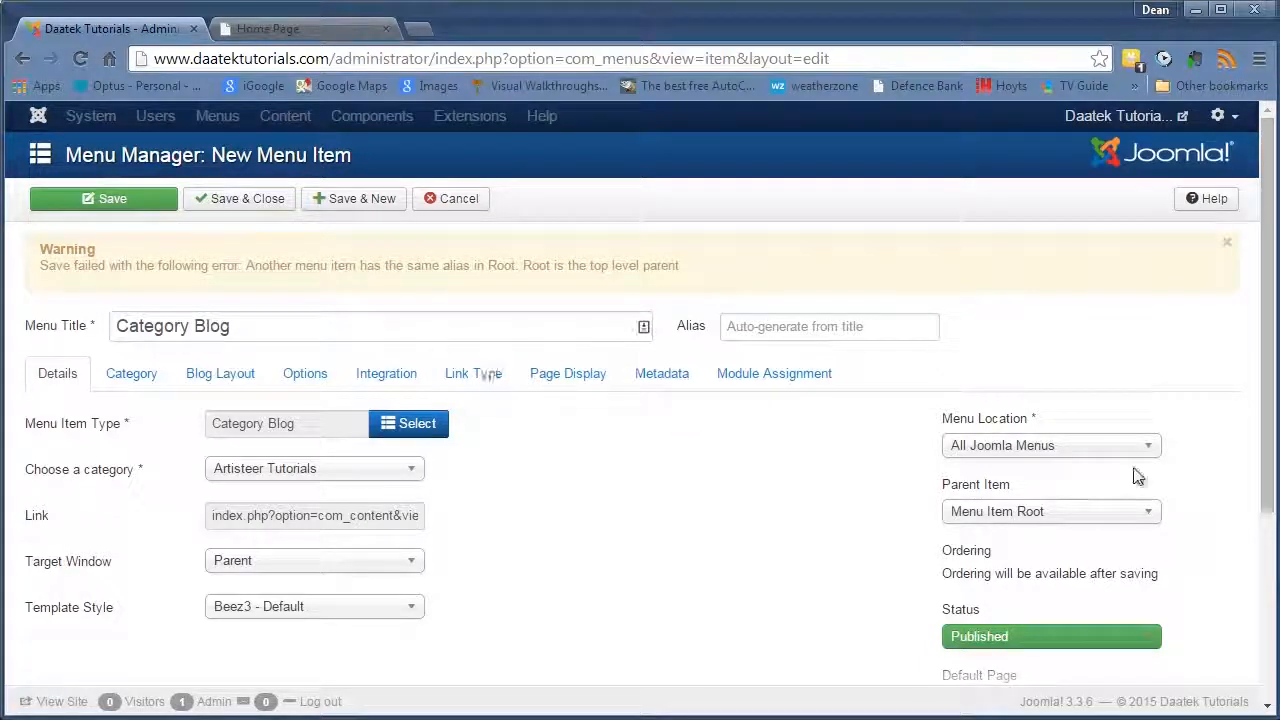
left_click(280, 28)
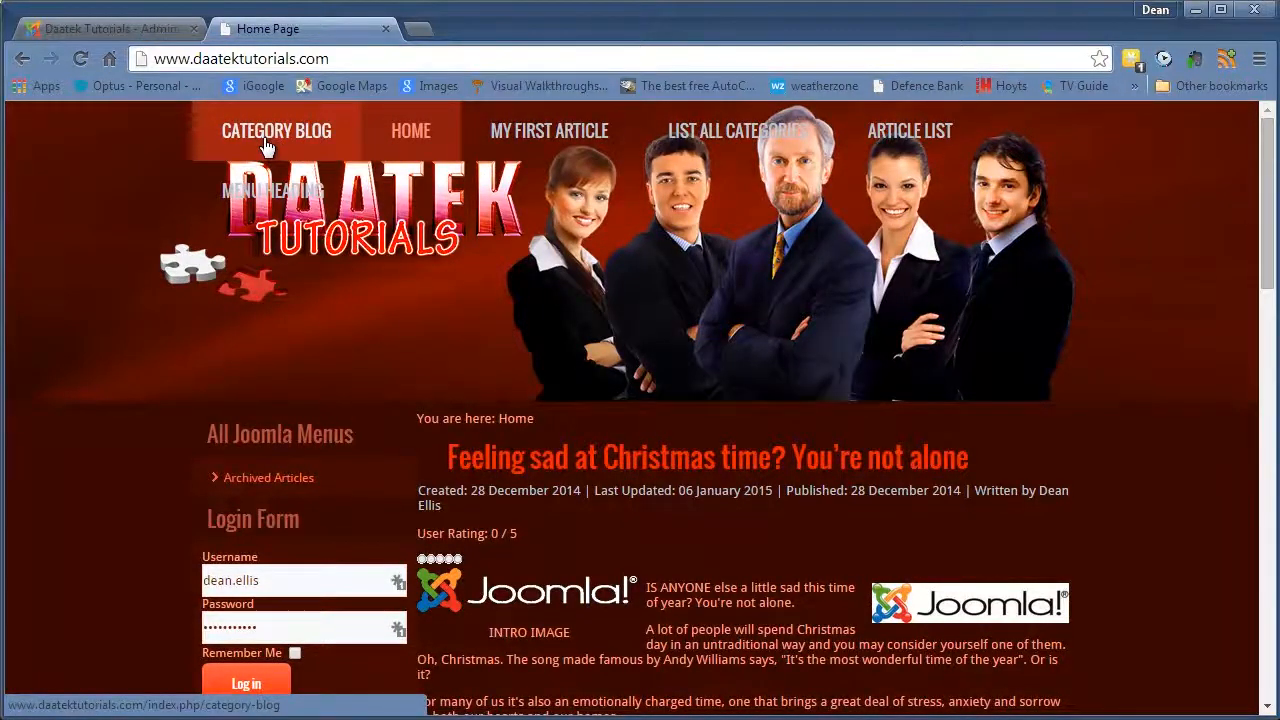
mouse_move(280, 148)
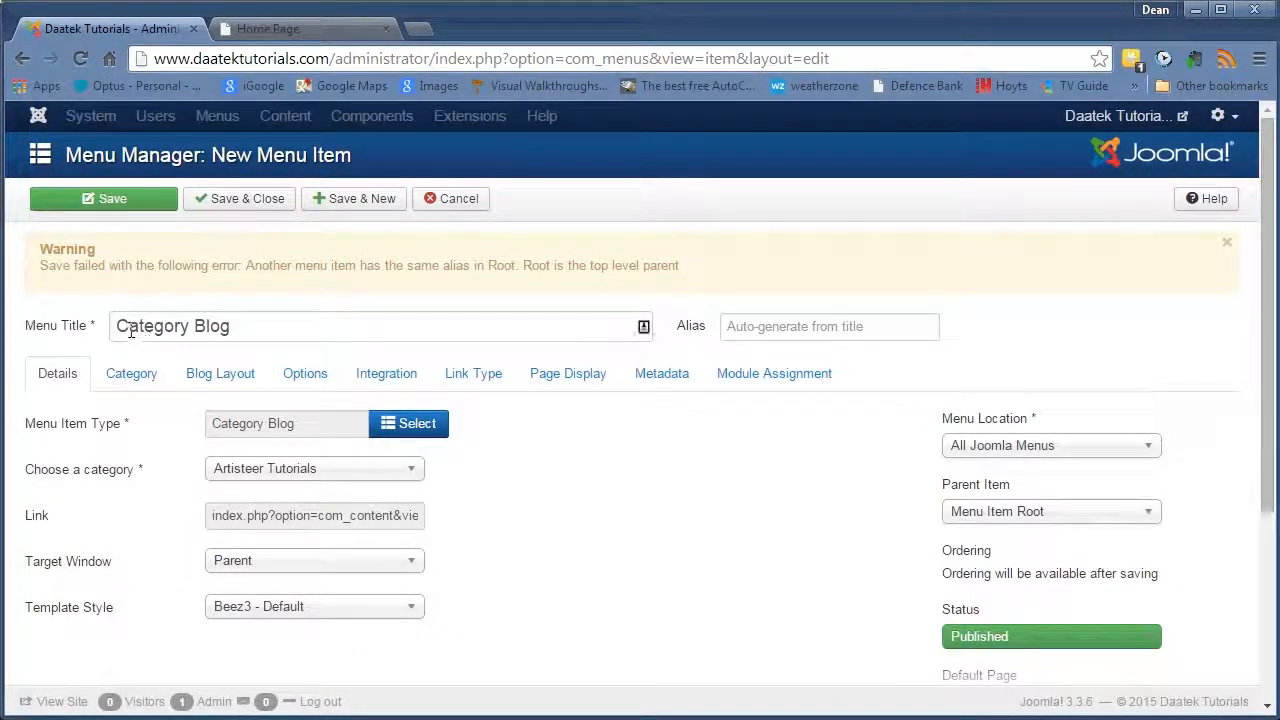
Retitle the item 'Category Blog 2' and save it into All Joomla Menus
triple_click(172, 326)
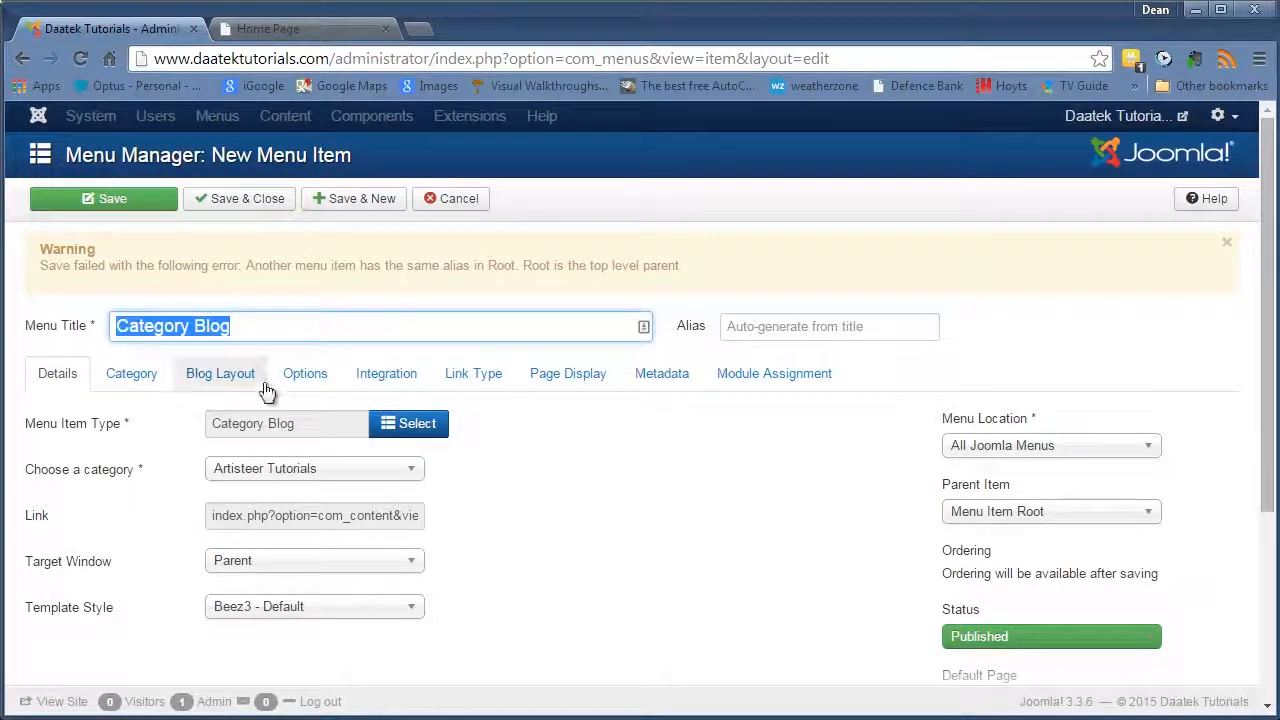
mouse_move(220, 370)
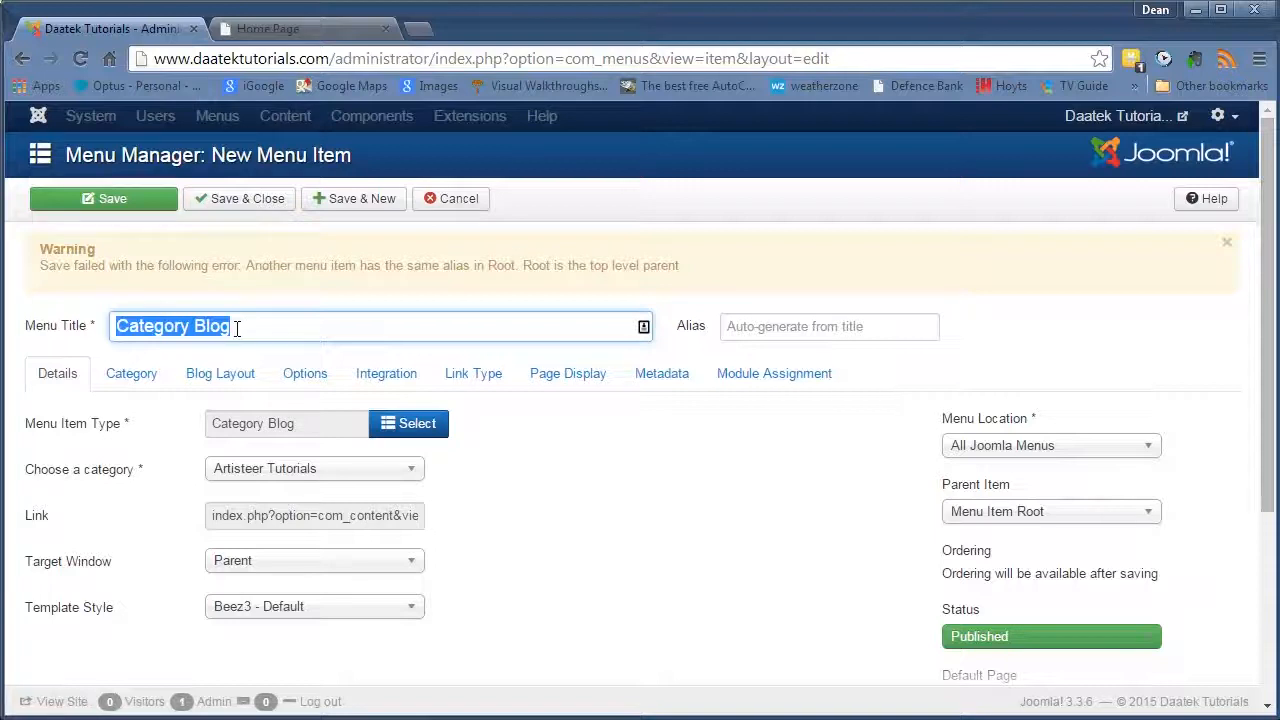
left_click(244, 326)
type(" 2")
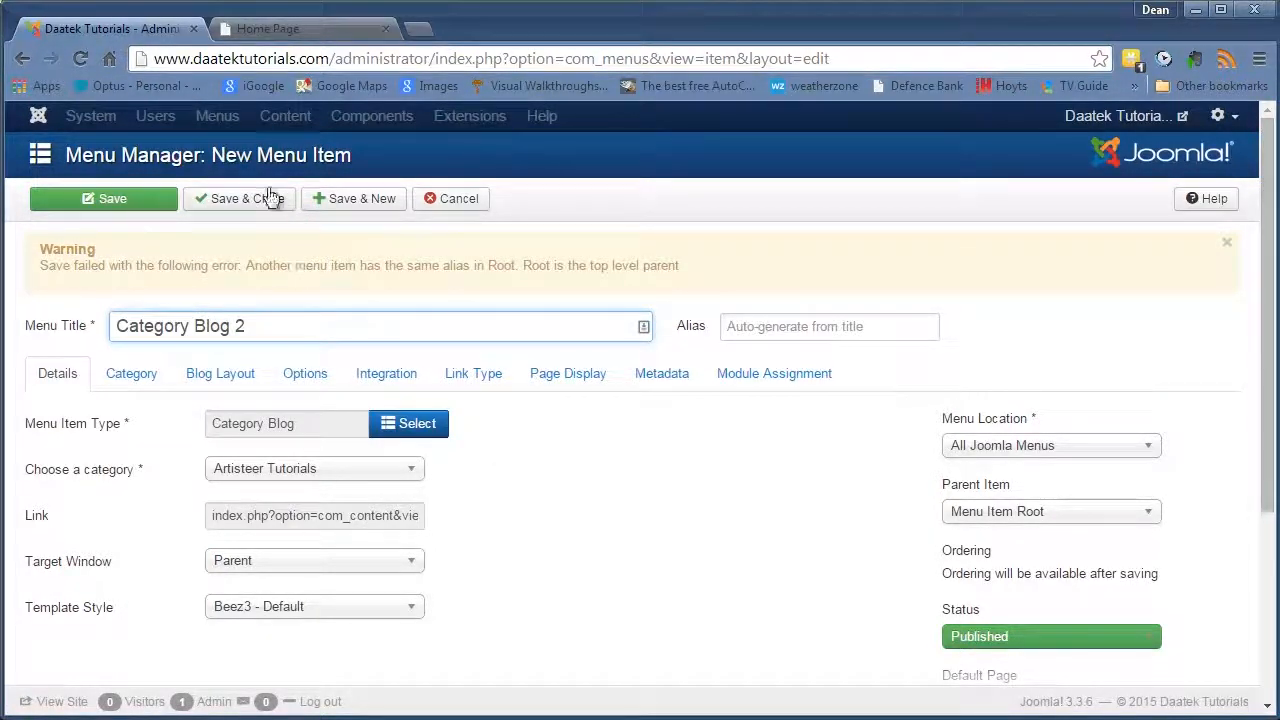
left_click(240, 198)
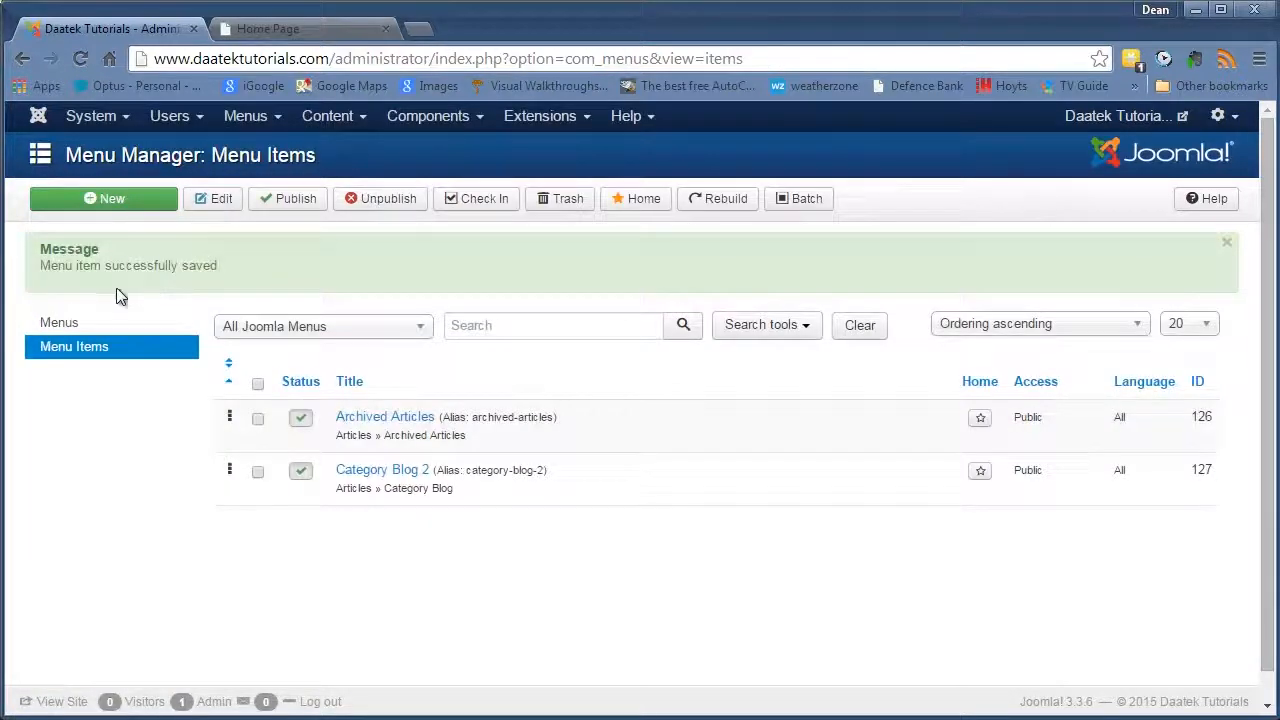
Visit the Category Blog 2 link on the frontend, then reopen its edit form in admin
left_click(270, 28)
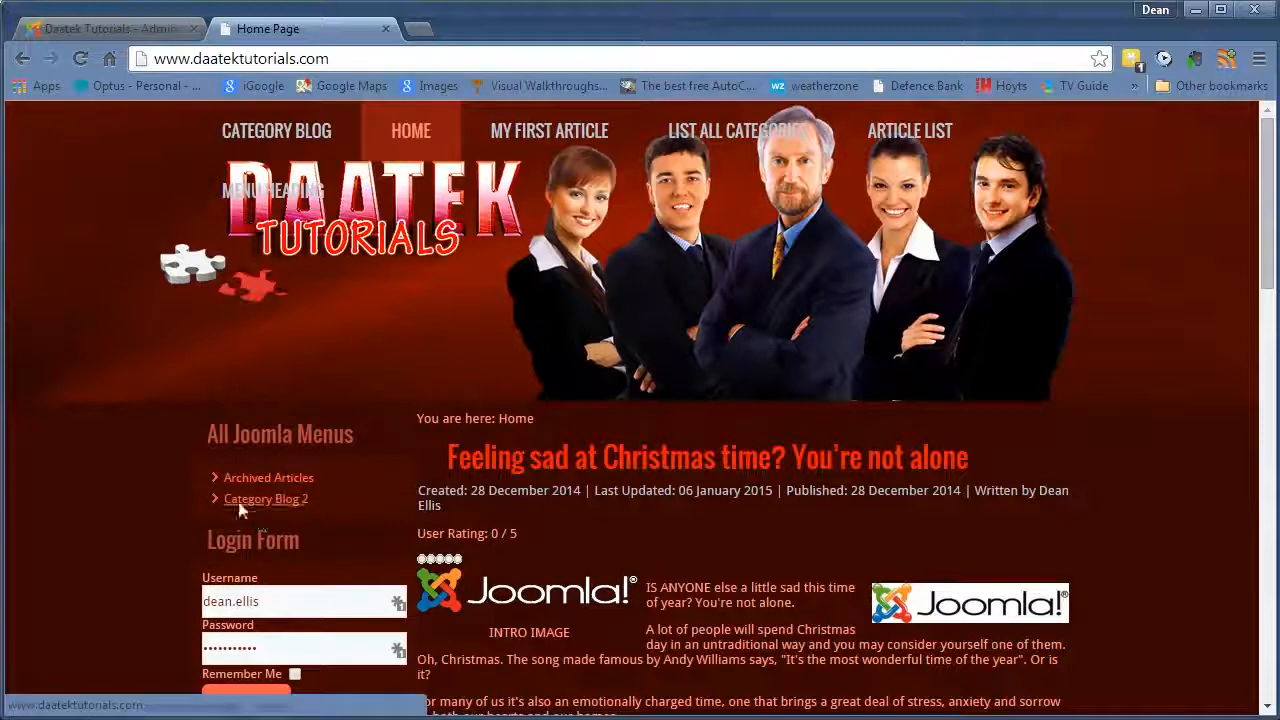
scroll("down", 3)
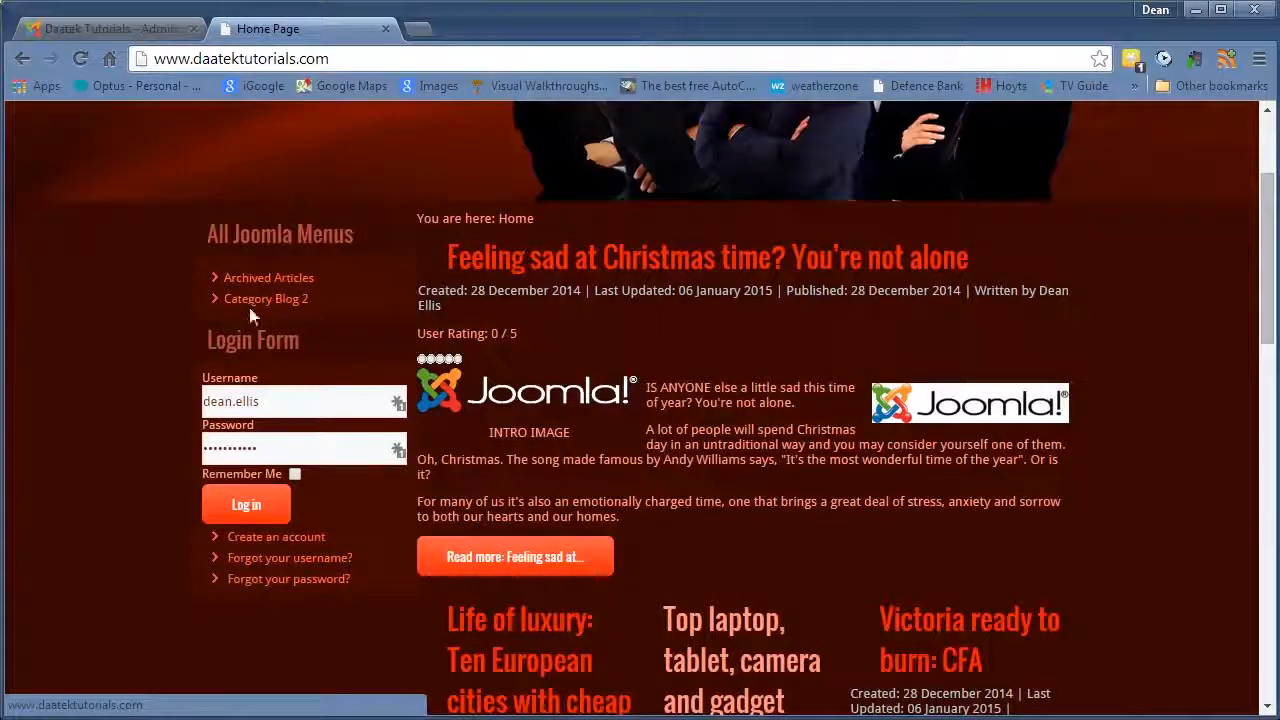
left_click(266, 298)
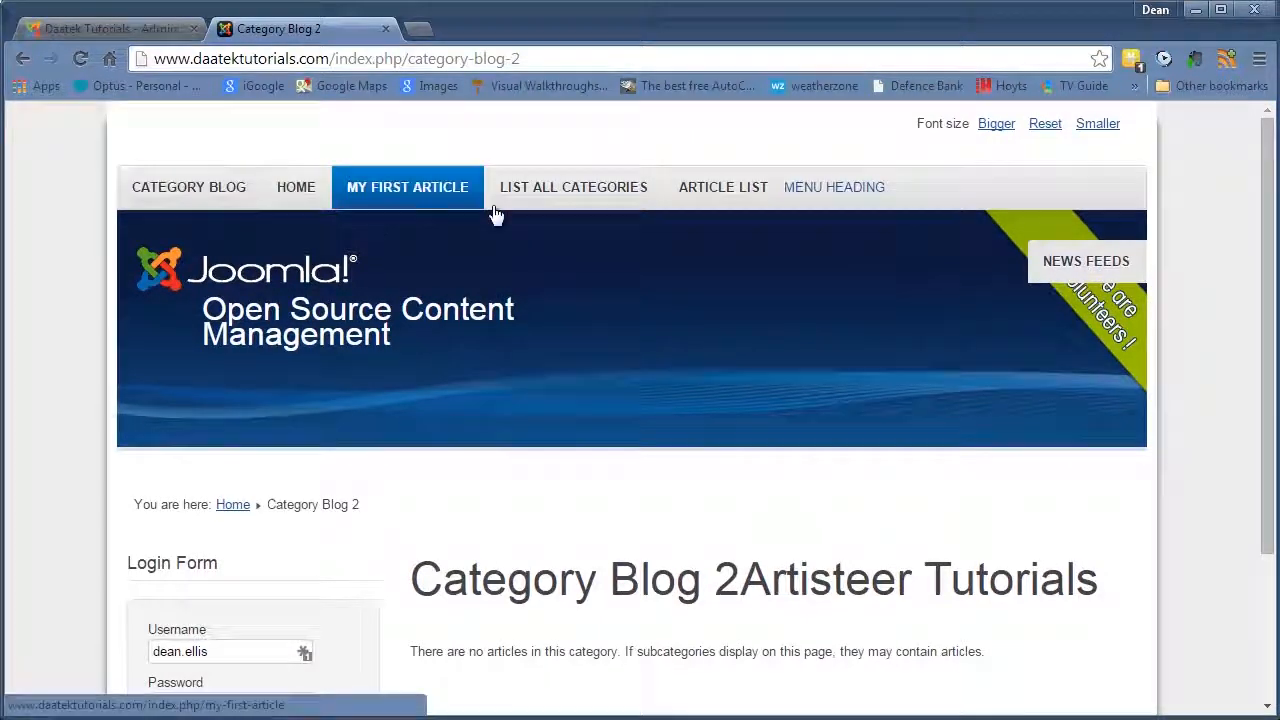
scroll("down", 3)
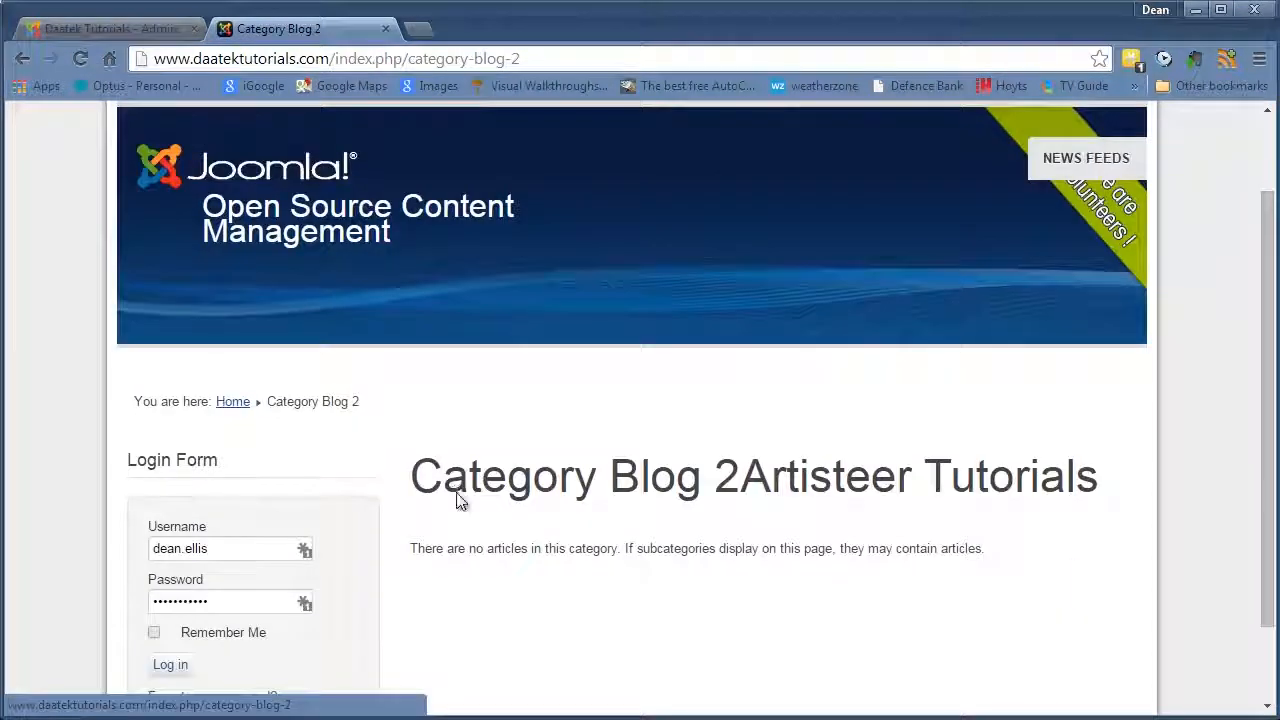
left_click(100, 28)
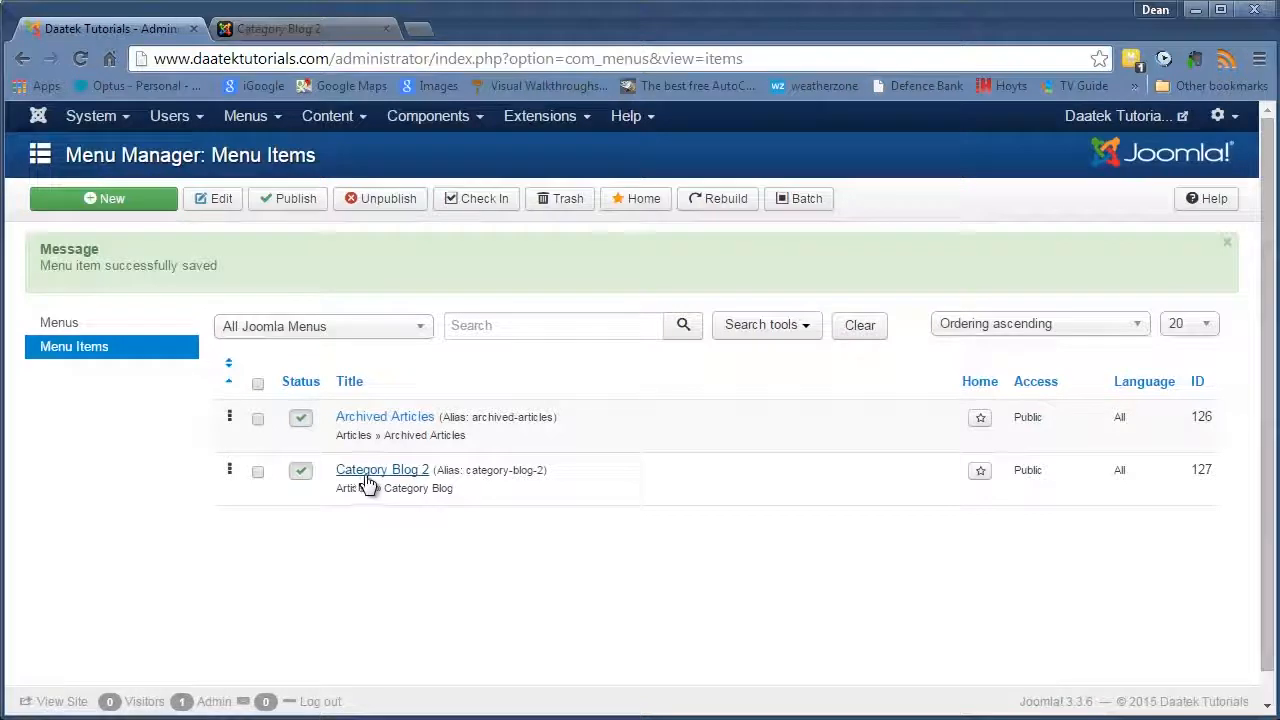
left_click(380, 470)
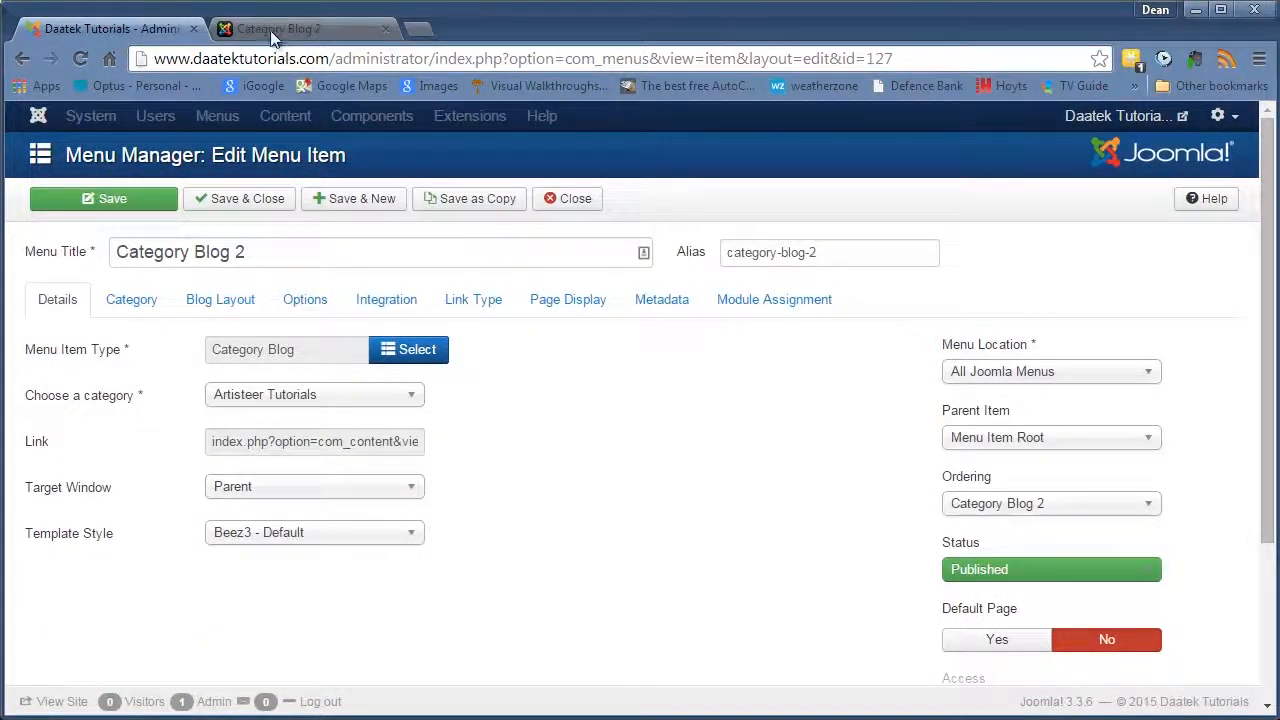
Inspect the empty Category Blog 2 page in Beez3, then return to the home page
left_click(278, 28)
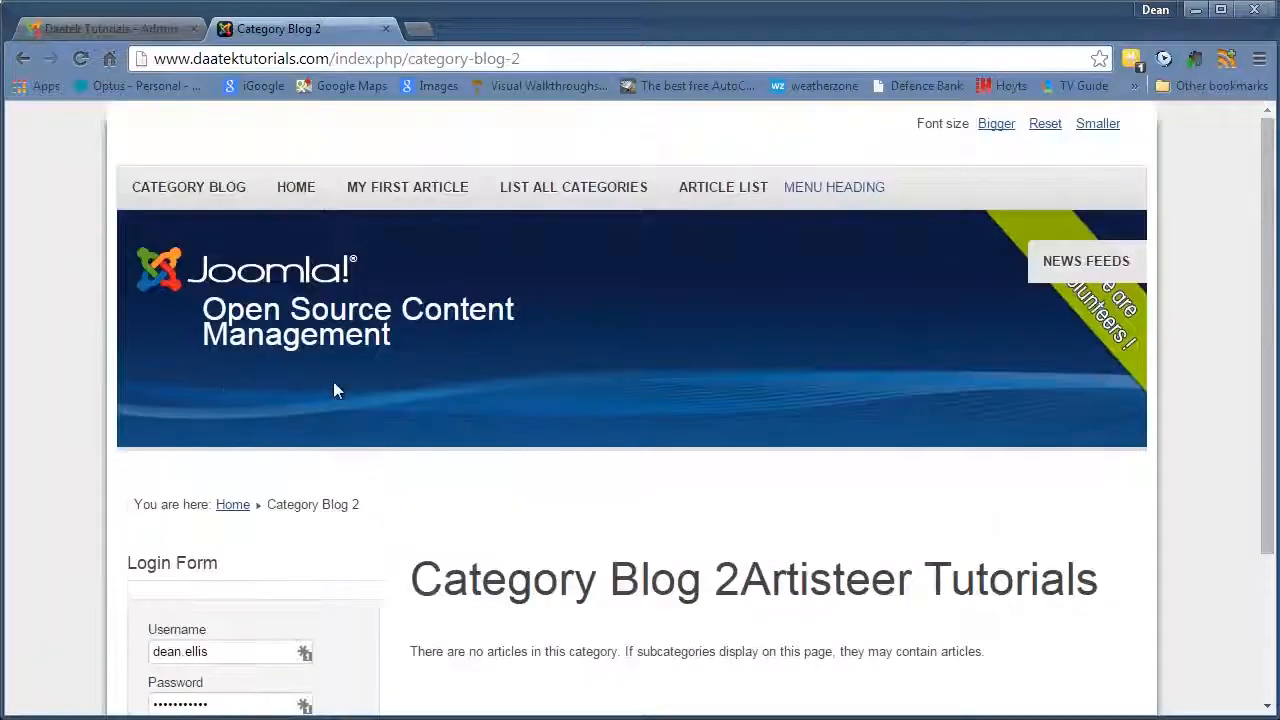
mouse_move(552, 374)
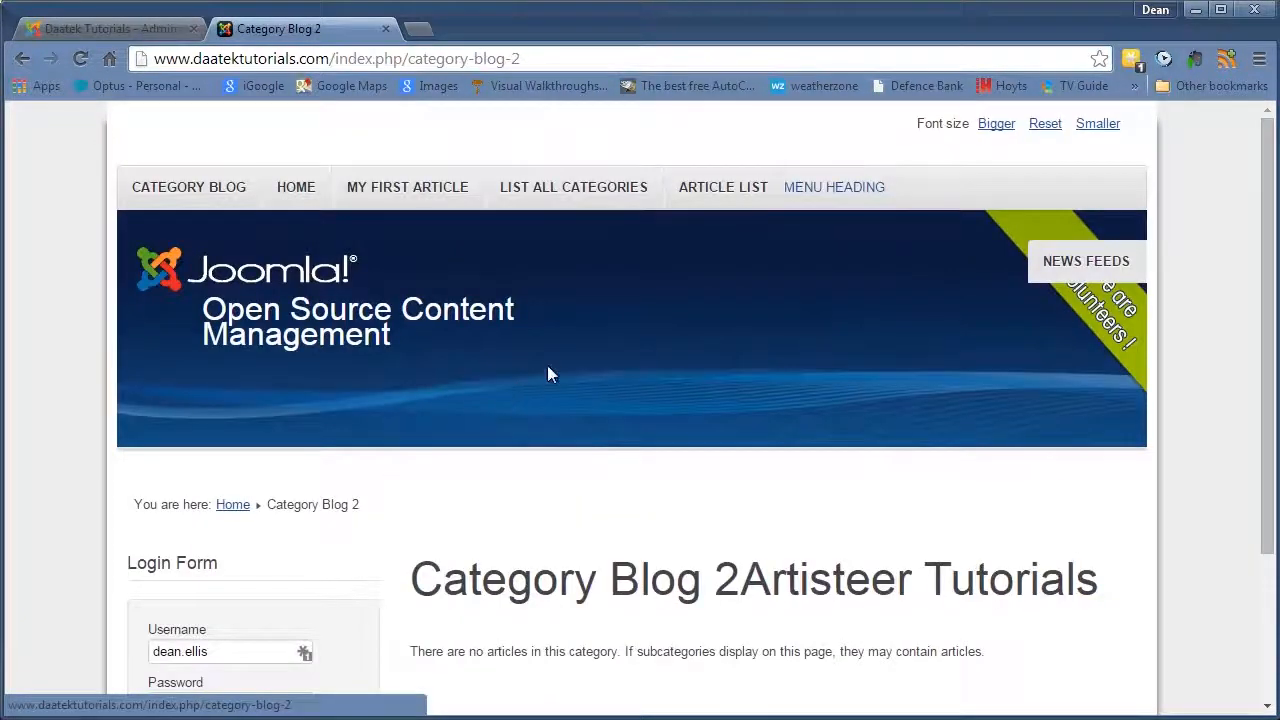
mouse_move(812, 140)
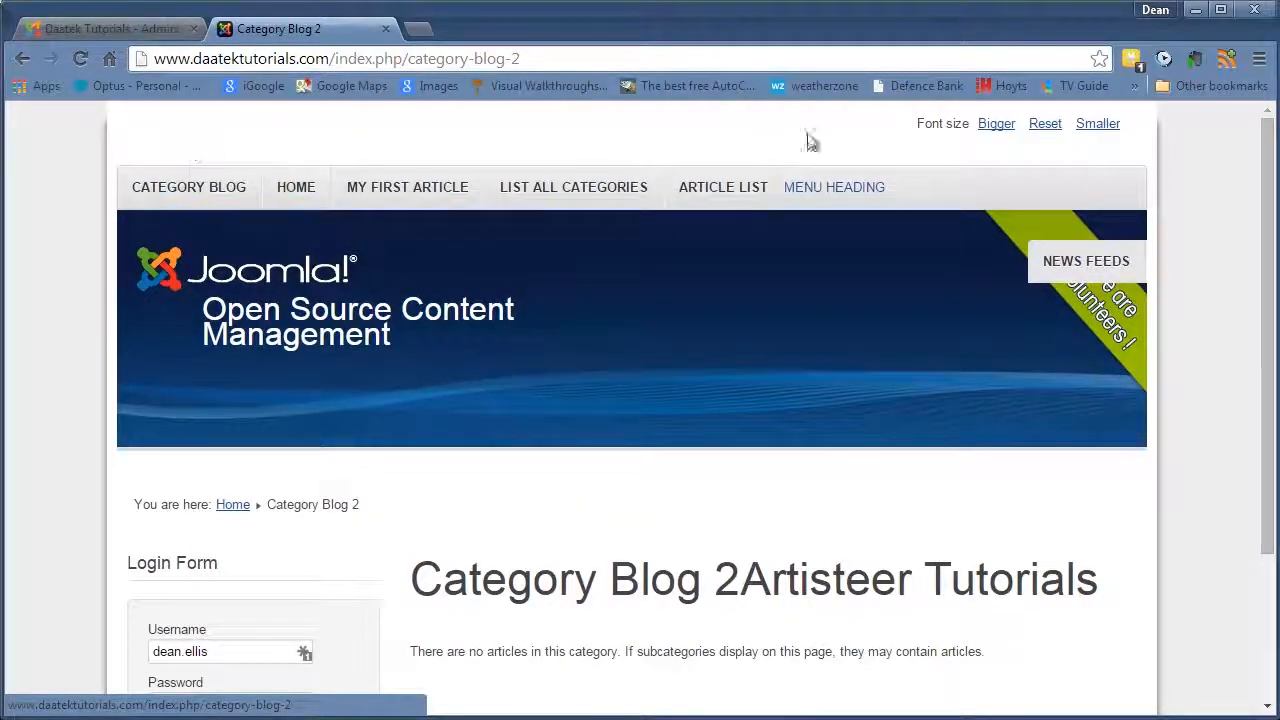
scroll("down", 3)
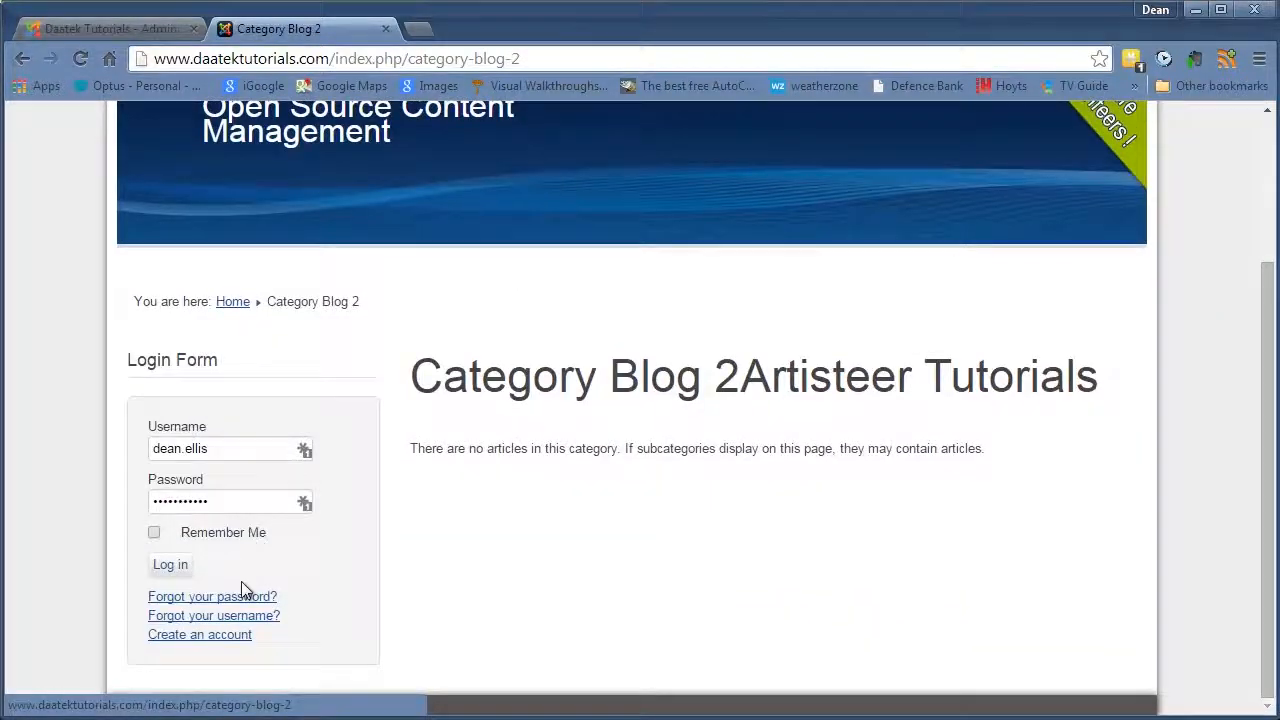
scroll("up", 3)
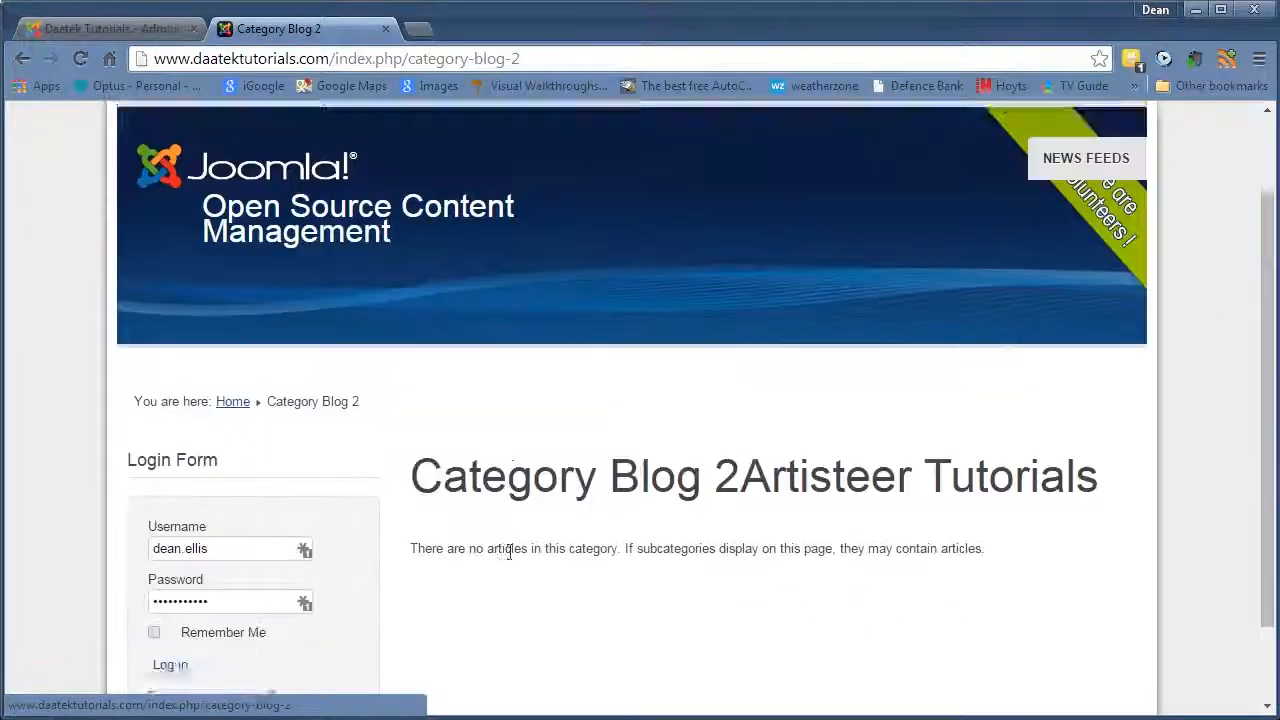
scroll("down", 3)
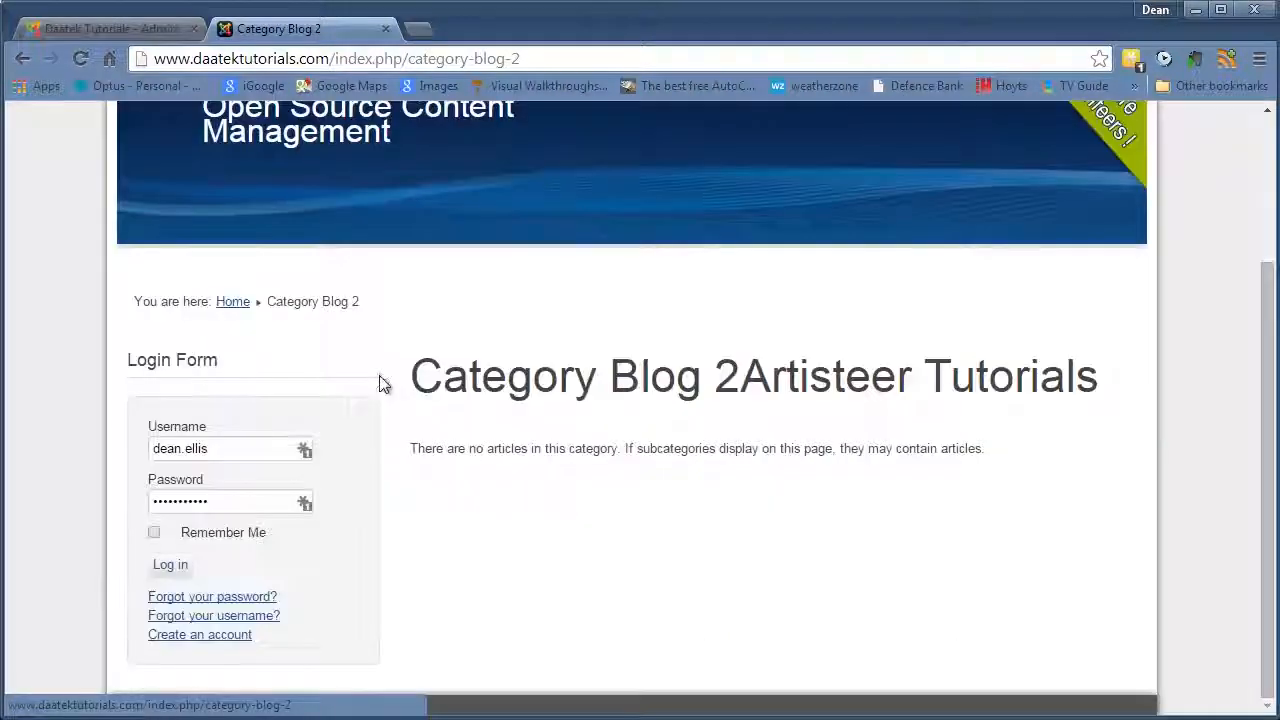
scroll("up", 3)
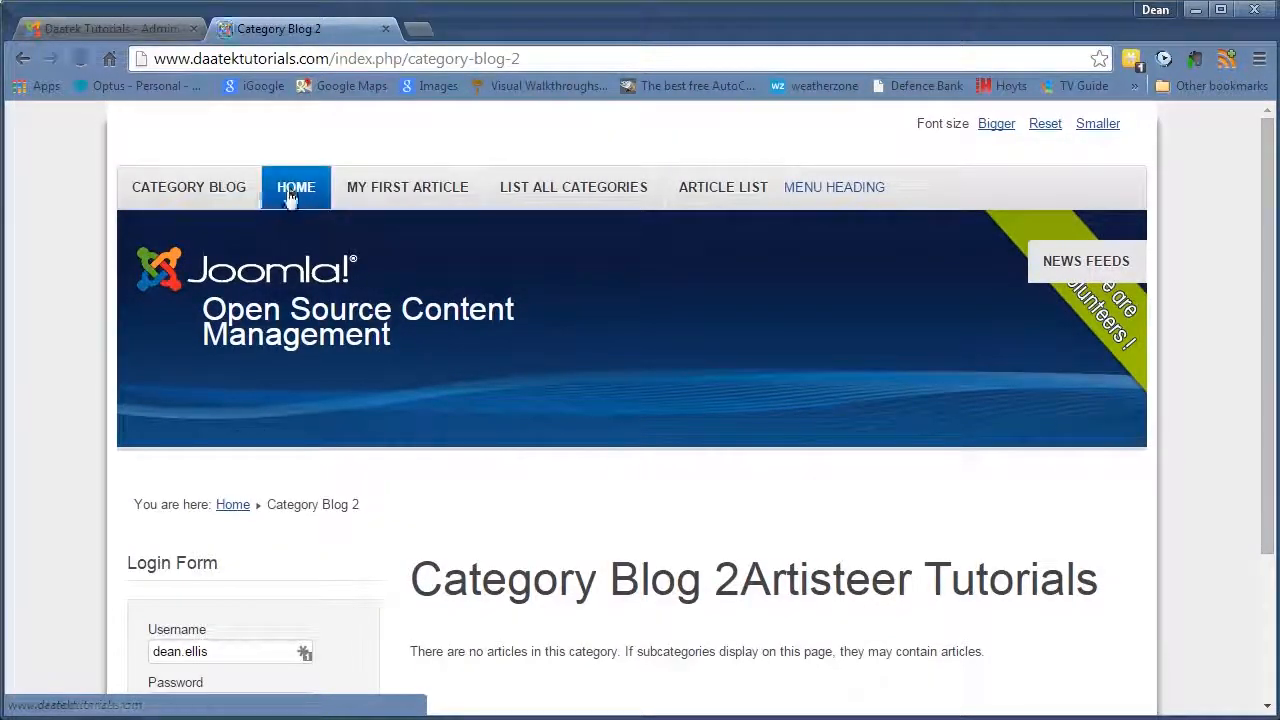
left_click(296, 188)
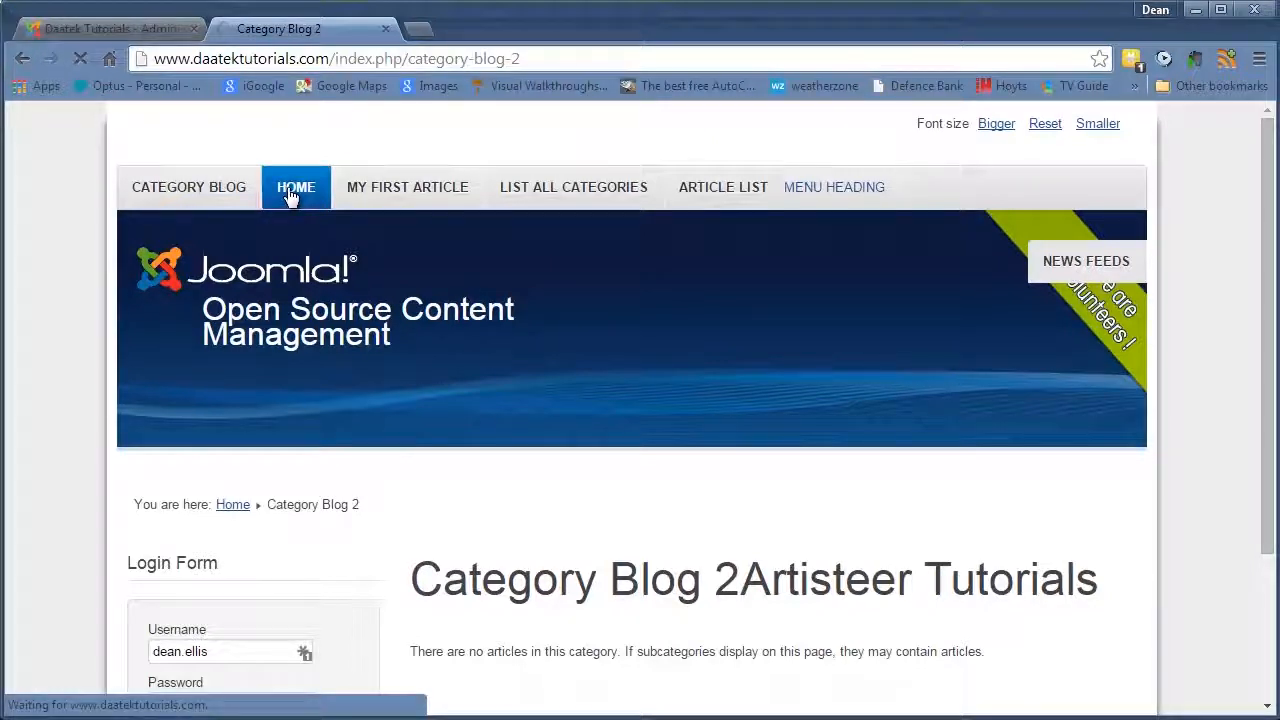
left_click(296, 188)
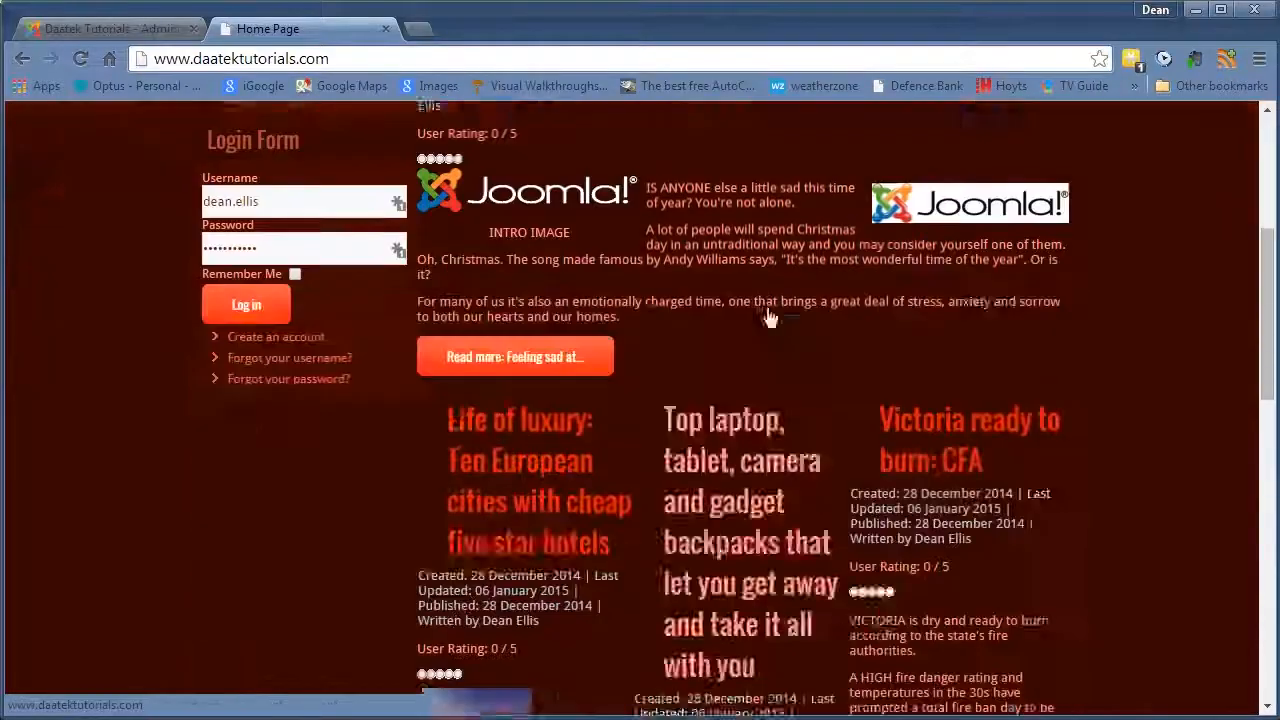
scroll("up", 3)
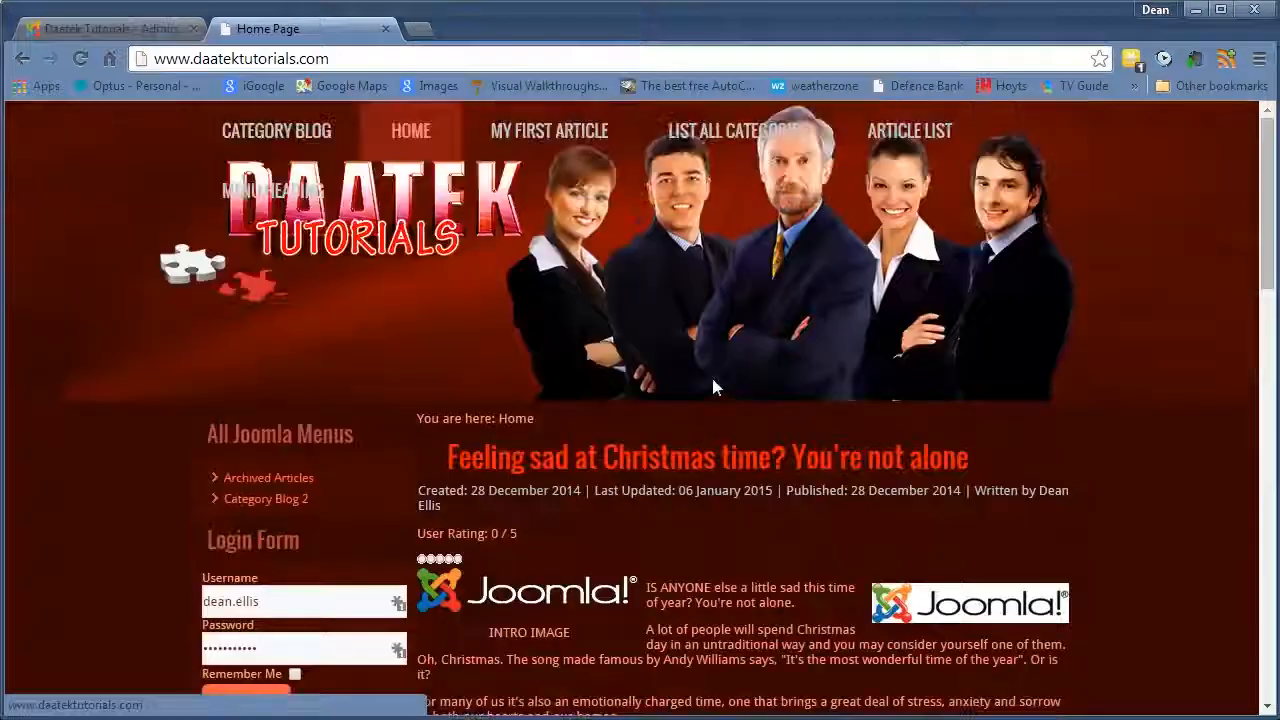
scroll("down", 3)
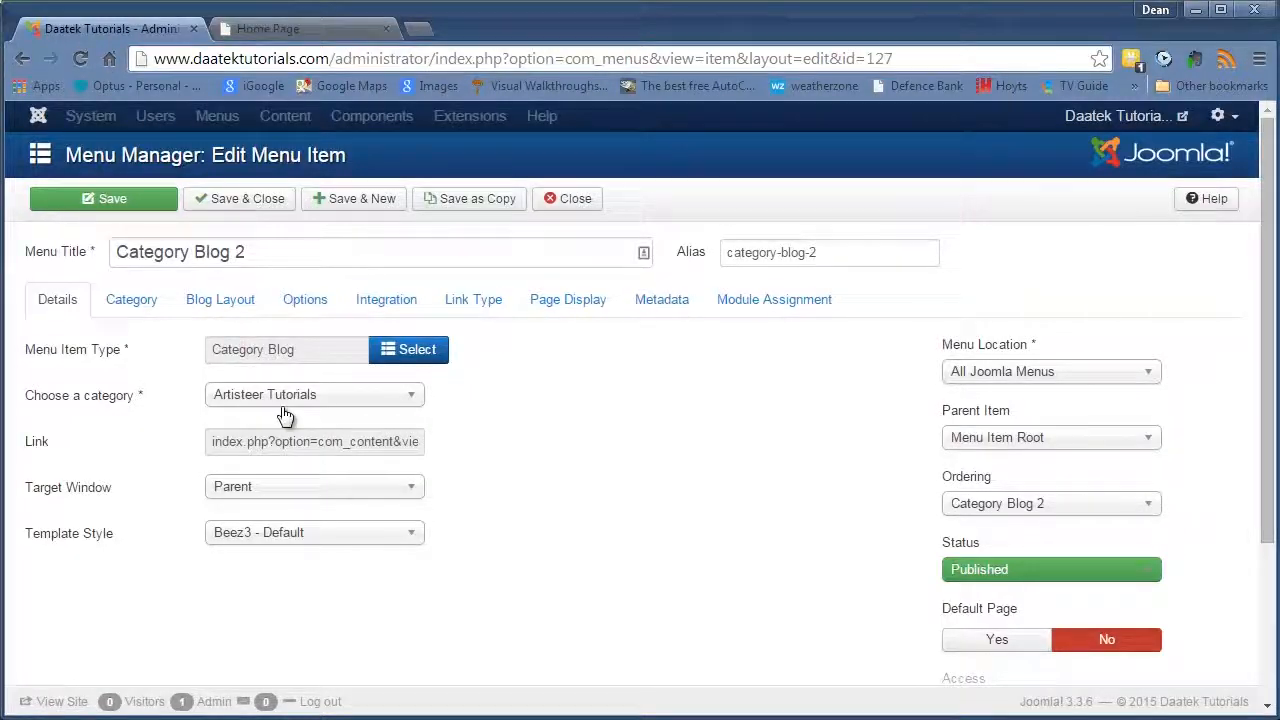
left_click(220, 300)
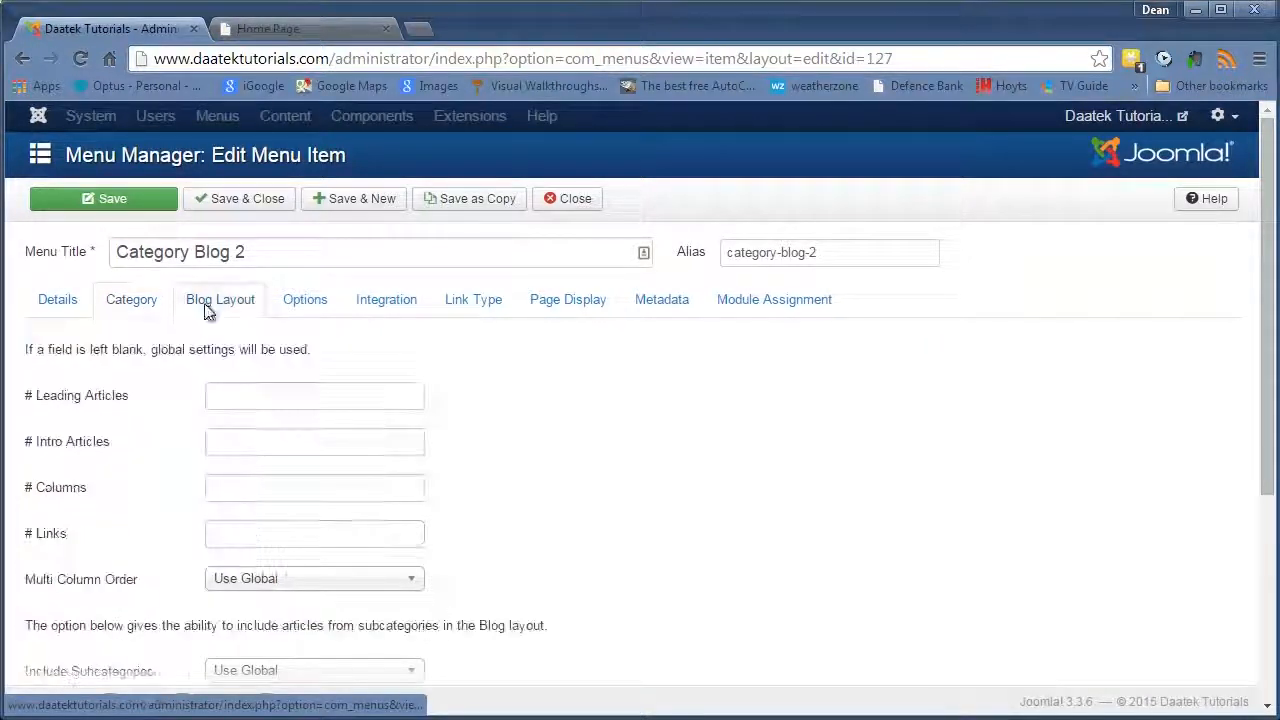
scroll("down", 3)
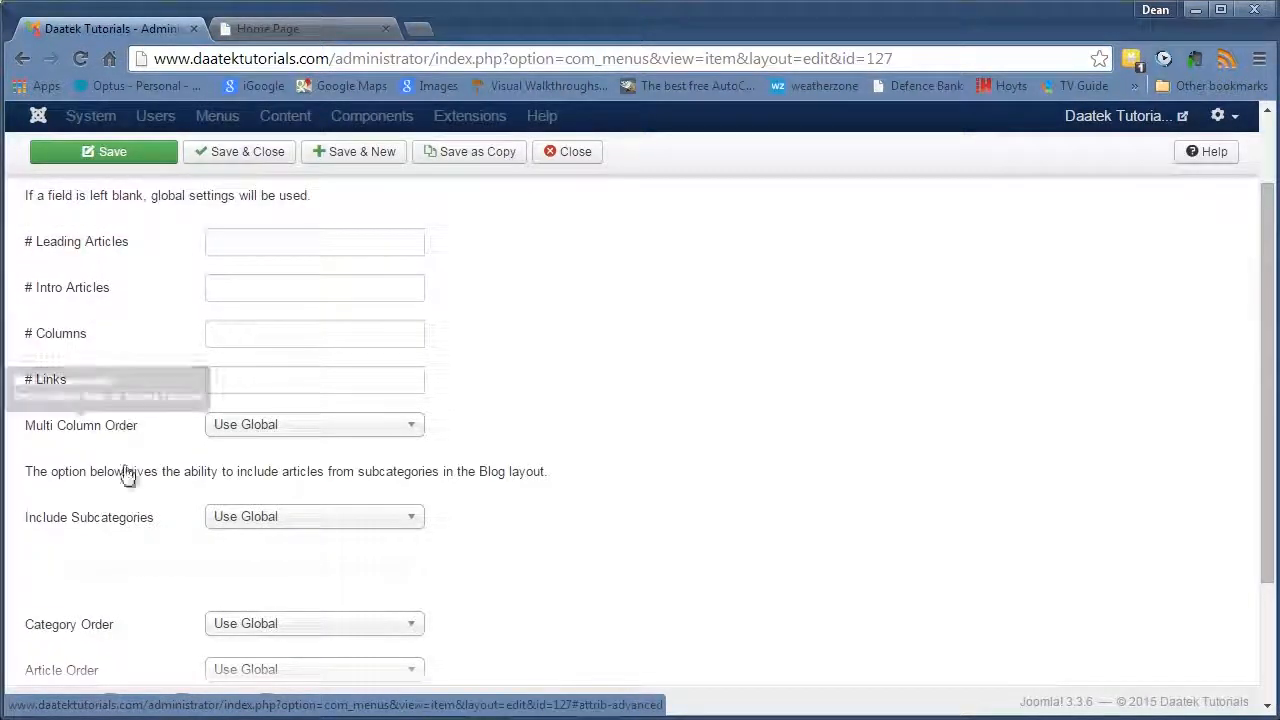
mouse_move(268, 364)
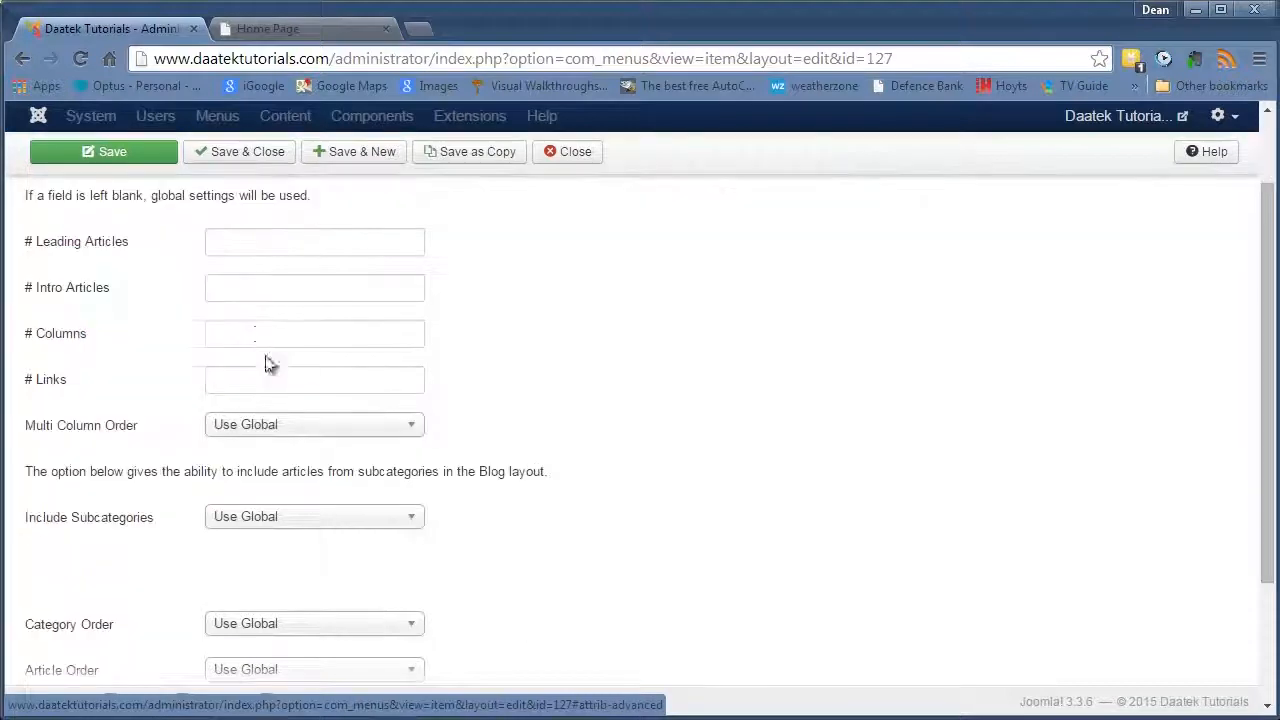
scroll("down", 3)
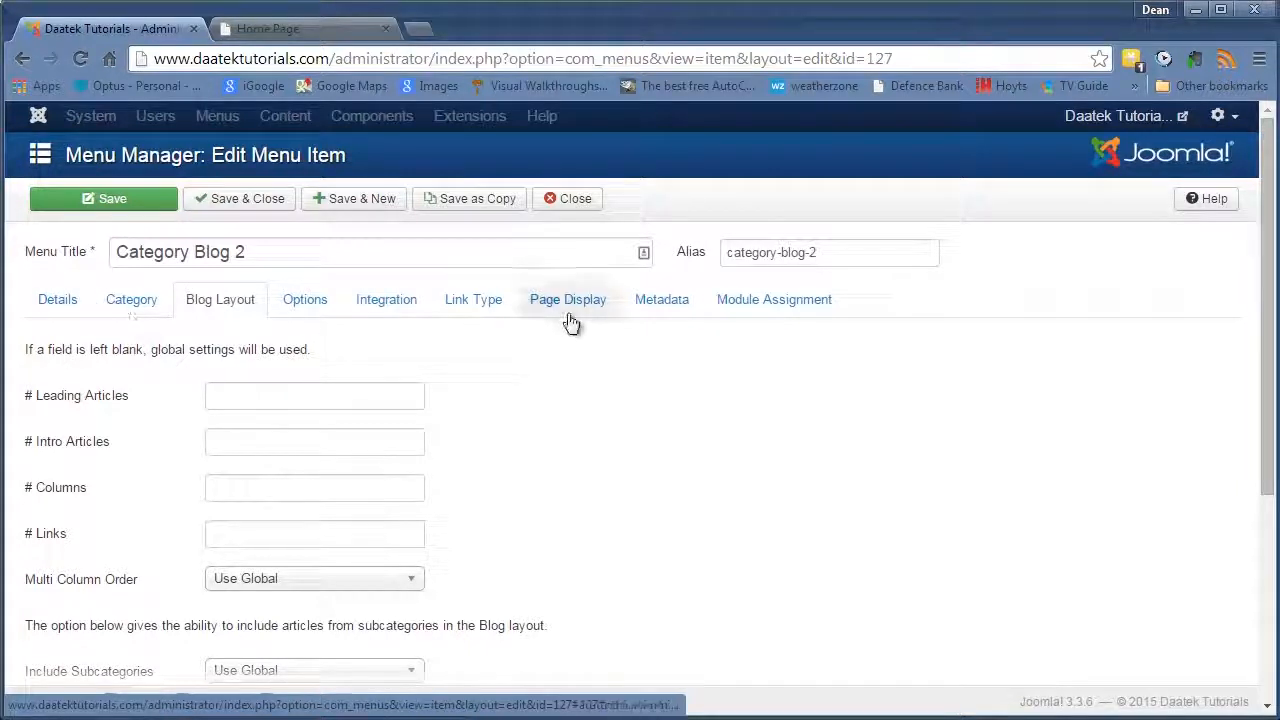
left_click(56, 300)
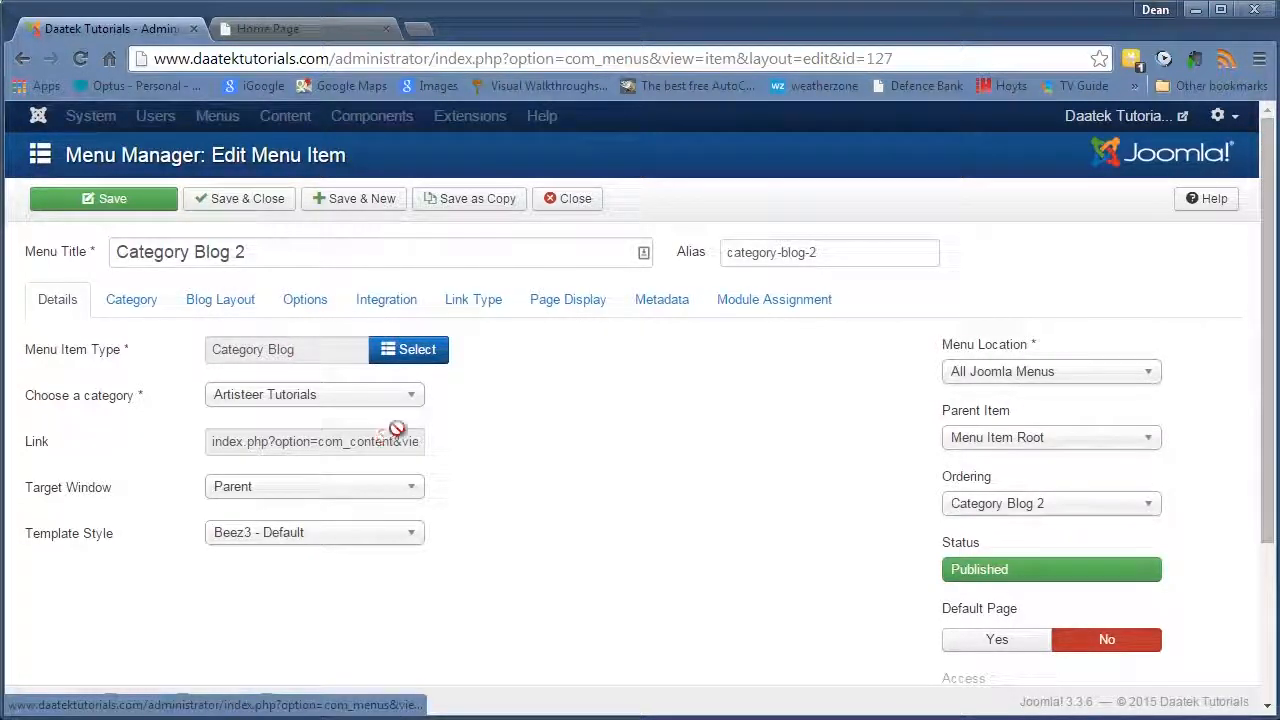
mouse_move(652, 576)
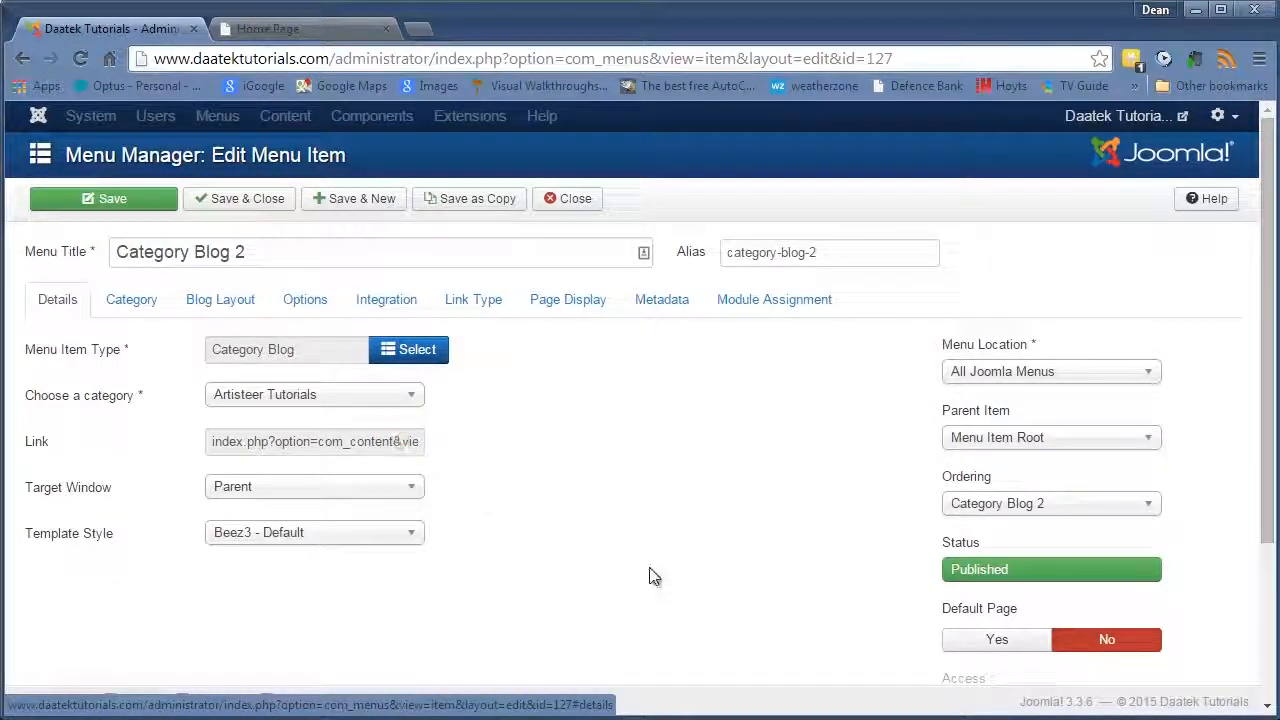